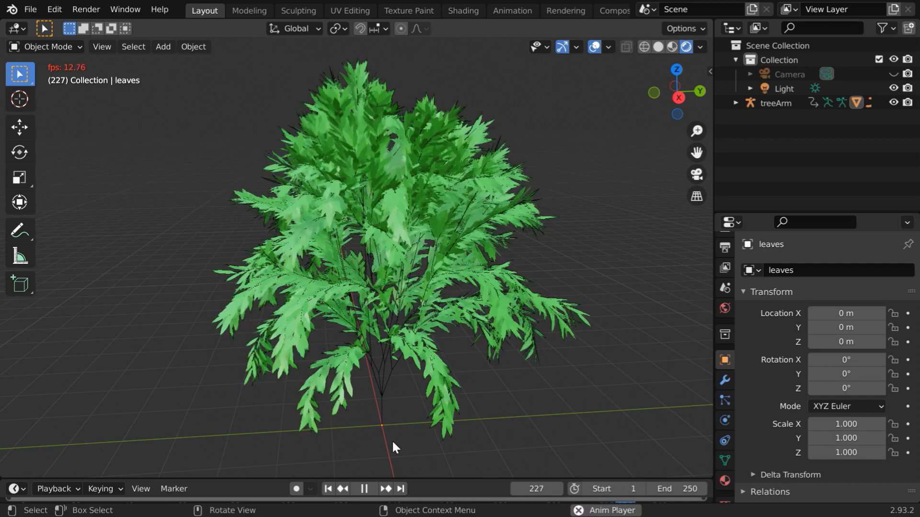
Step: Stop playback and enable the Add Curve: Sapling Tree Gen add-on in Preferences, searching 'sap'
click(363, 489)
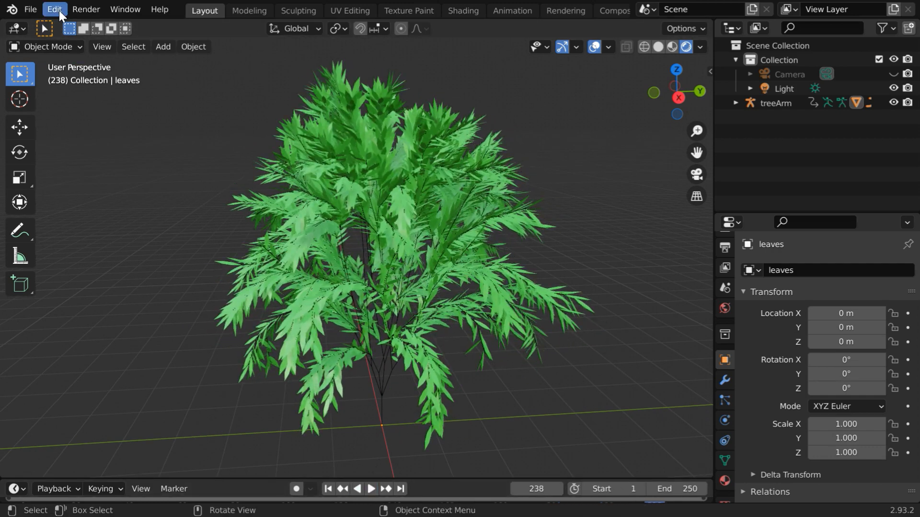
click(54, 8)
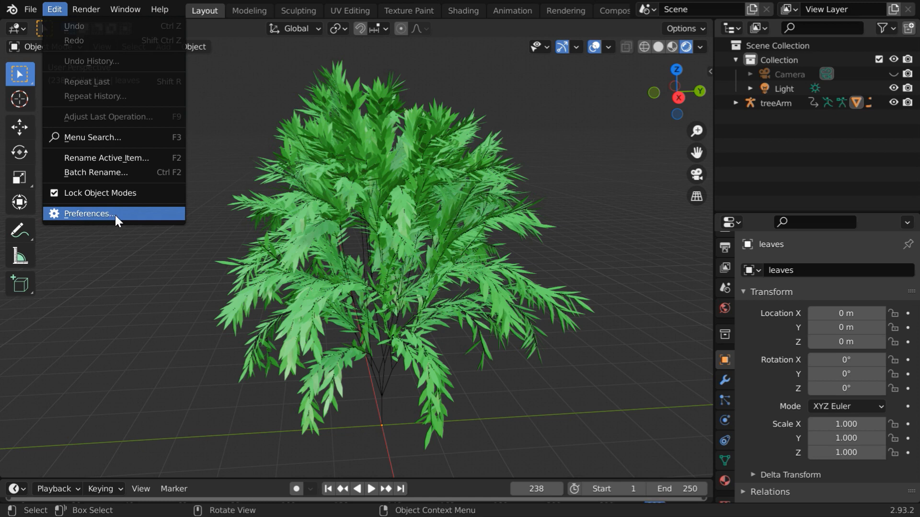
click(87, 214)
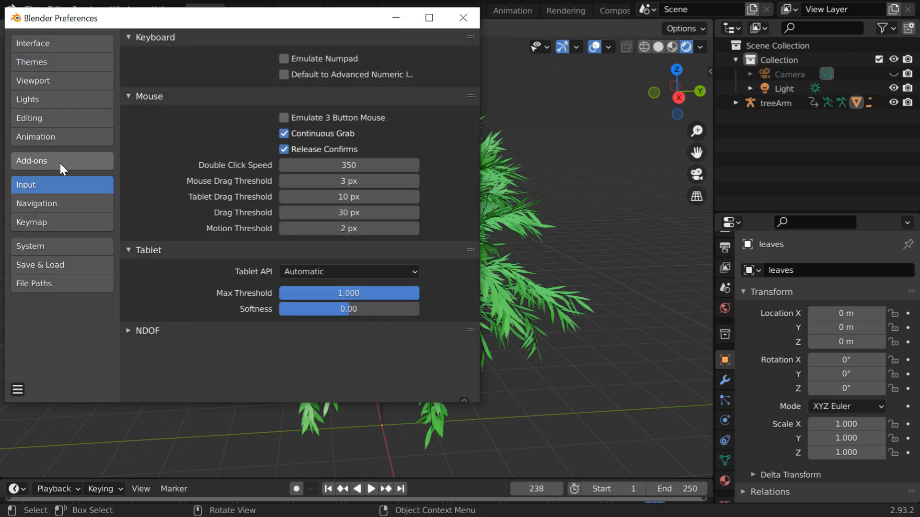
click(32, 163)
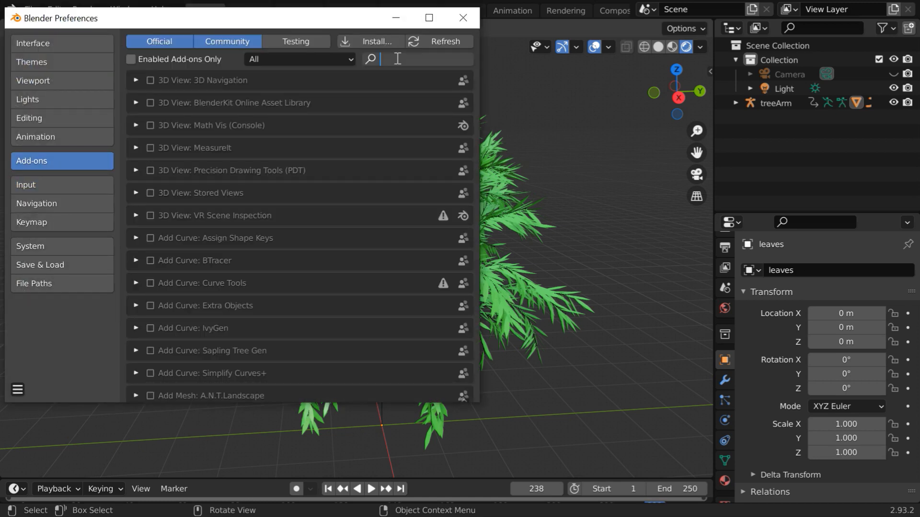
text(sap)
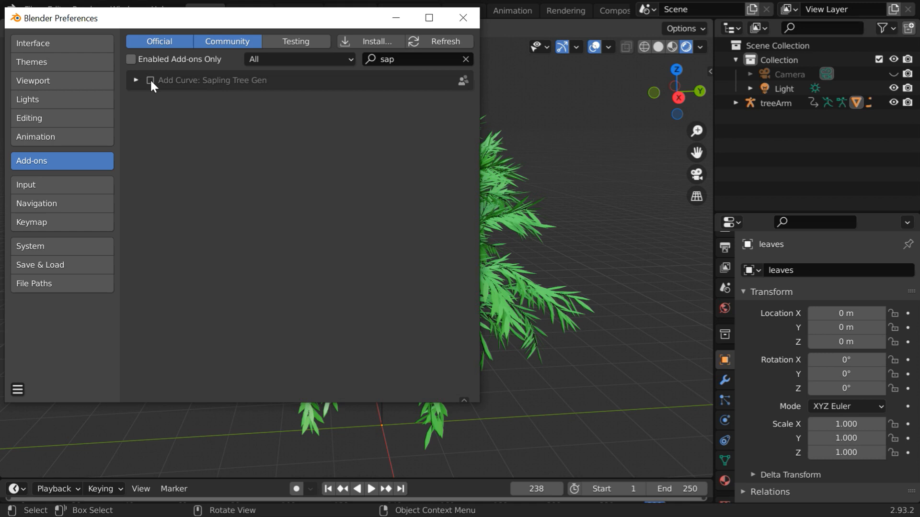
click(150, 80)
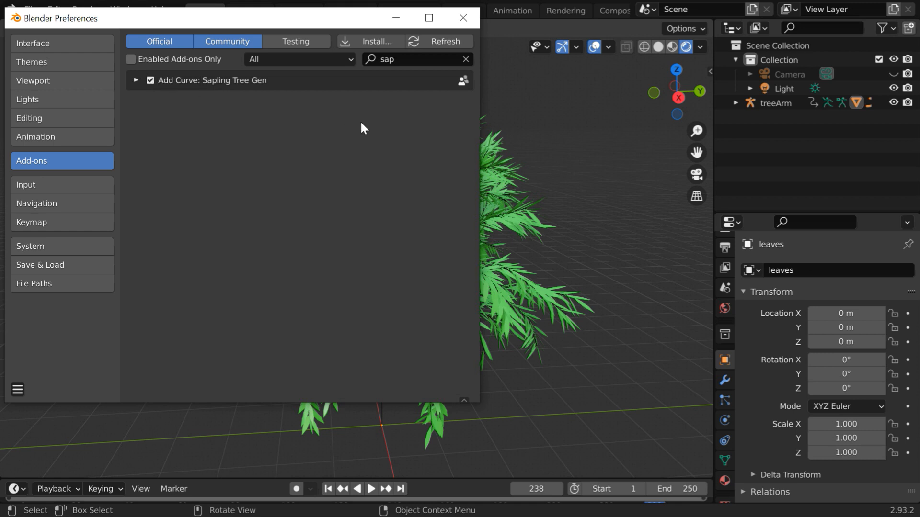
click(464, 17)
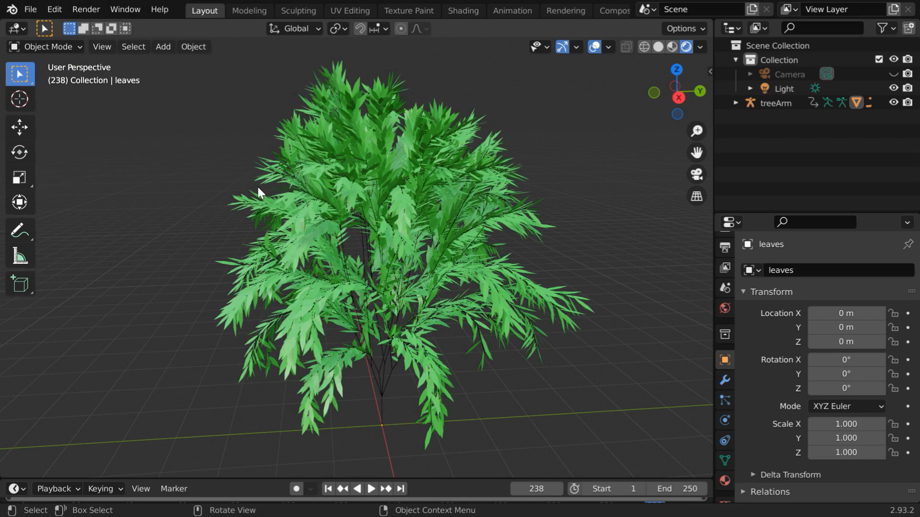
Step: Start a fresh General scene via File > New, replacing the tree scene
click(163, 46)
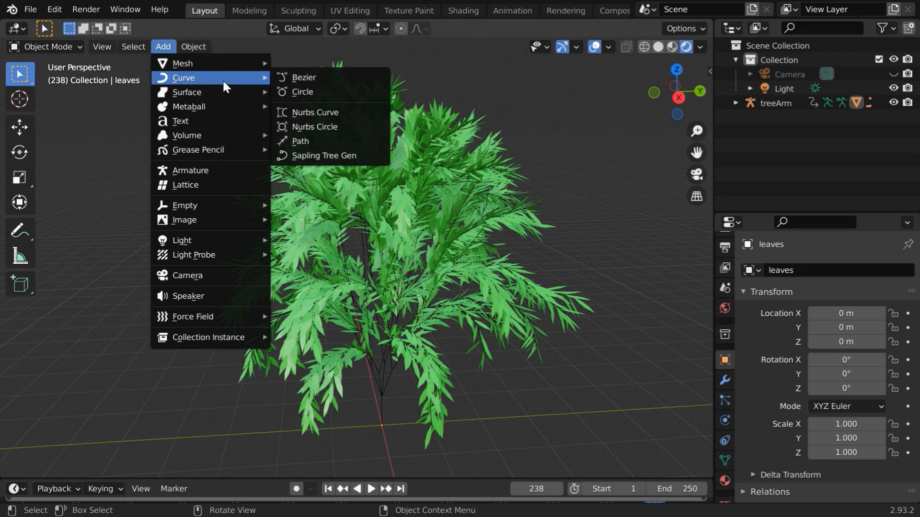
mouse_move(323, 155)
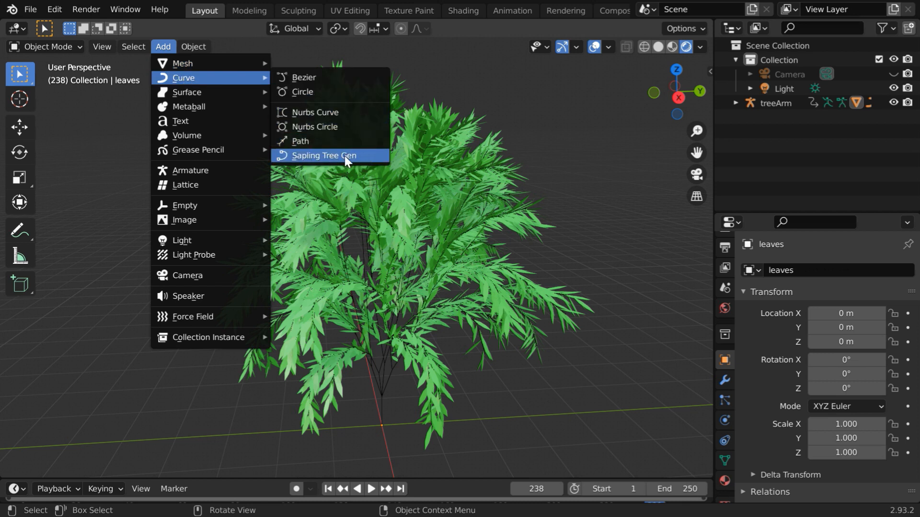
mouse_move(328, 160)
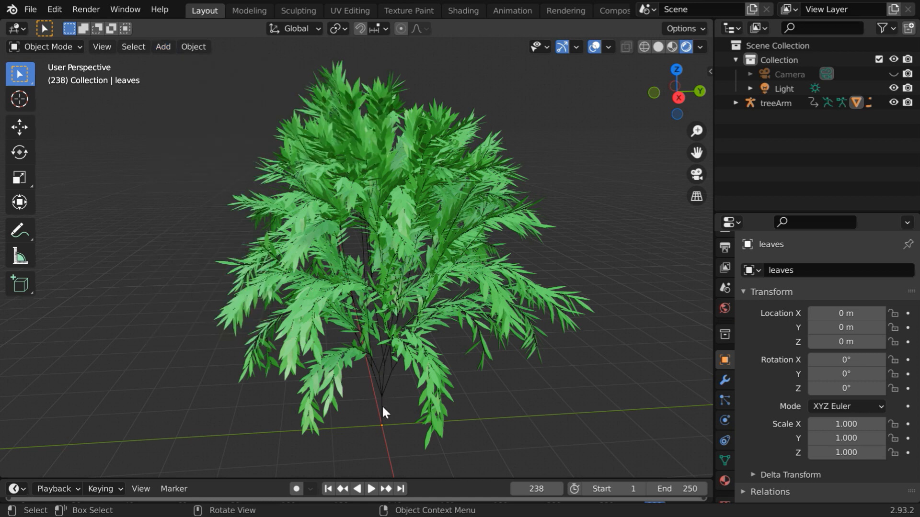
click(28, 9)
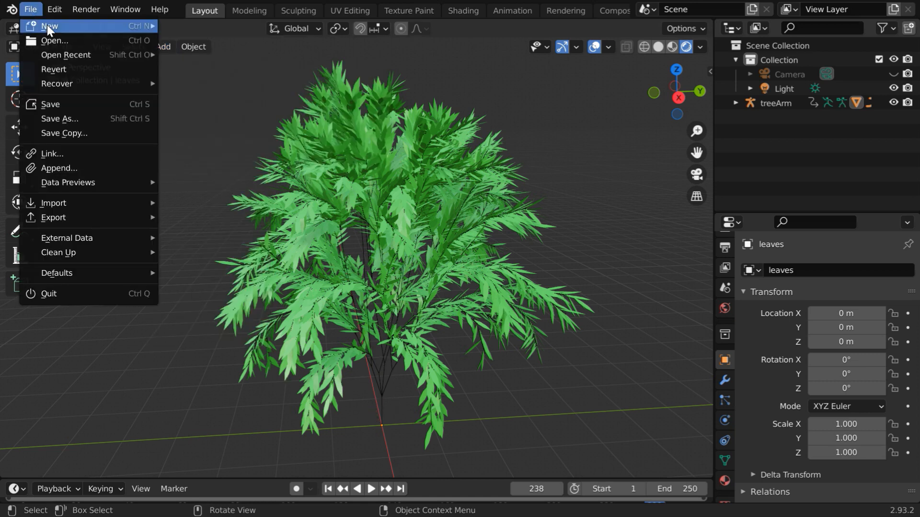
click(49, 26)
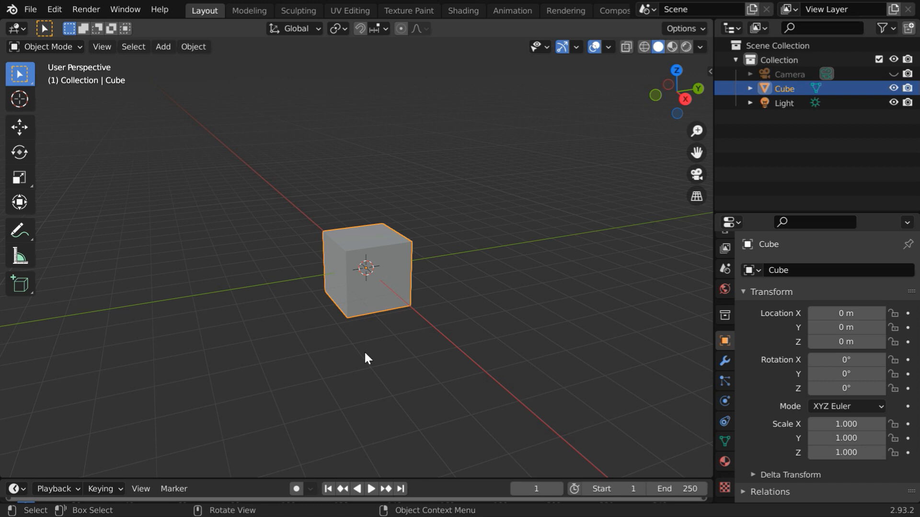
mouse_move(314, 333)
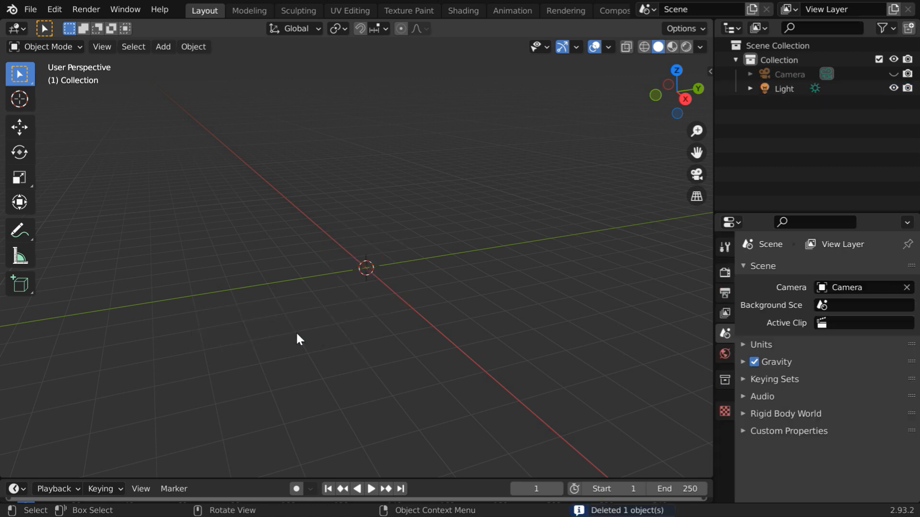
Step: Add a Sapling Tree Gen curve object at the scene origin
click(163, 46)
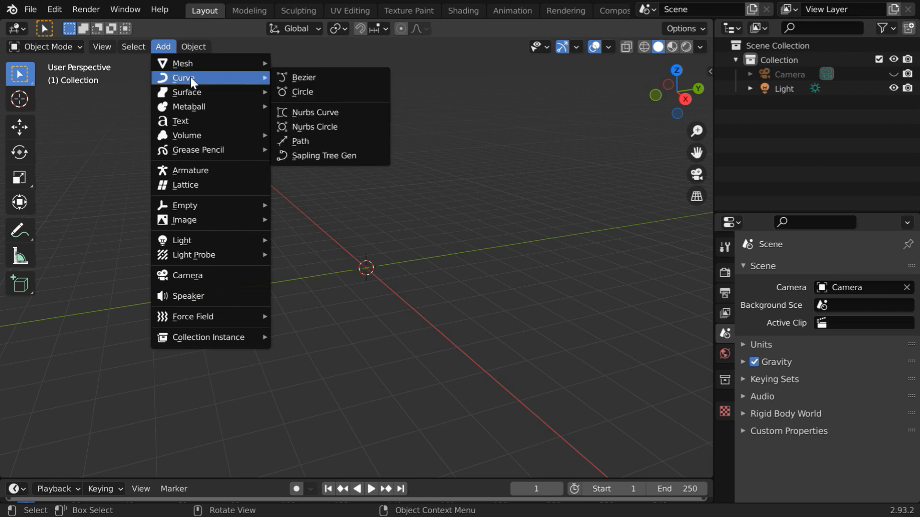
mouse_move(329, 156)
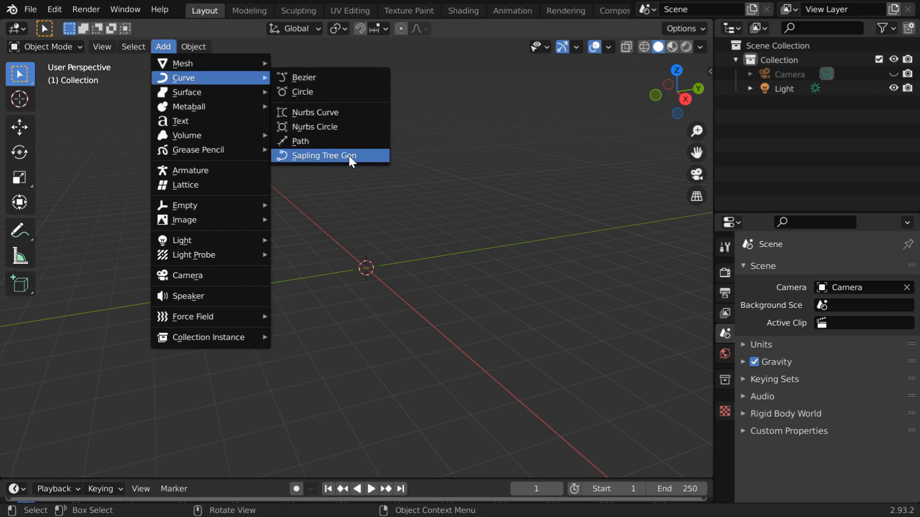
click(324, 156)
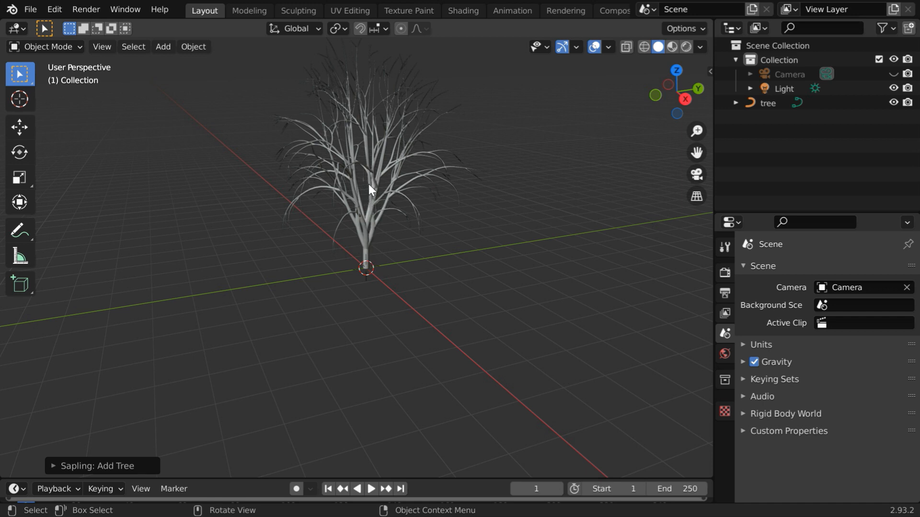
mouse_move(55, 471)
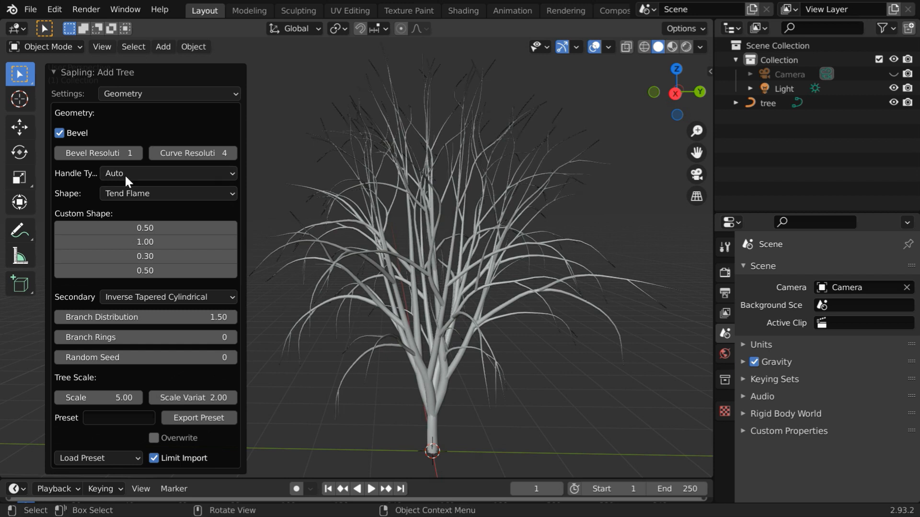
mouse_move(69, 105)
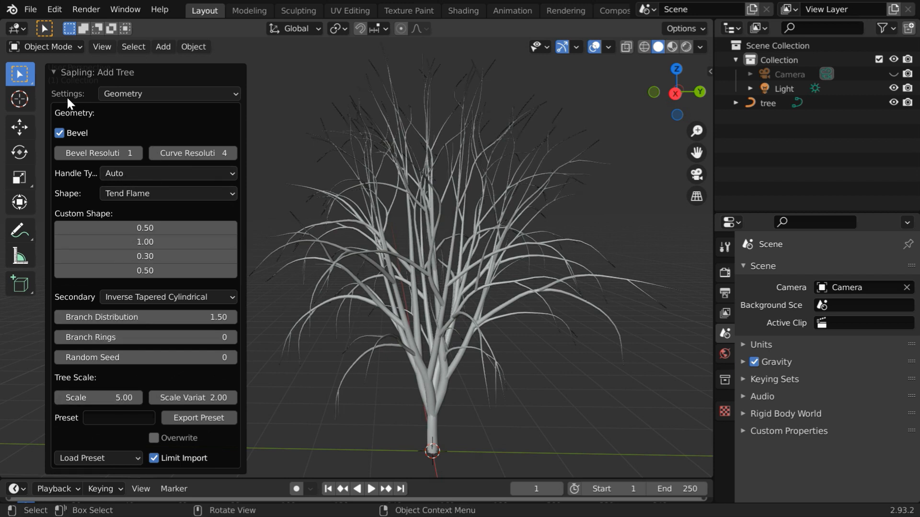
Step: In the Geometry settings, toggle Bevel off then back on so branches render solid
click(168, 93)
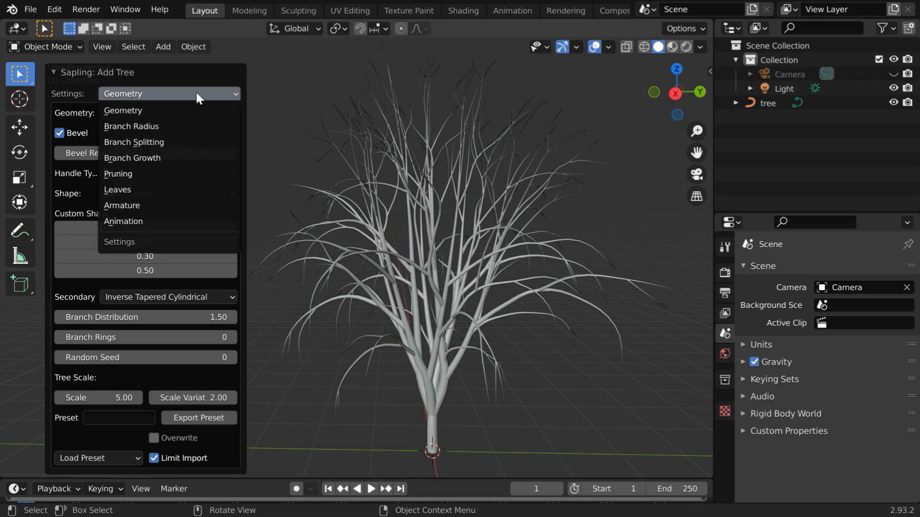
mouse_move(196, 111)
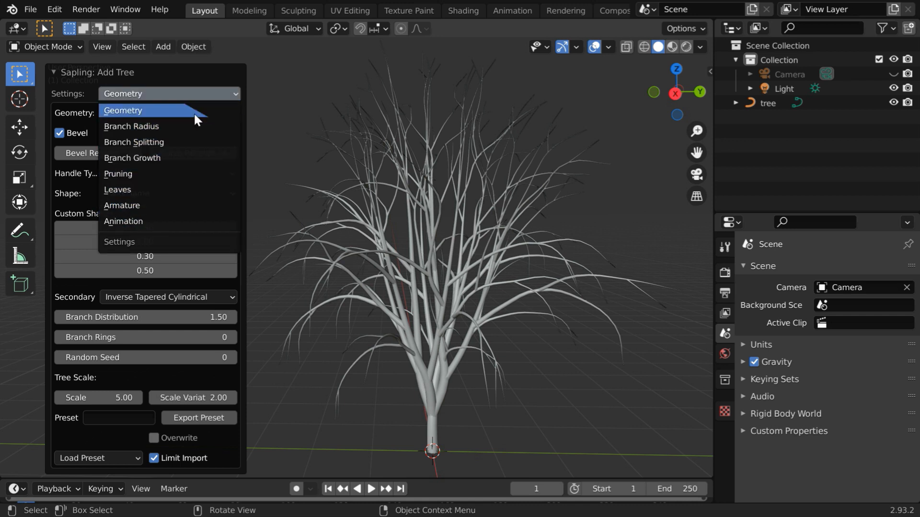
mouse_move(195, 126)
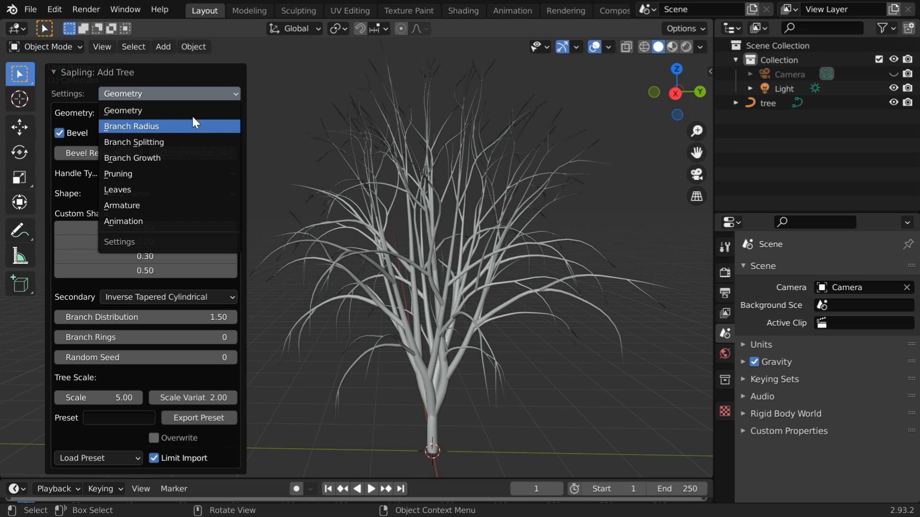
click(124, 110)
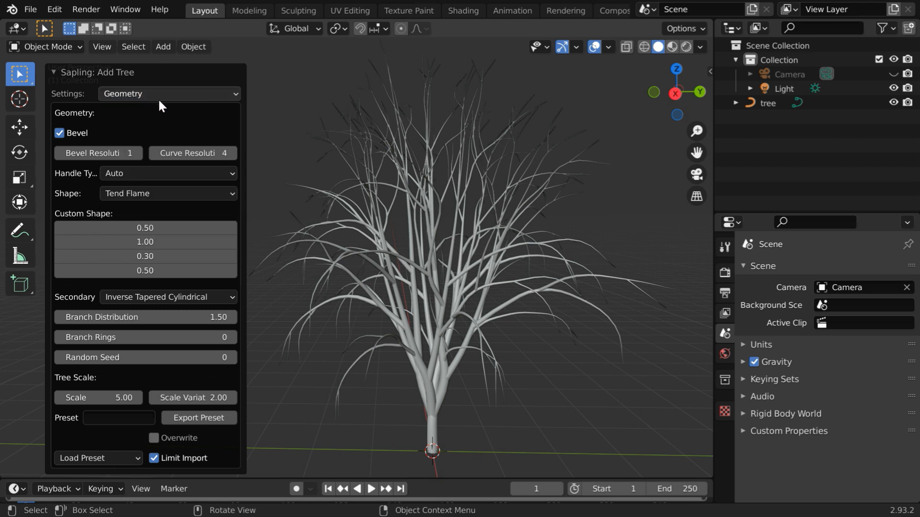
mouse_move(106, 144)
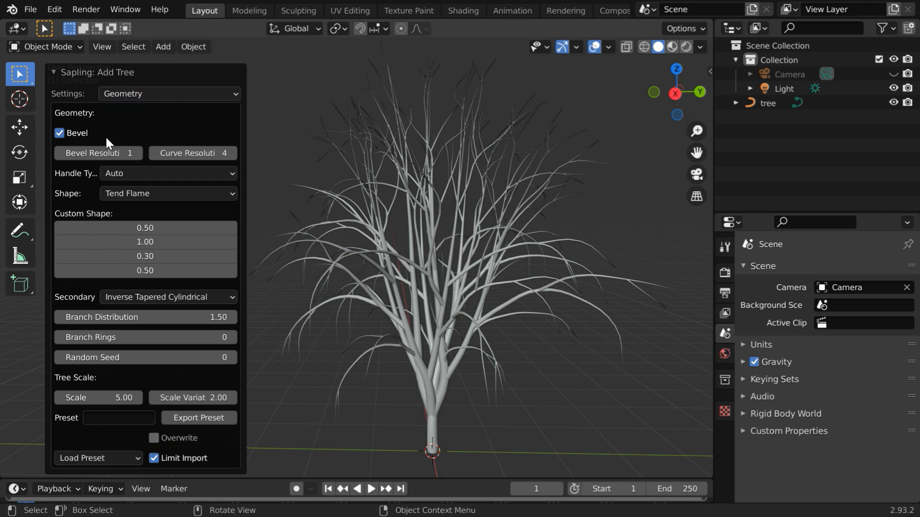
click(58, 133)
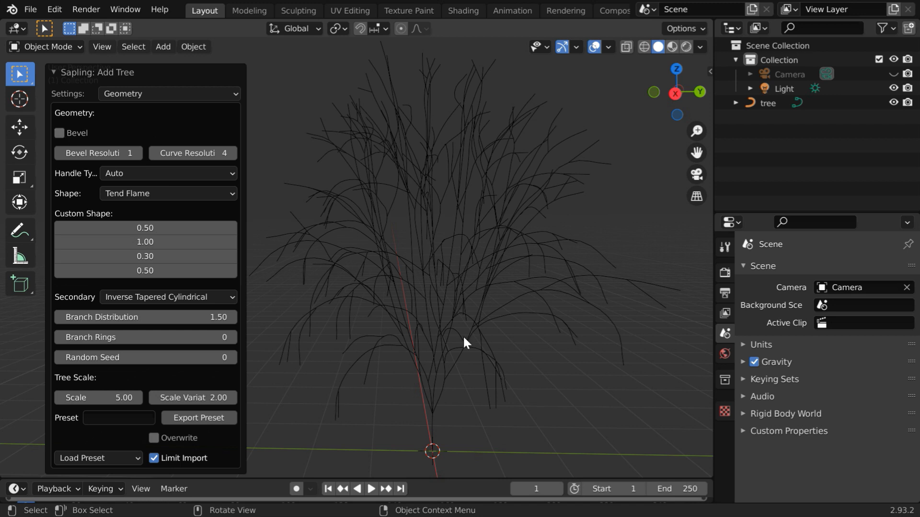
mouse_move(461, 334)
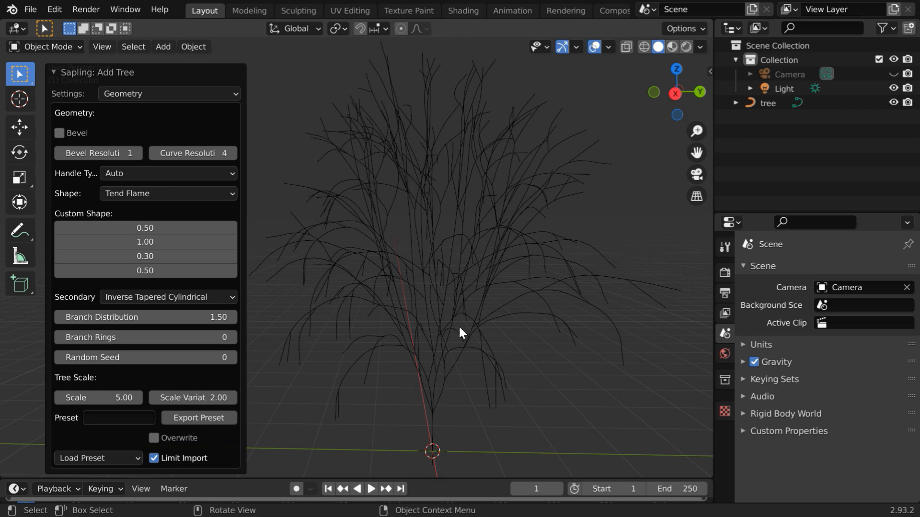
mouse_move(470, 309)
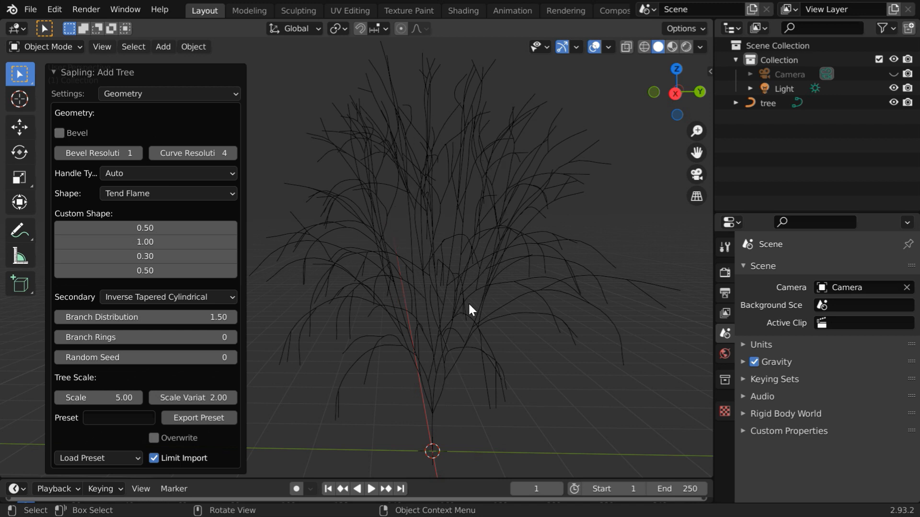
click(59, 133)
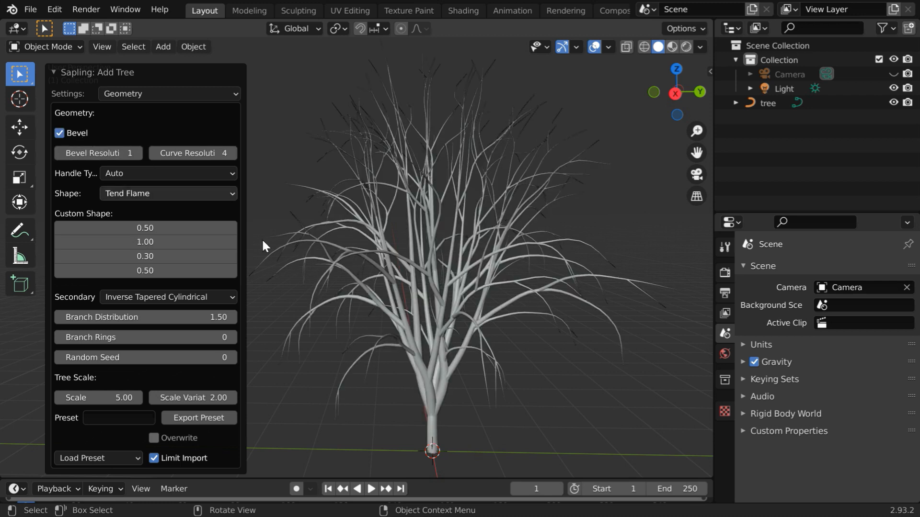
mouse_move(417, 247)
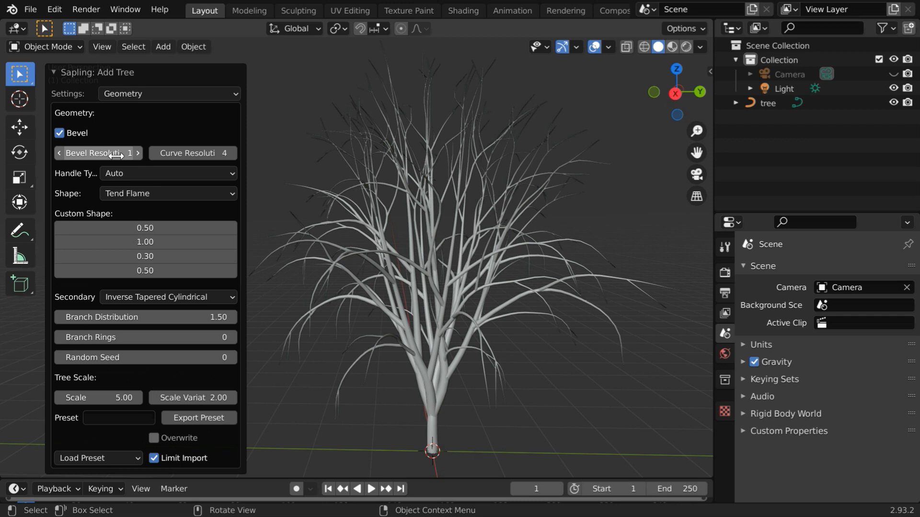
mouse_move(193, 153)
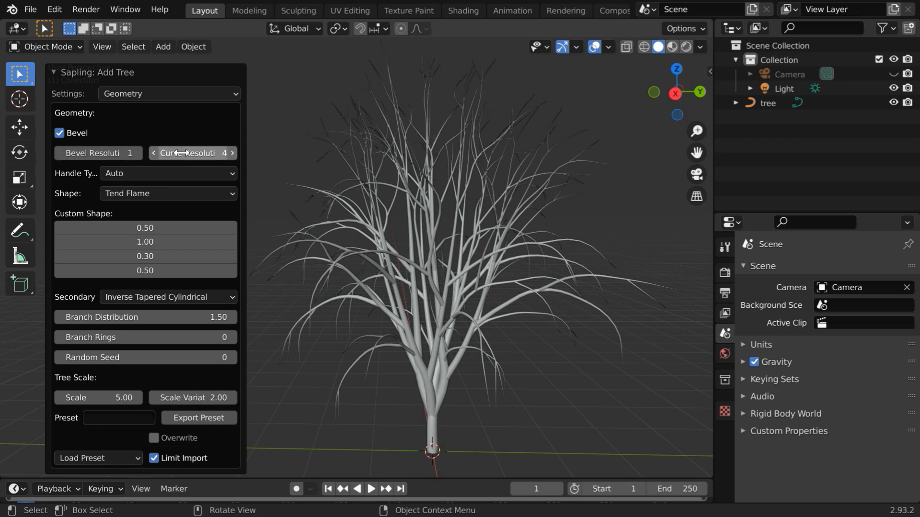
mouse_move(191, 153)
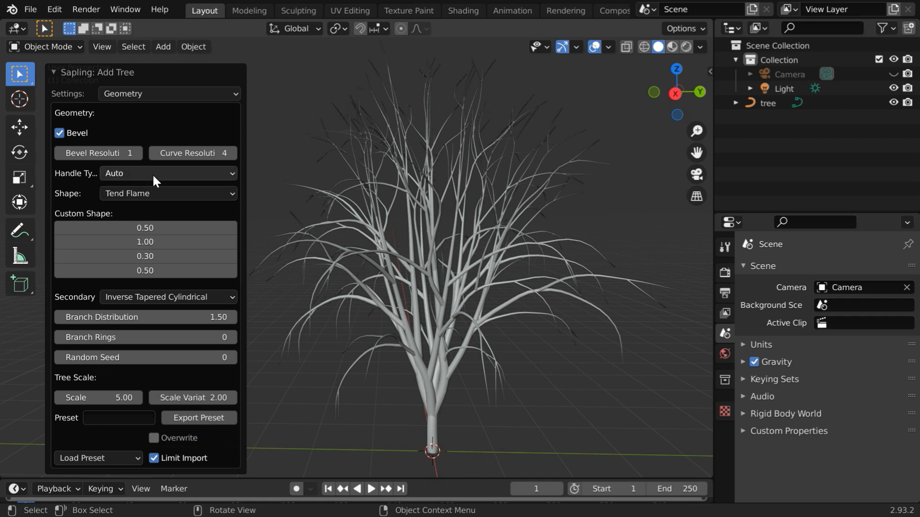
mouse_move(140, 193)
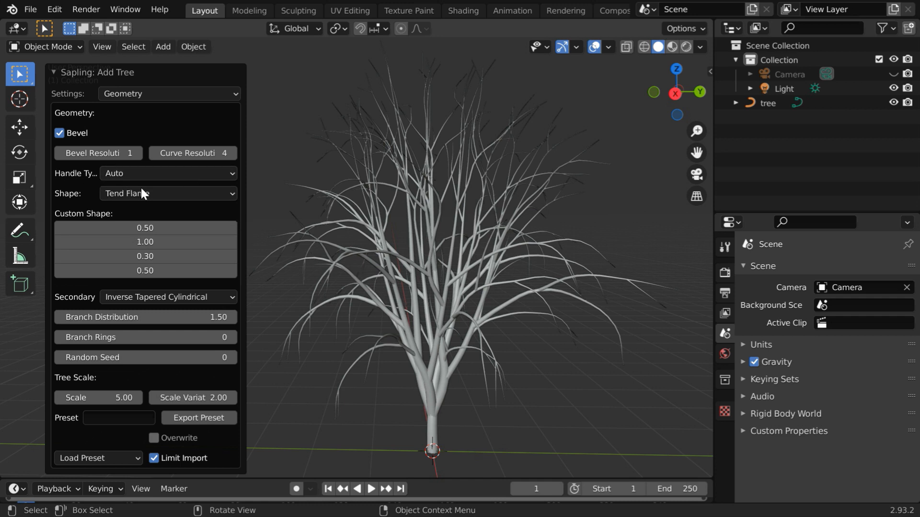
click(167, 192)
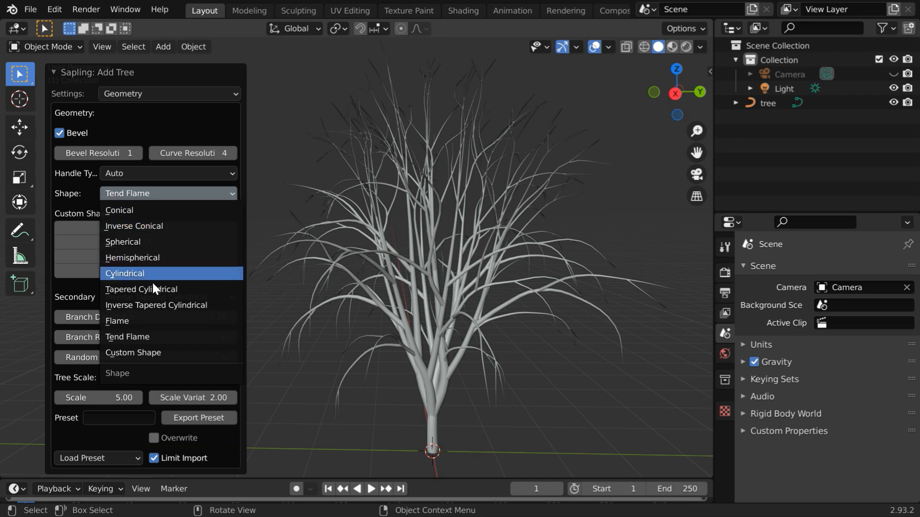
click(123, 273)
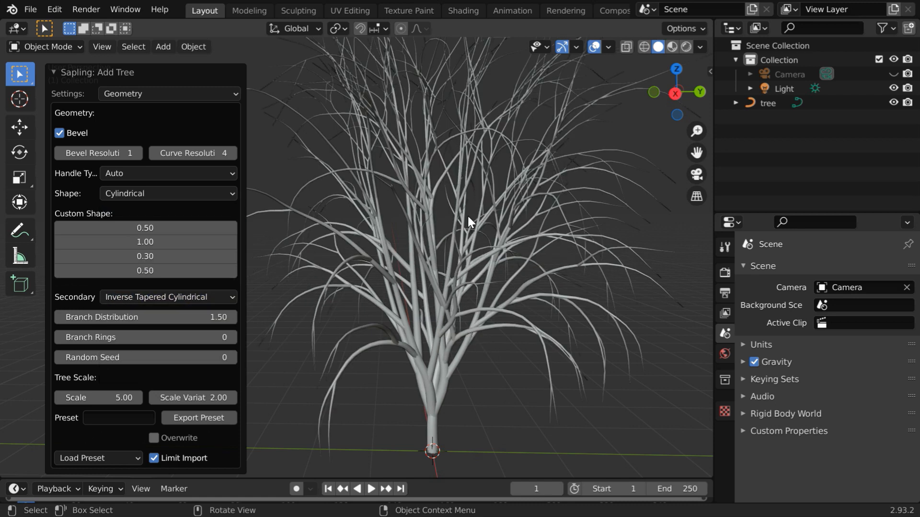
click(169, 192)
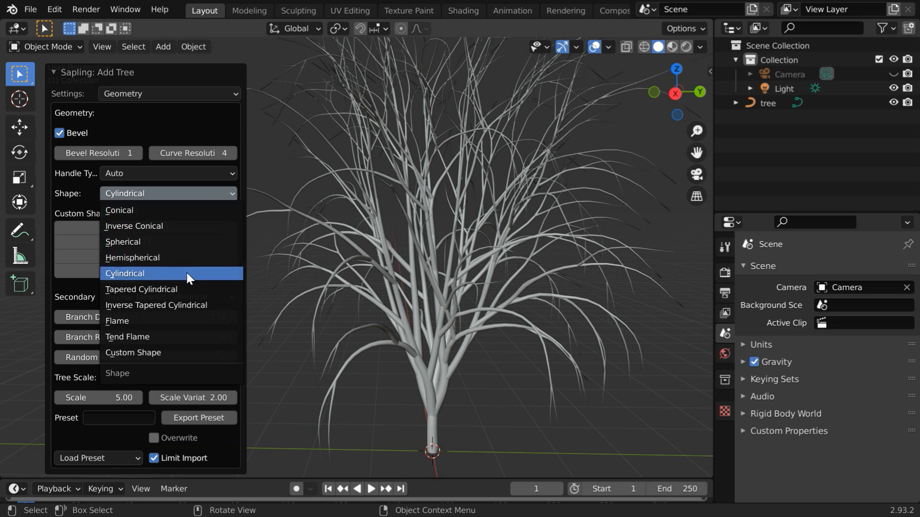
click(141, 288)
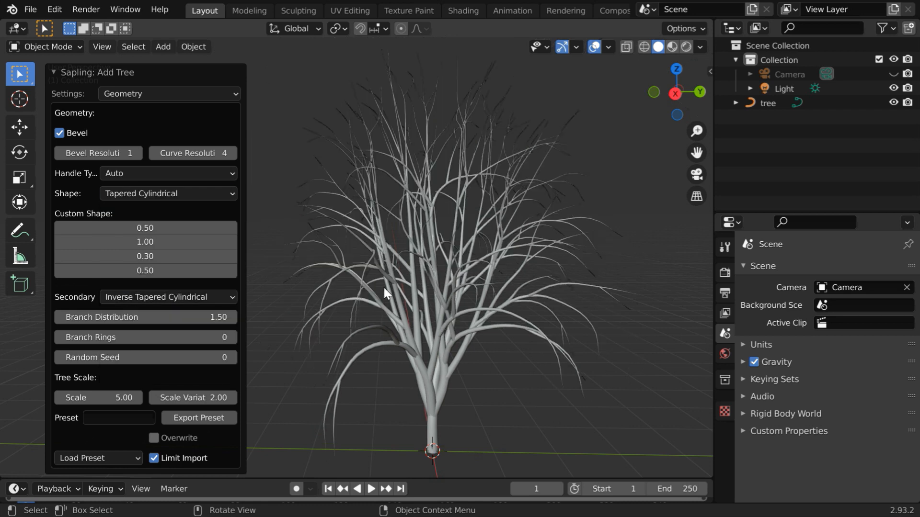
click(167, 193)
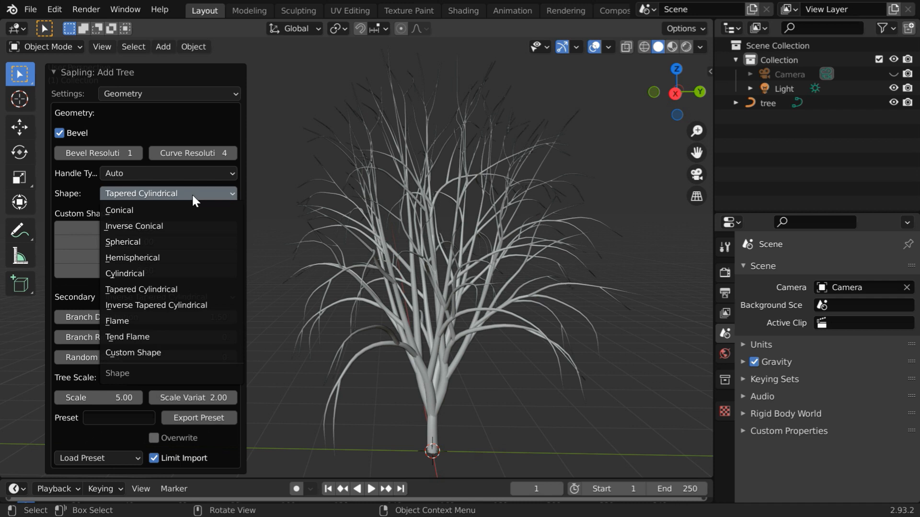
mouse_move(167, 321)
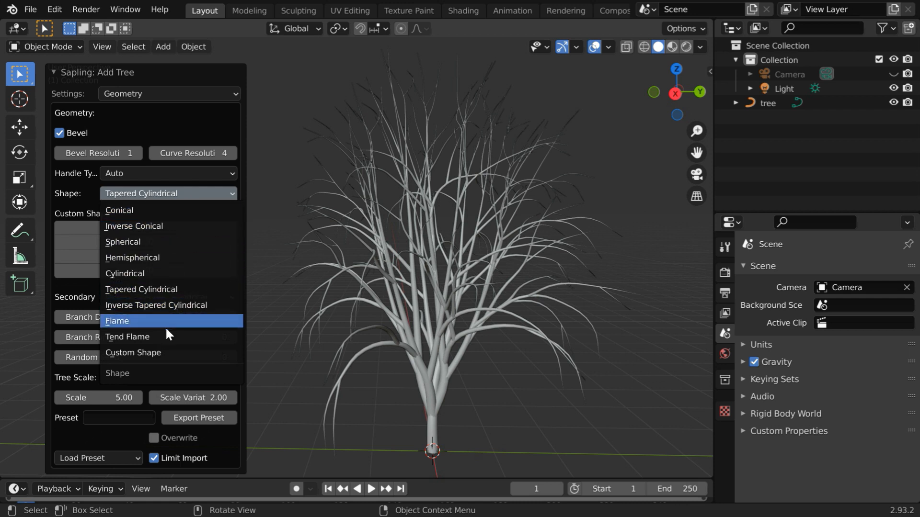
click(127, 337)
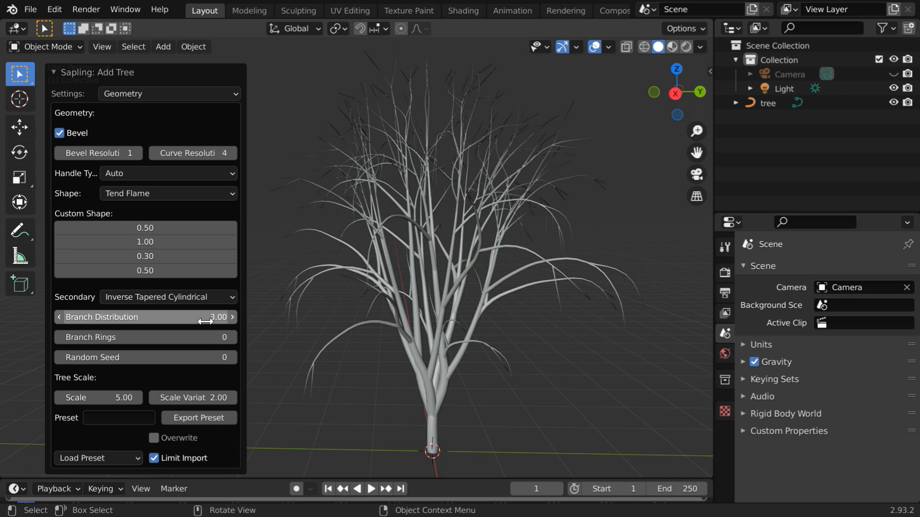
mouse_move(393, 255)
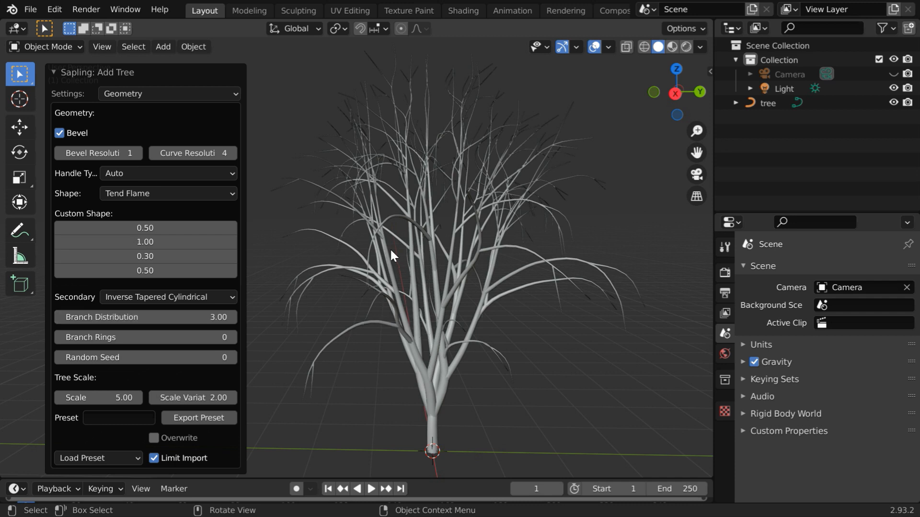
mouse_move(501, 273)
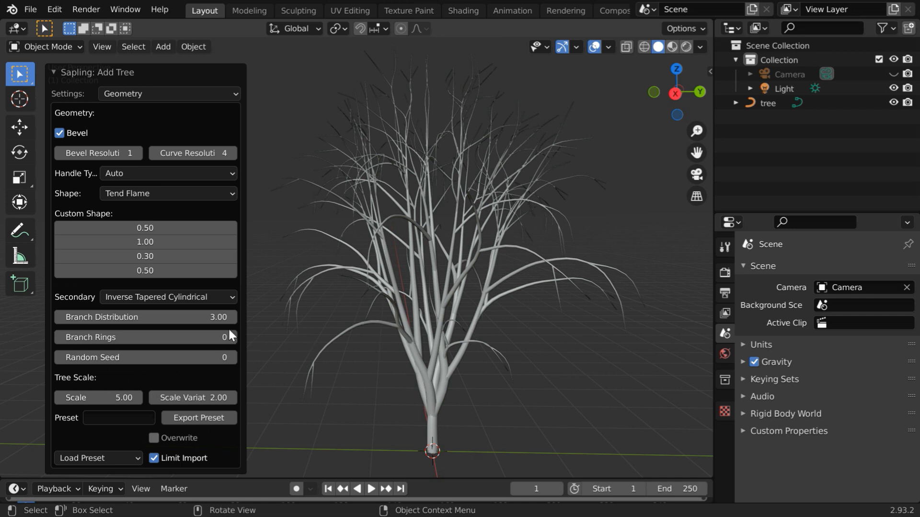
Step: Restore Branch Distribution to 1.50 and raise Random Seed to 6 for a new branch layout
double_click(144, 318)
text(1.5)
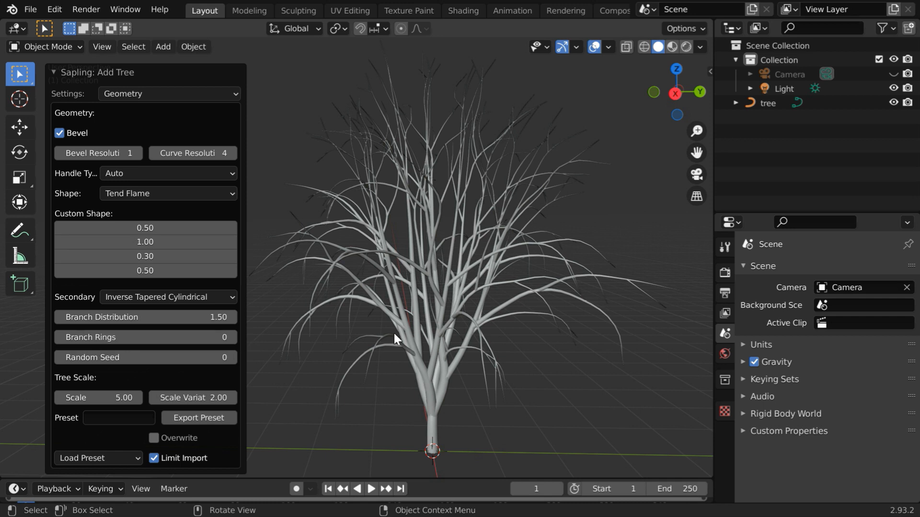
mouse_move(440, 295)
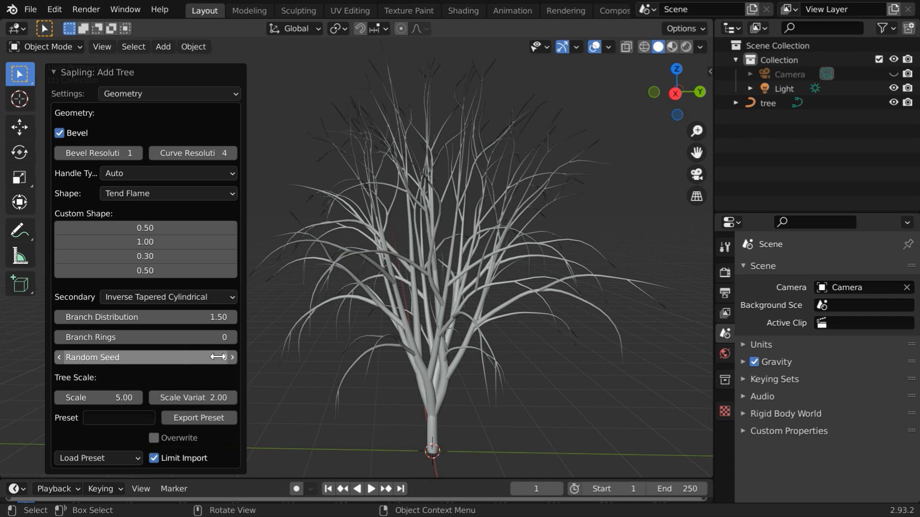
click(232, 357)
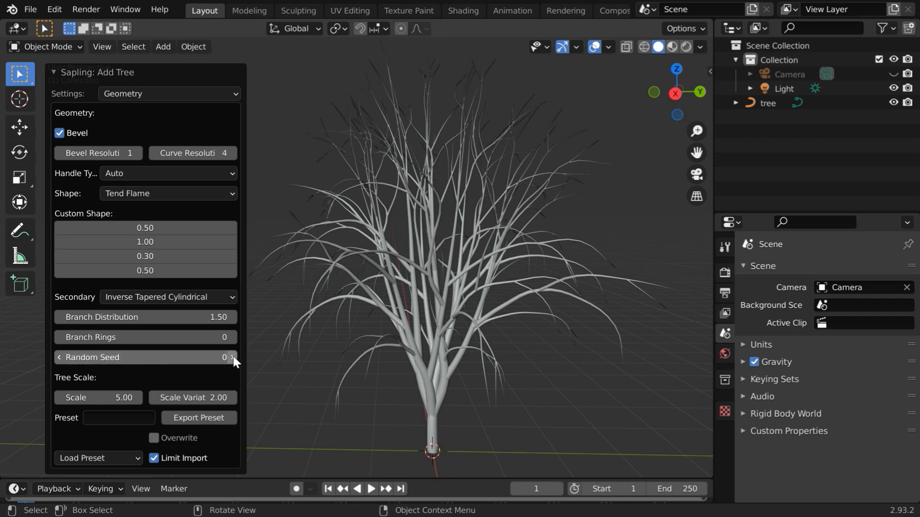
click(232, 357)
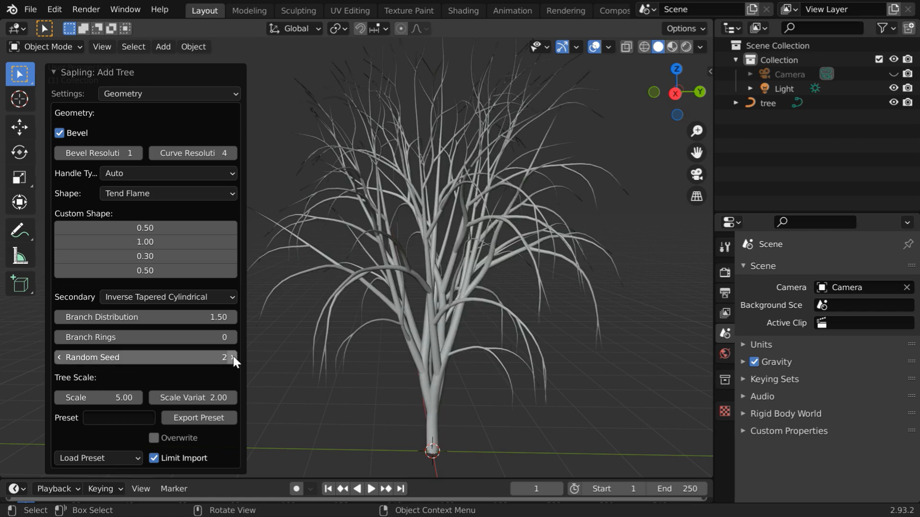
click(231, 357)
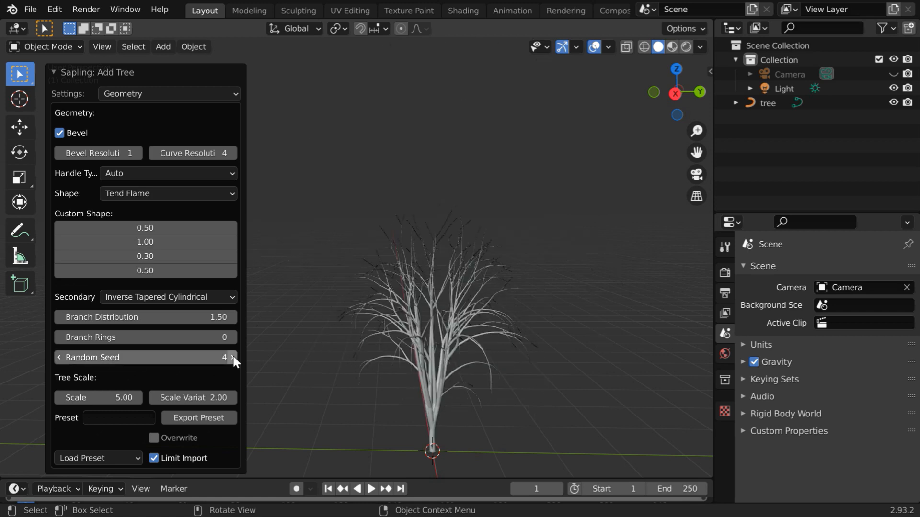
click(233, 358)
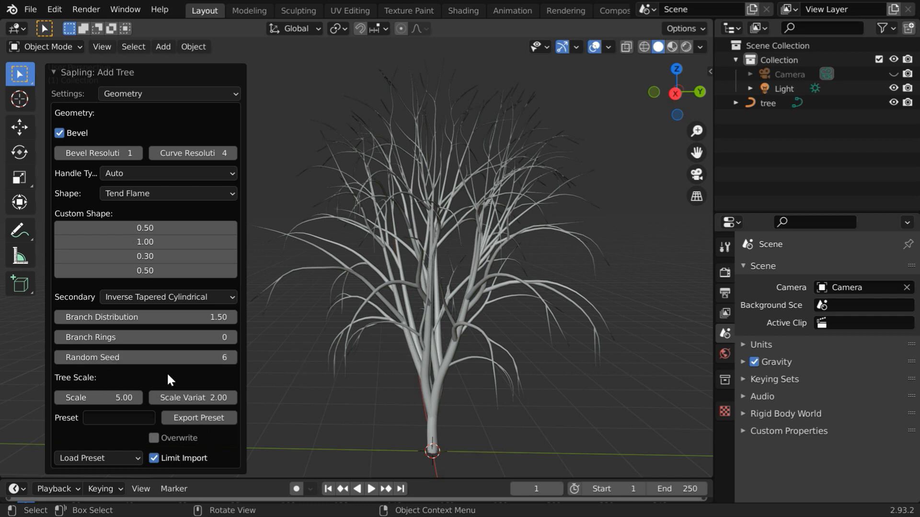
mouse_move(166, 398)
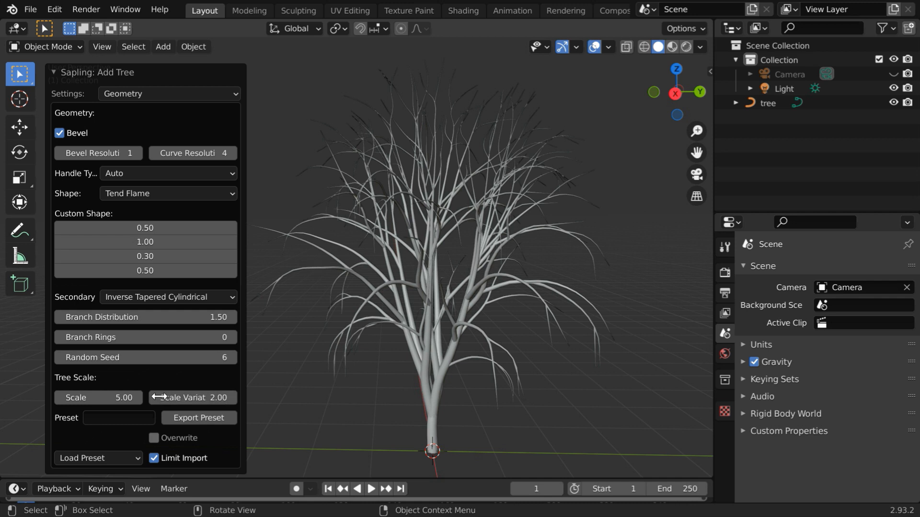
click(169, 93)
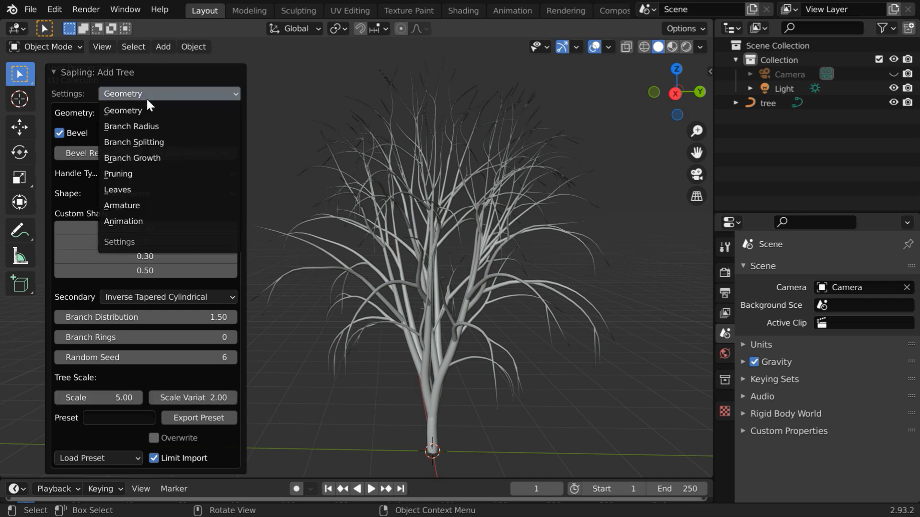
Step: In Branch Radius settings, try a Ratio of .025 then set it back to 0.01
click(131, 126)
text(0.015)
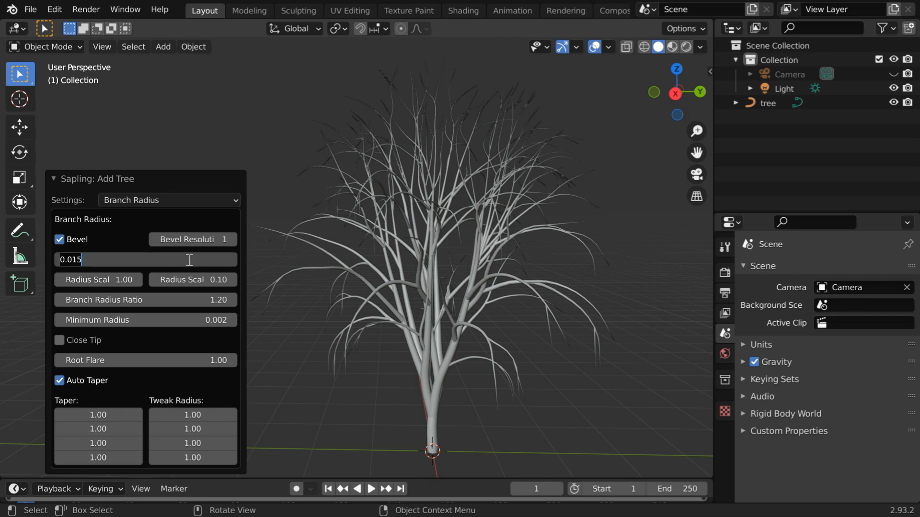
text(.025)
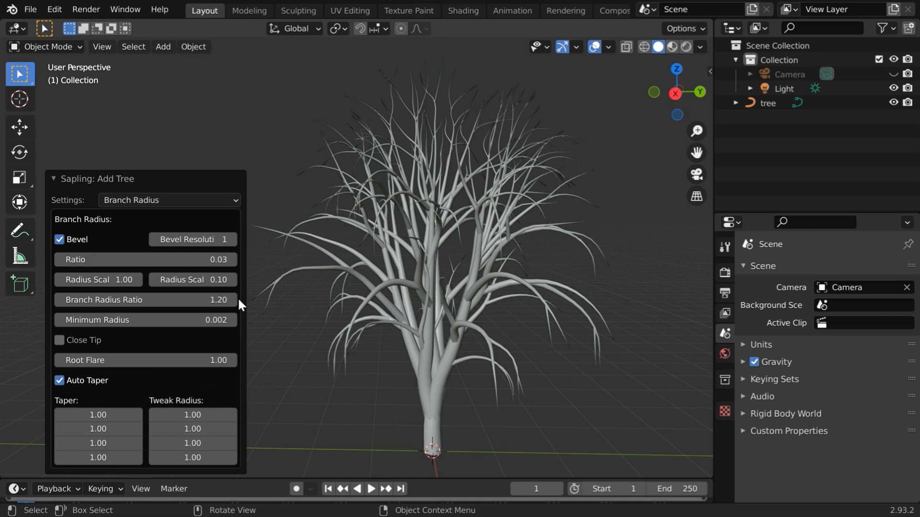
double_click(144, 259)
text(0.01)
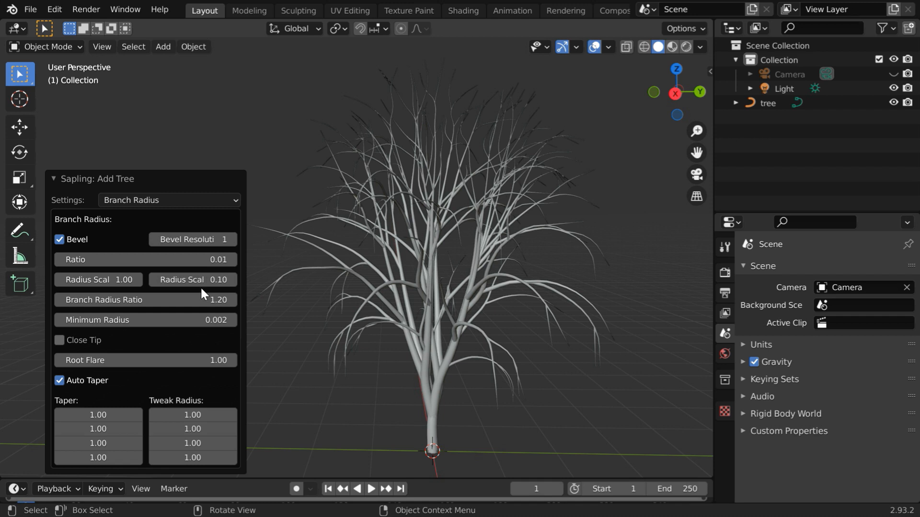
mouse_move(170, 339)
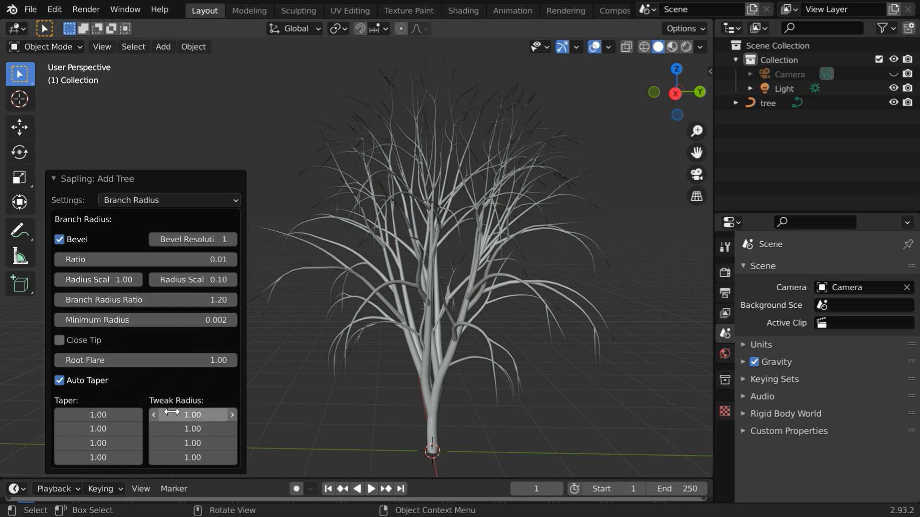
mouse_move(146, 200)
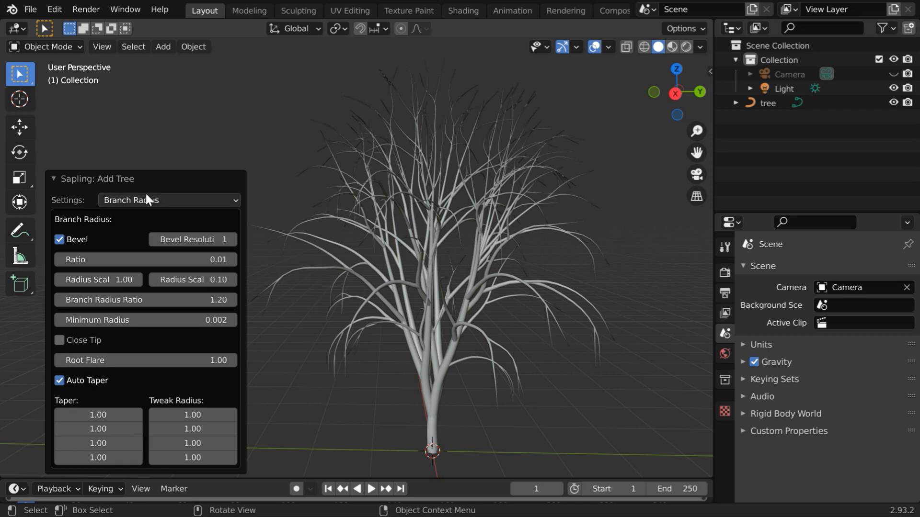
Step: In Branch Splitting, add a third branching level, try 4 base splits, then return to 3
click(169, 200)
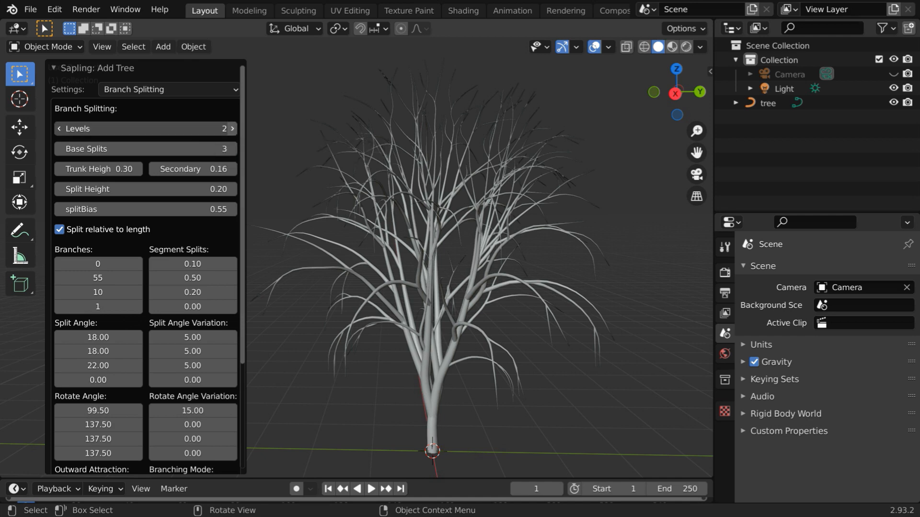
click(232, 129)
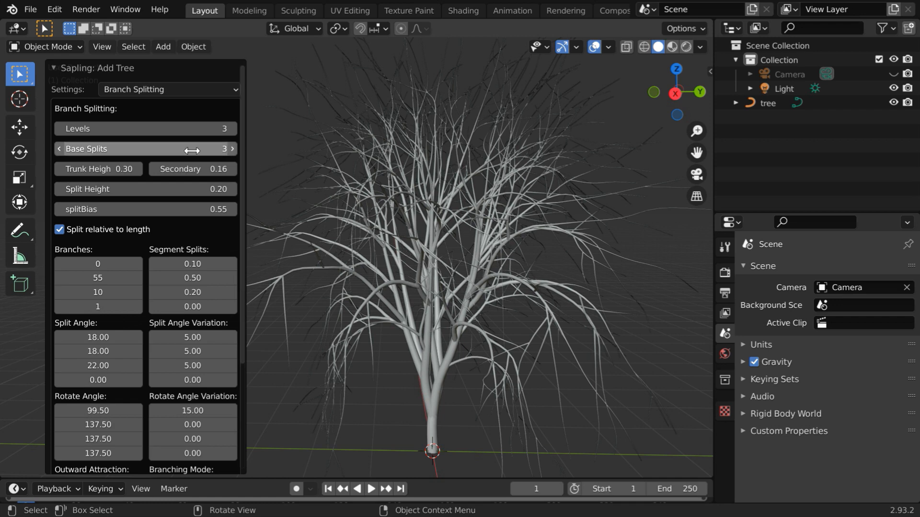
mouse_move(451, 394)
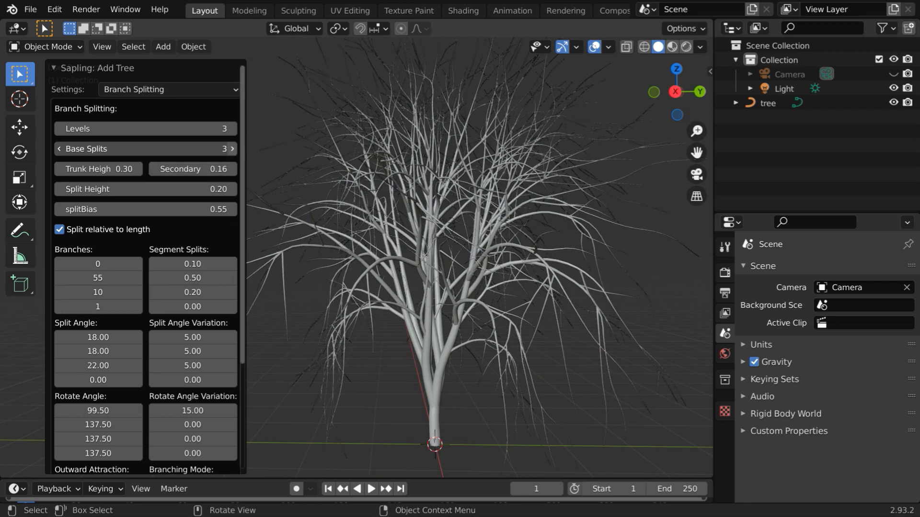
click(231, 148)
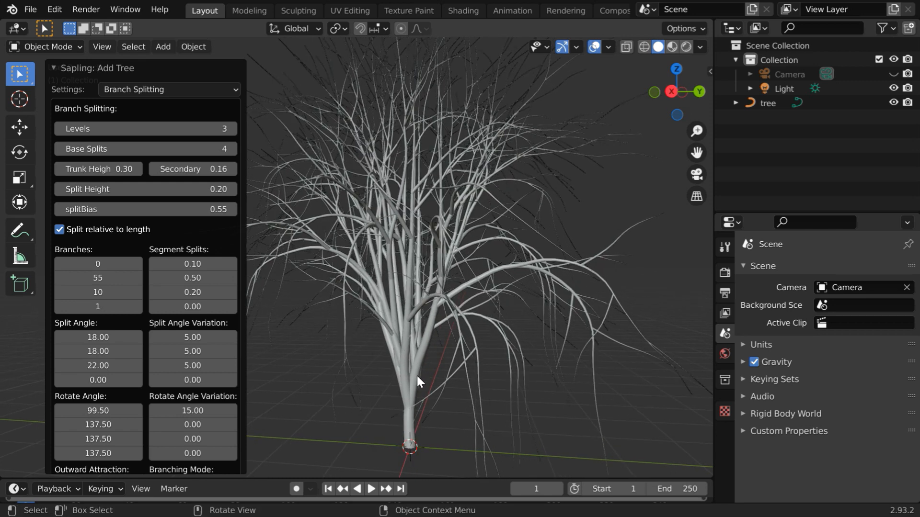
mouse_move(64, 148)
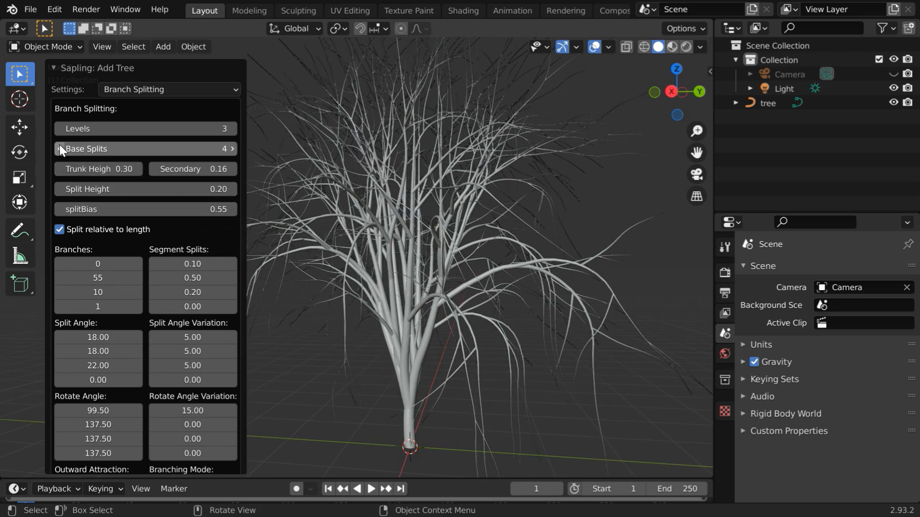
click(59, 148)
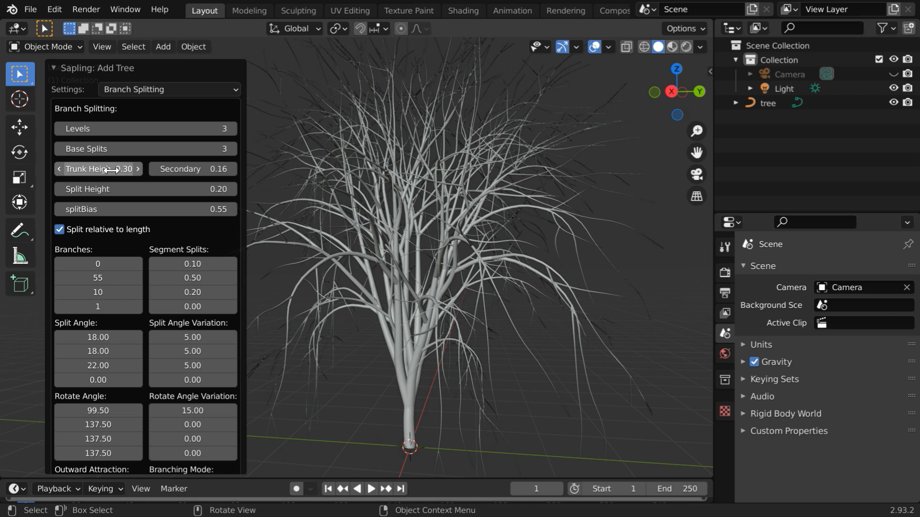
mouse_move(135, 310)
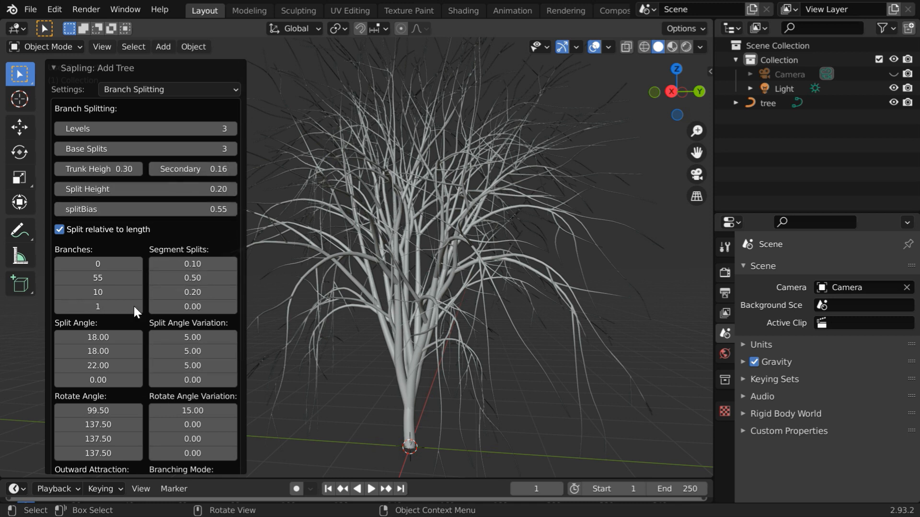
mouse_move(420, 392)
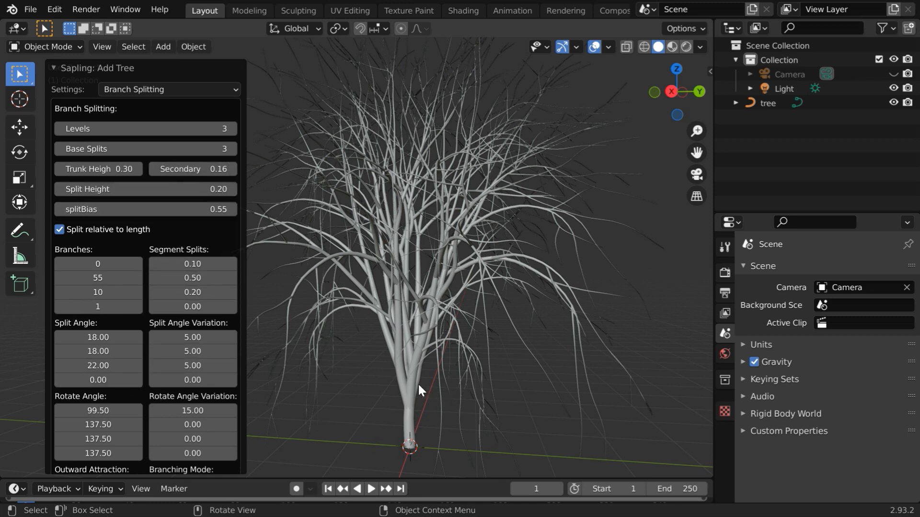
click(169, 89)
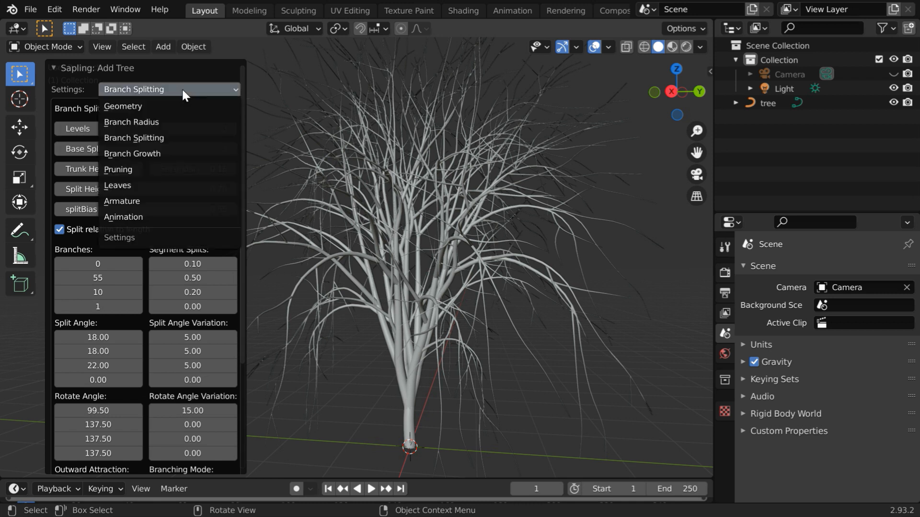
Step: In Pruning settings, enable Prune with a 0.5 Prune Ratio, then switch pruning off again
click(118, 170)
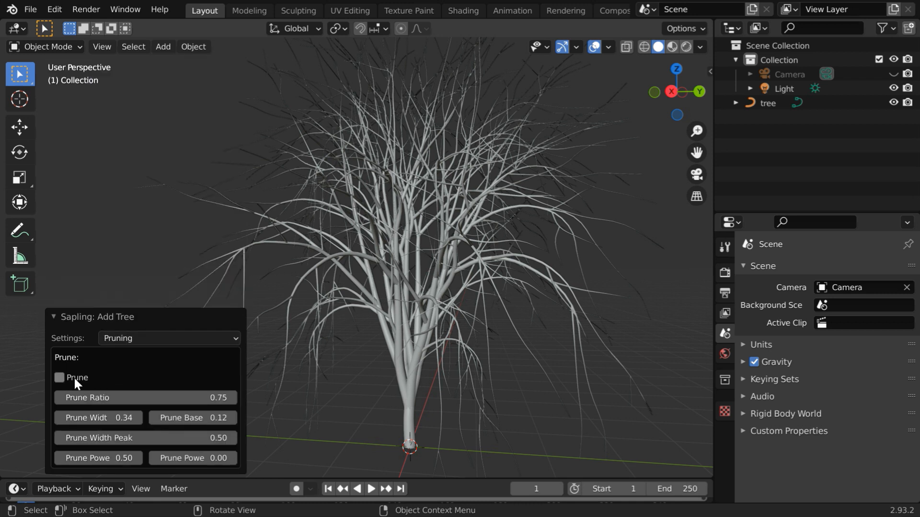
click(58, 378)
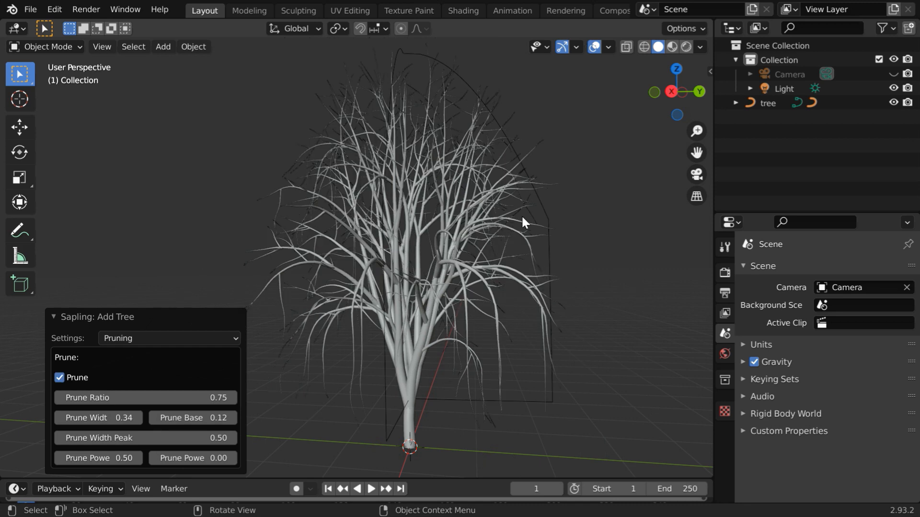
mouse_move(409, 260)
text(.5)
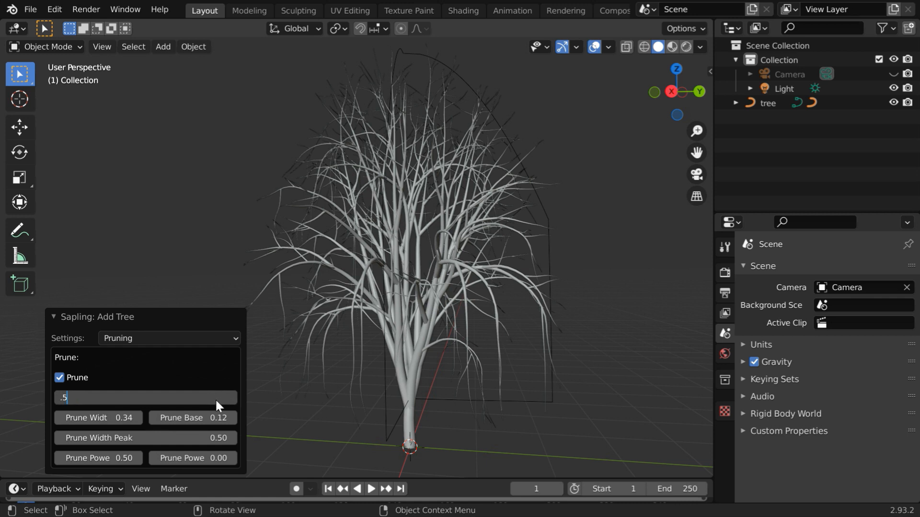
key(Return)
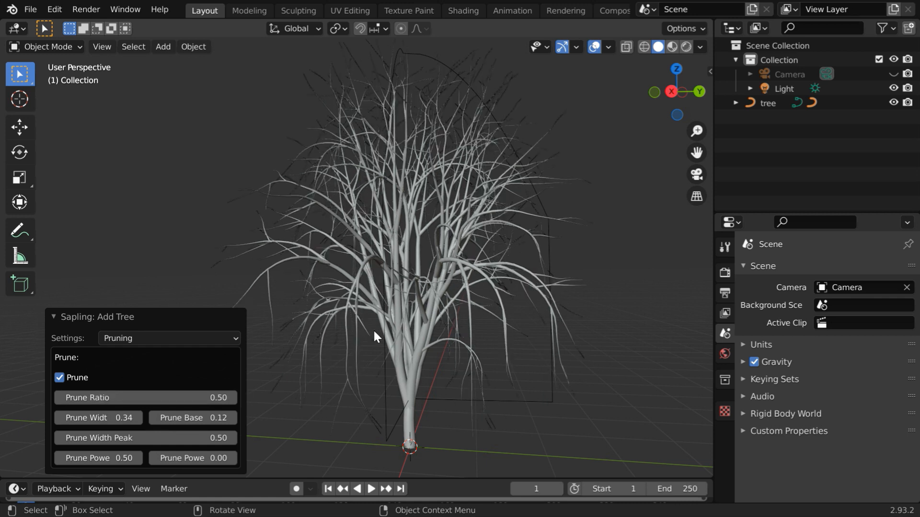
mouse_move(473, 341)
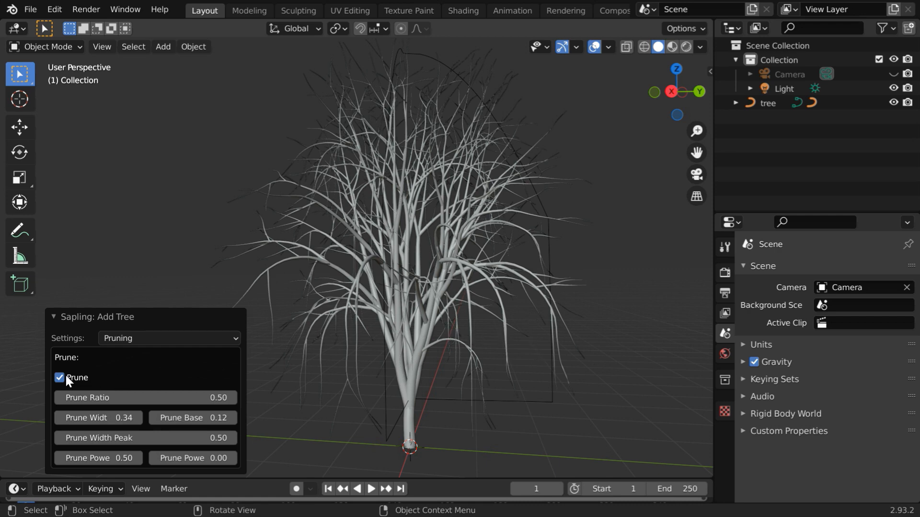
click(169, 338)
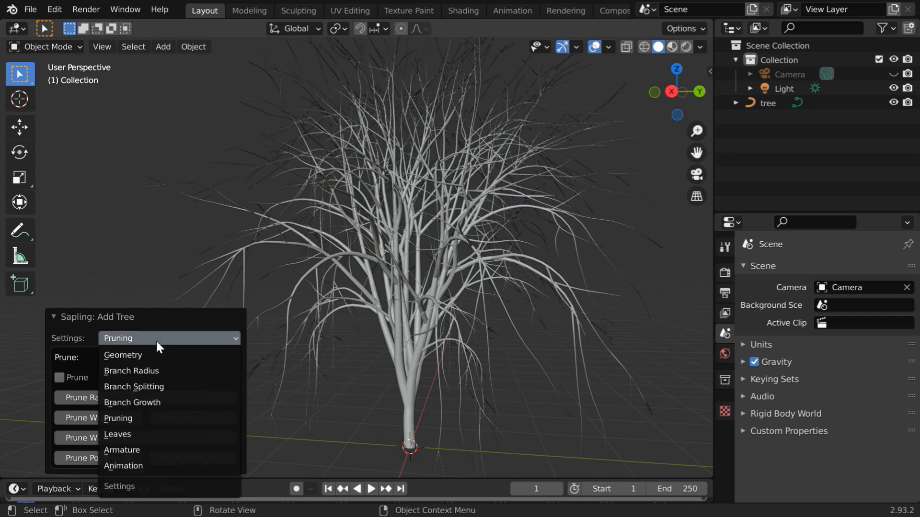
mouse_move(159, 439)
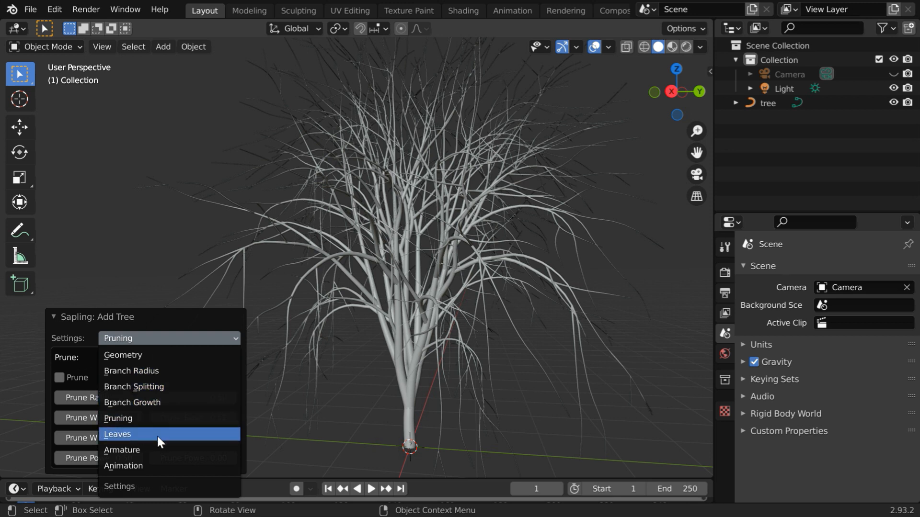
Step: In Leaves settings, enable Show Leaves so foliage covers the branches
click(116, 433)
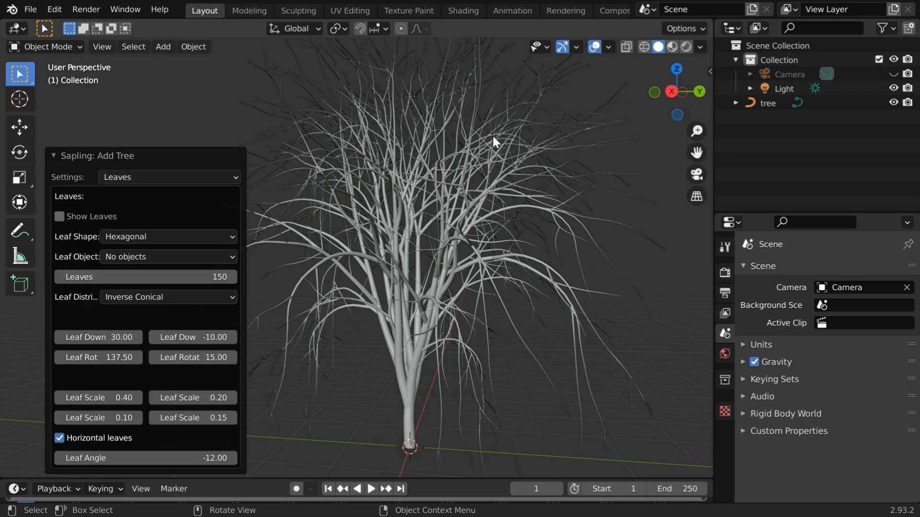
mouse_move(343, 274)
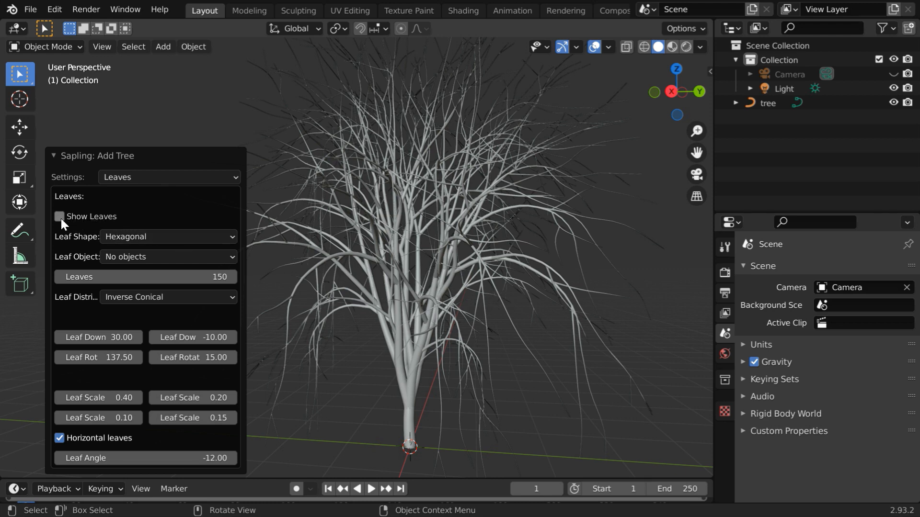
click(59, 216)
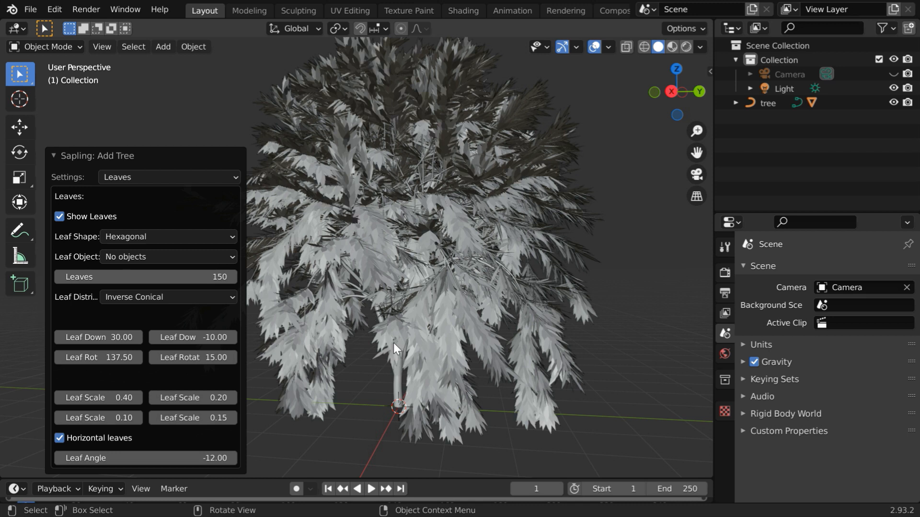
click(168, 178)
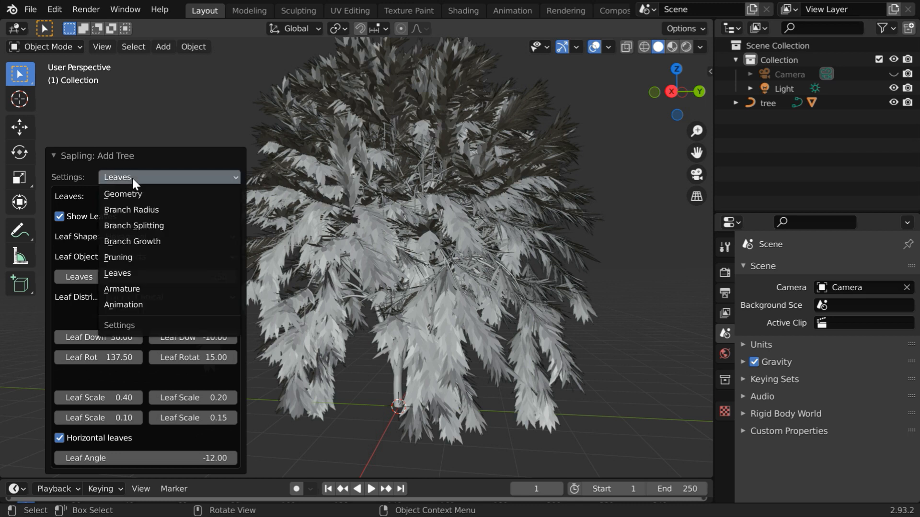
mouse_move(139, 225)
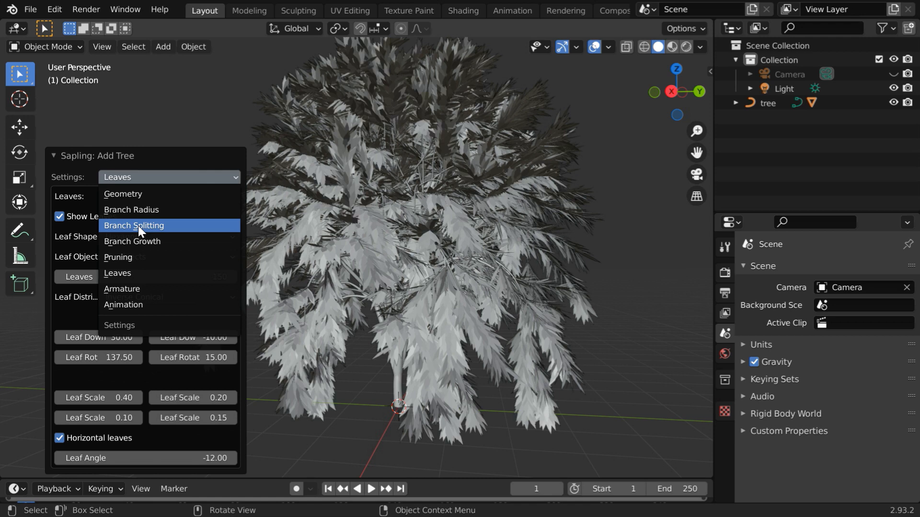
Step: In Branch Splitting, lower Levels from 3 to 2 for a simpler leafy sapling
click(134, 226)
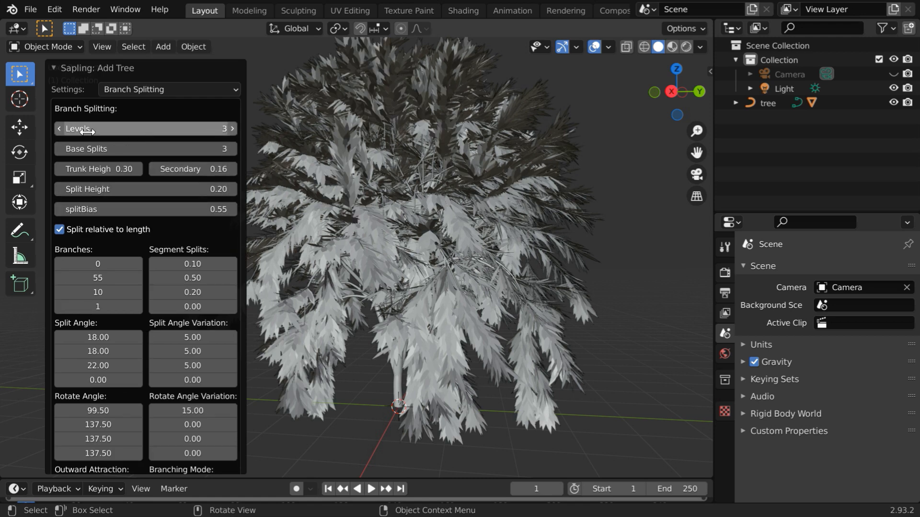
click(59, 129)
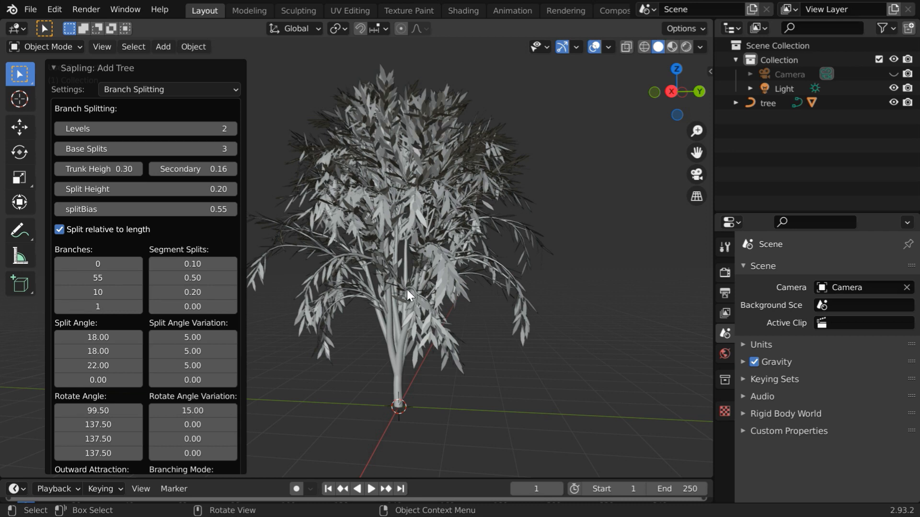
mouse_move(458, 303)
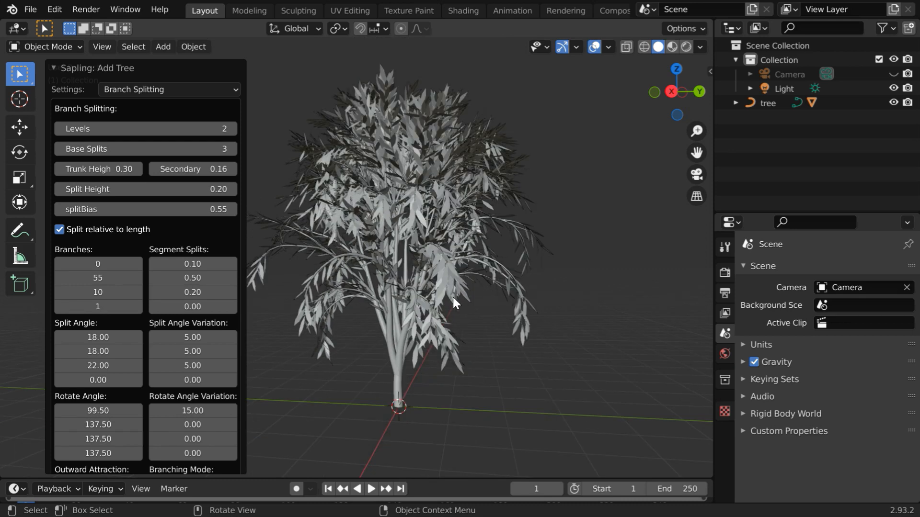
click(170, 89)
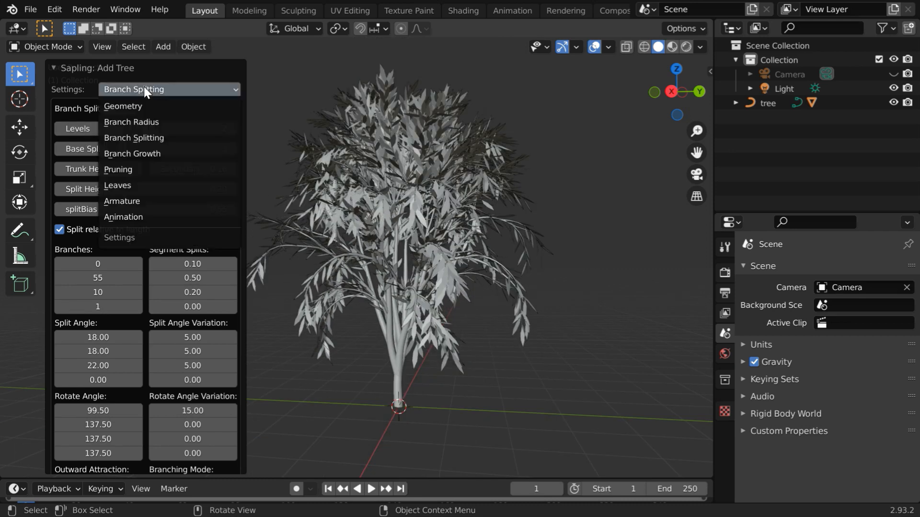
Step: In the Leaves settings, switch the leaf shape from hexagonal to Rectangular, then DupliFaces
click(117, 185)
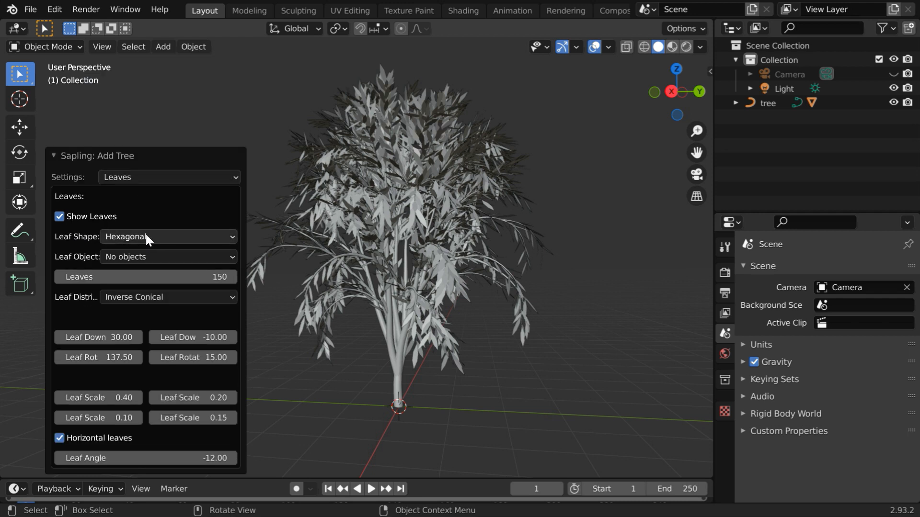
click(168, 237)
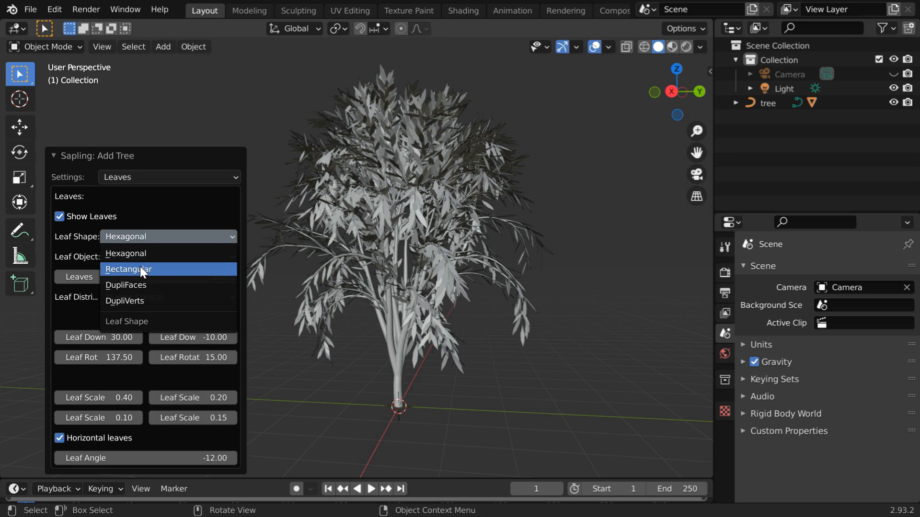
click(127, 268)
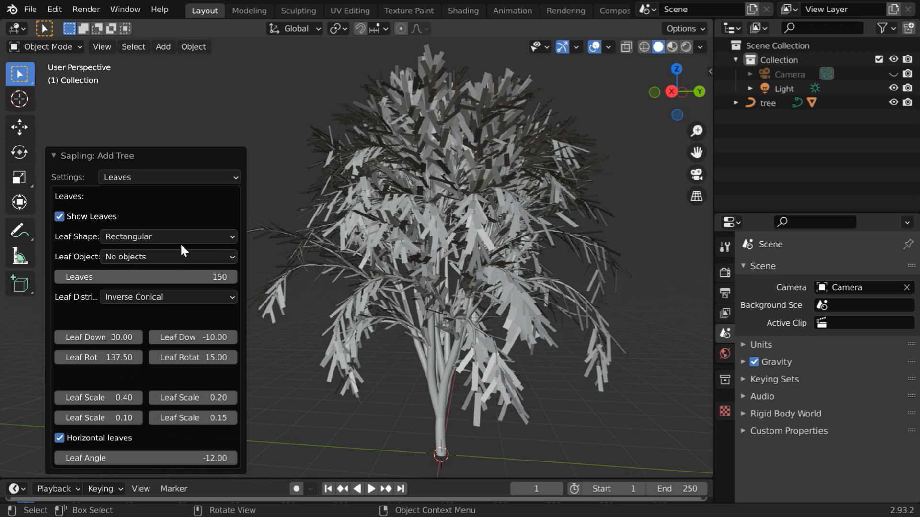
click(168, 237)
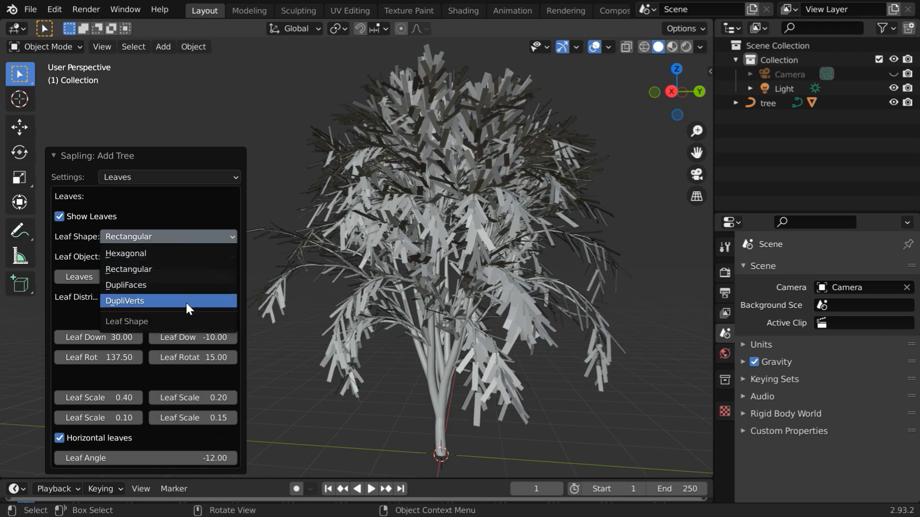
mouse_move(188, 285)
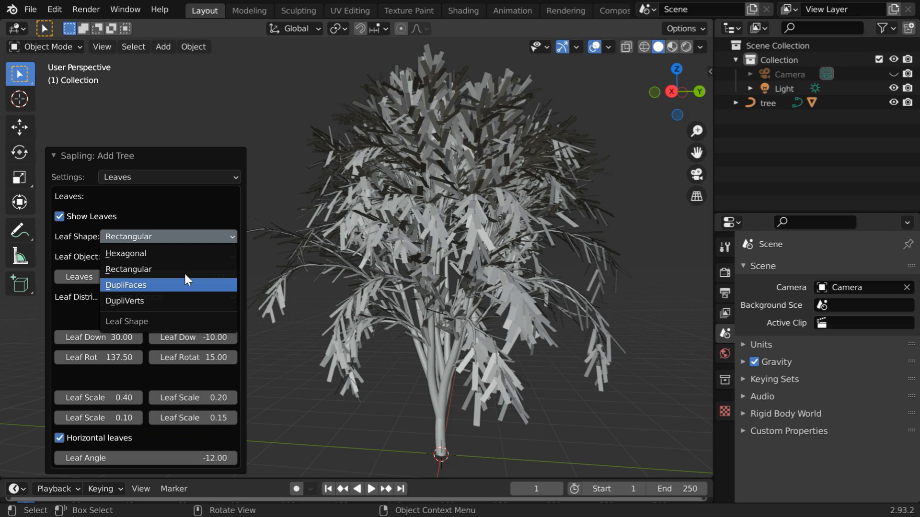
click(125, 285)
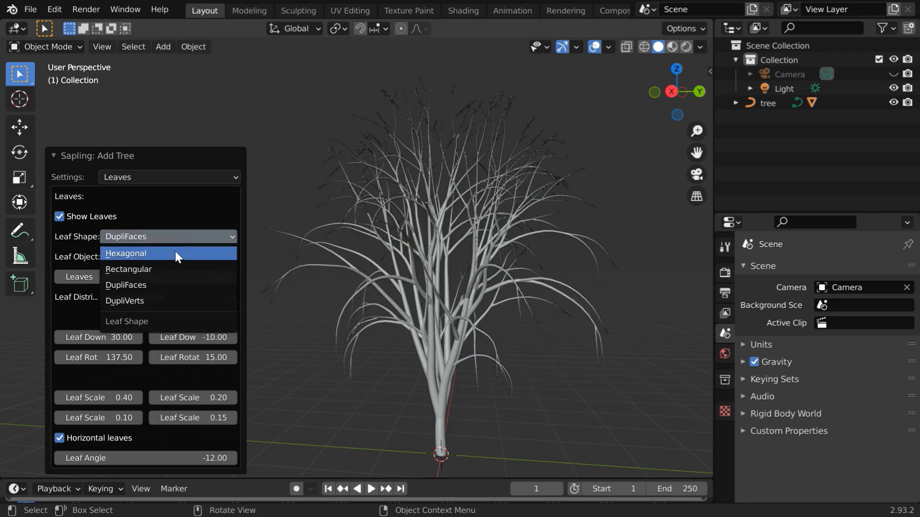
Step: Set Leaf Shape back to Hexagonal and Leaf Distribution to Cylindrical for a fuller crown
click(124, 253)
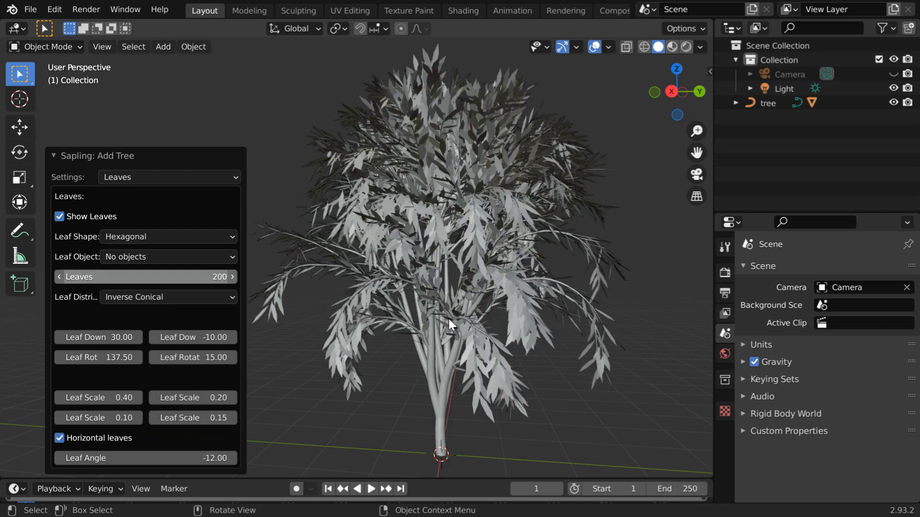
mouse_move(419, 364)
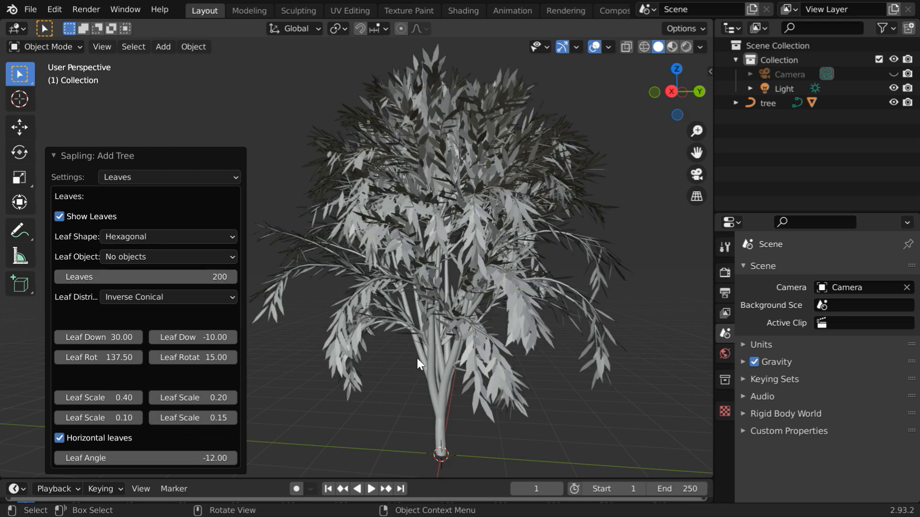
mouse_move(199, 307)
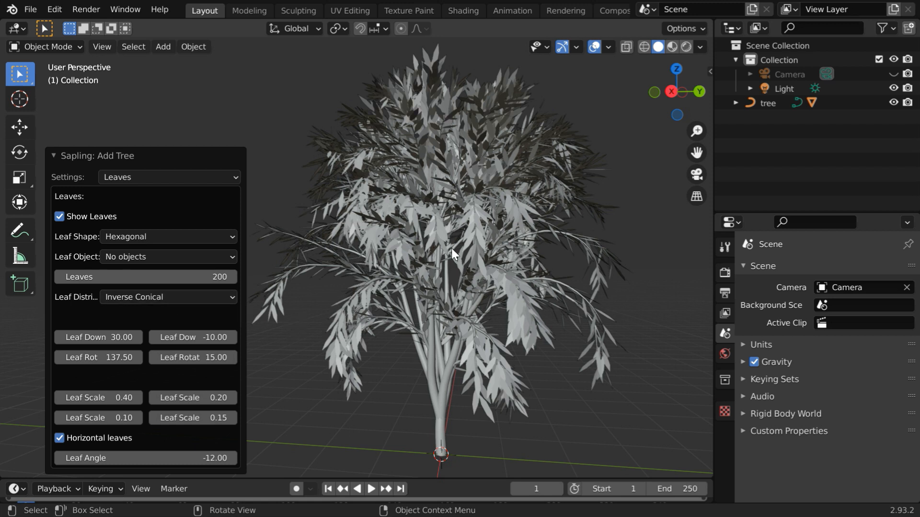
click(168, 298)
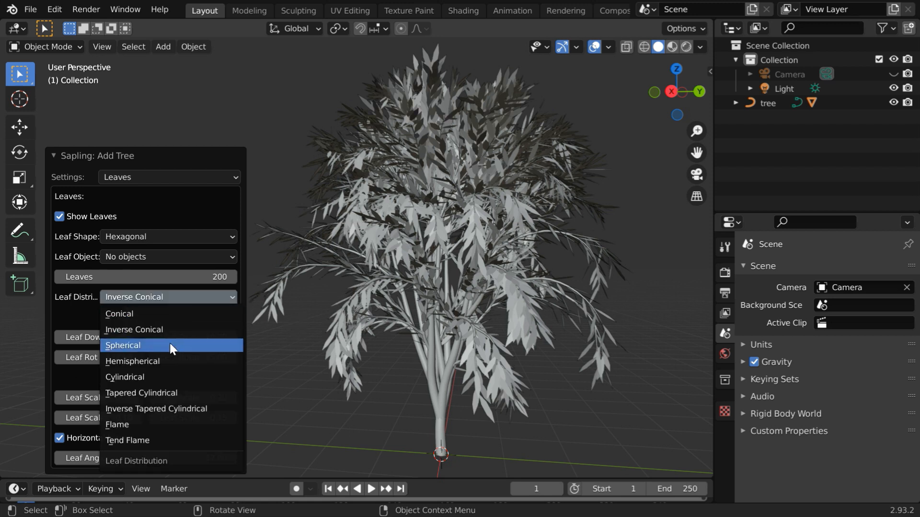
mouse_move(170, 378)
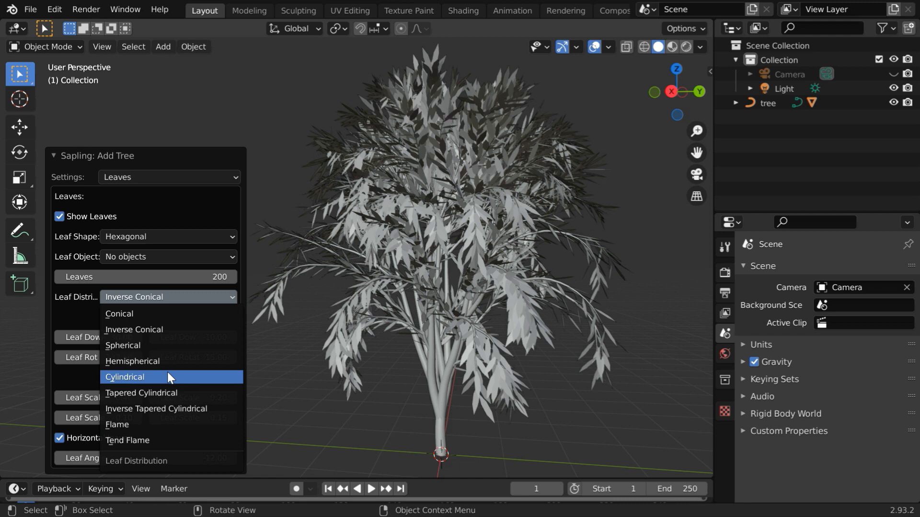
click(124, 378)
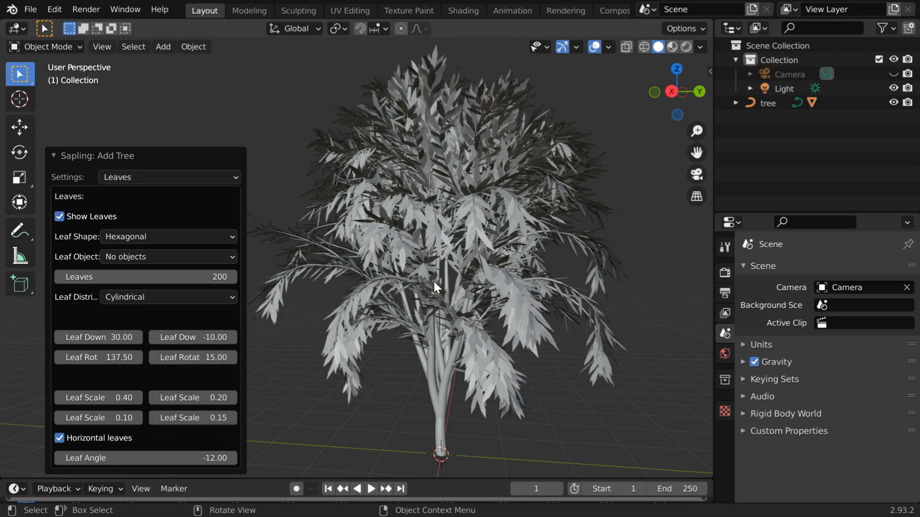
mouse_move(277, 345)
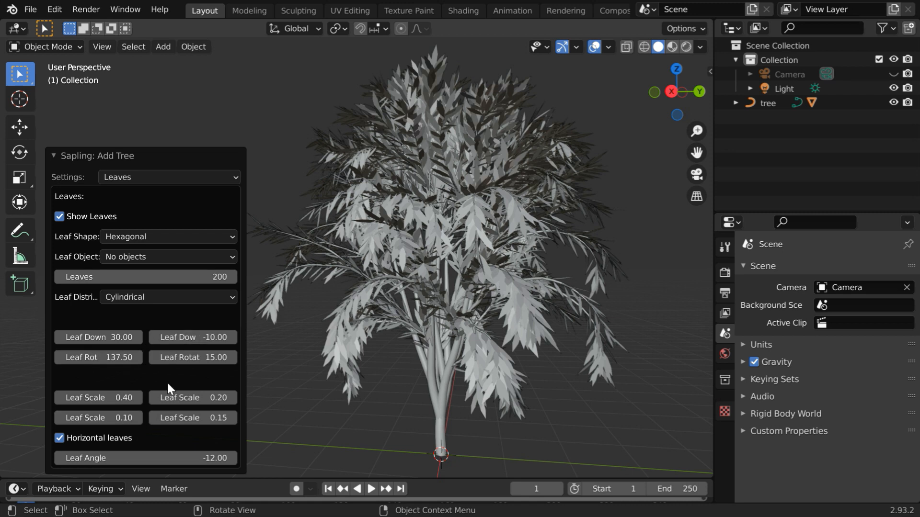
mouse_move(147, 197)
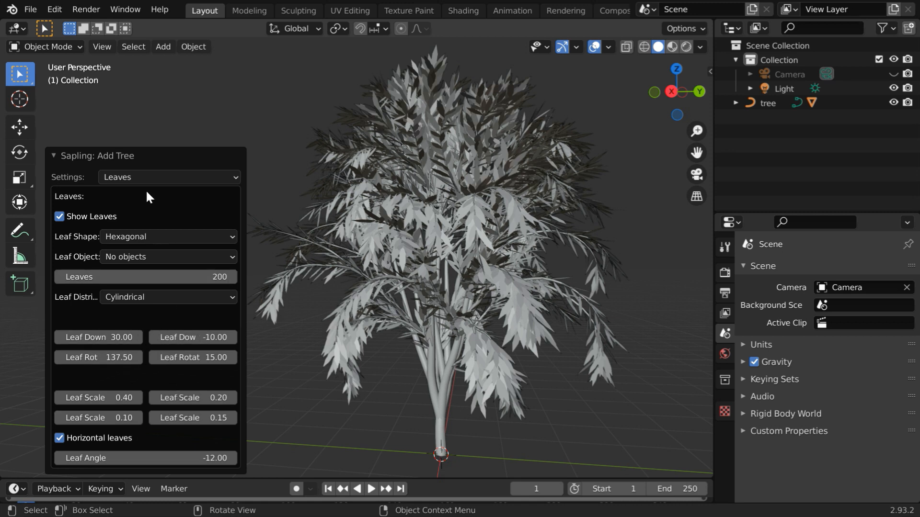
Step: In the Armature settings, enable Use Armature and raise Armature Levels to 3
click(169, 177)
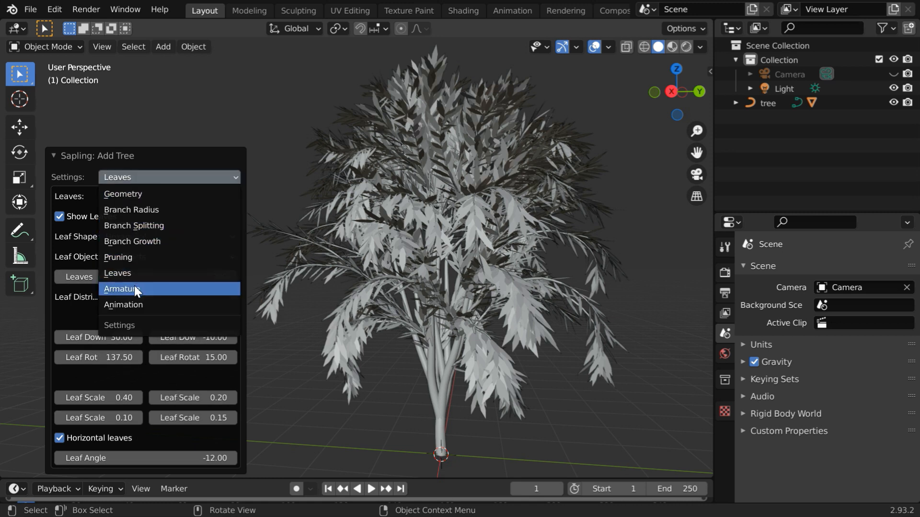
click(121, 289)
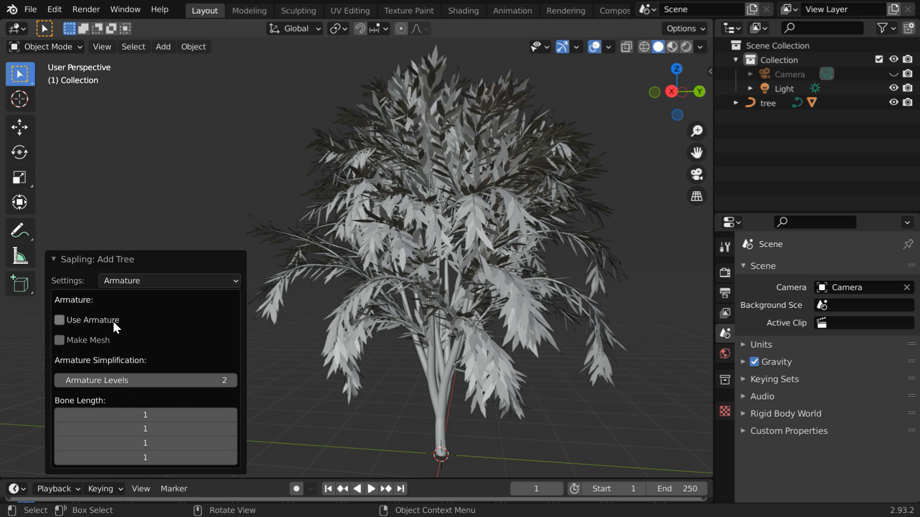
click(58, 320)
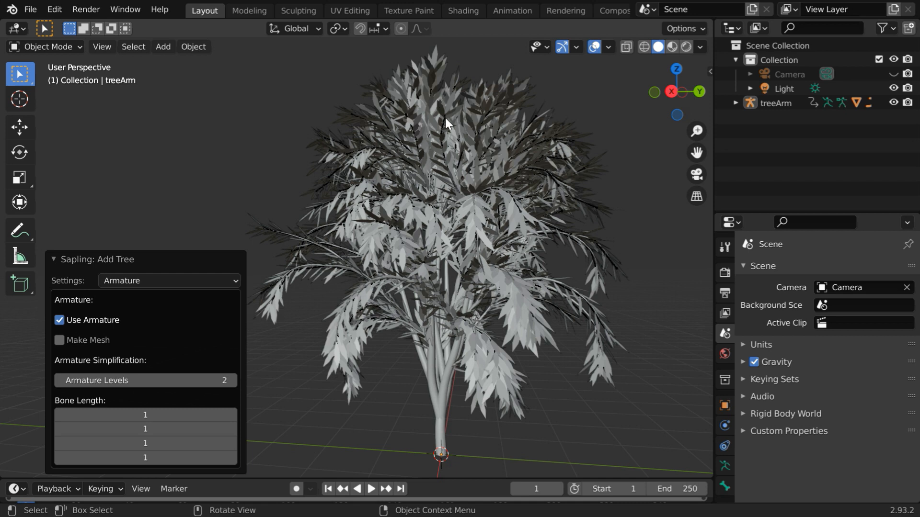
mouse_move(520, 265)
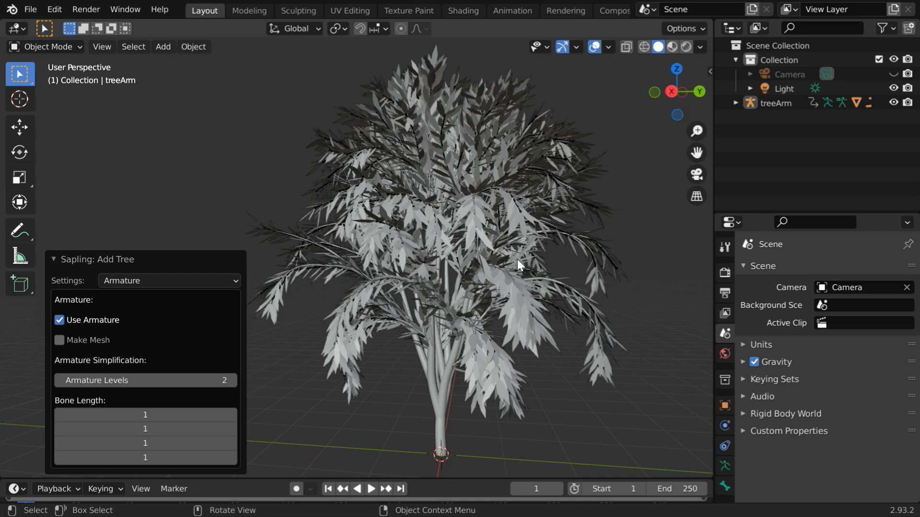
mouse_move(99, 347)
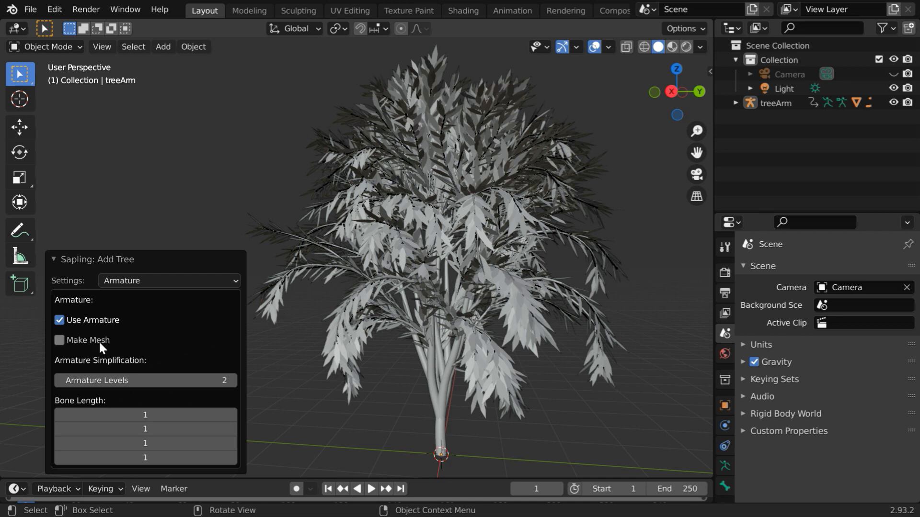
mouse_move(495, 293)
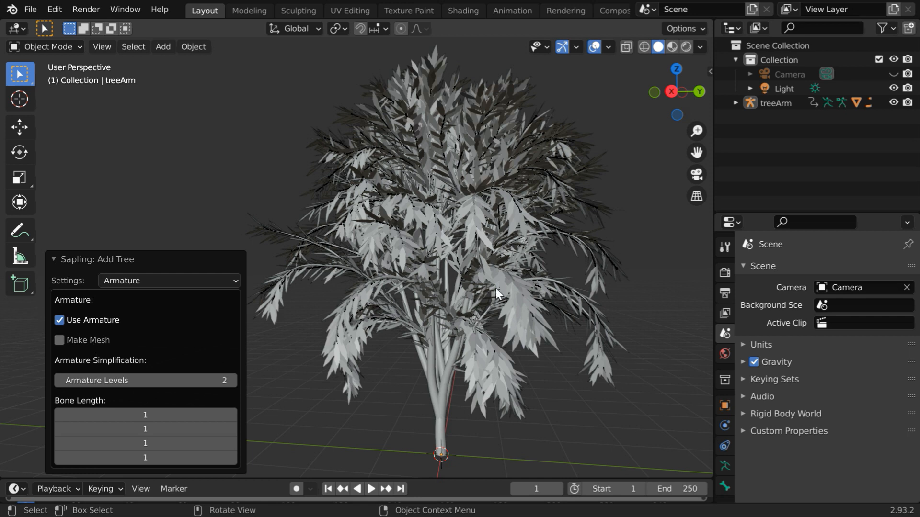
mouse_move(429, 298)
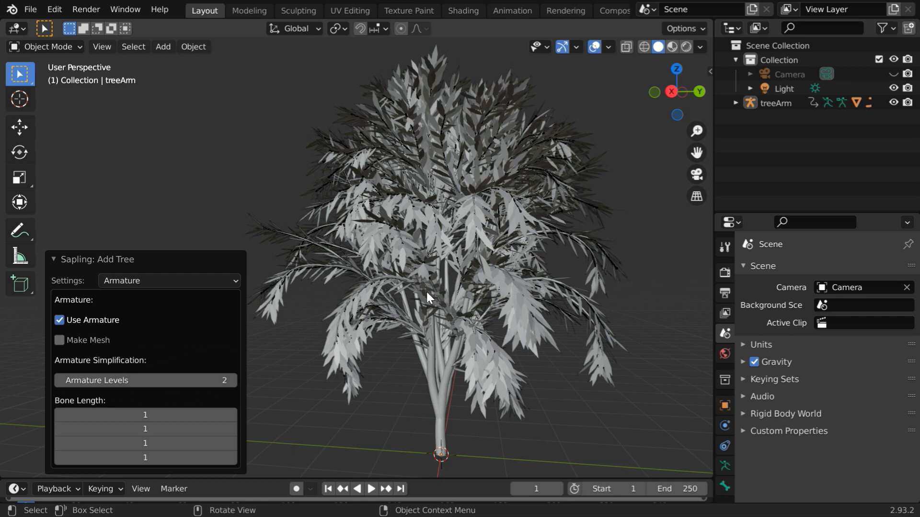
mouse_move(153, 342)
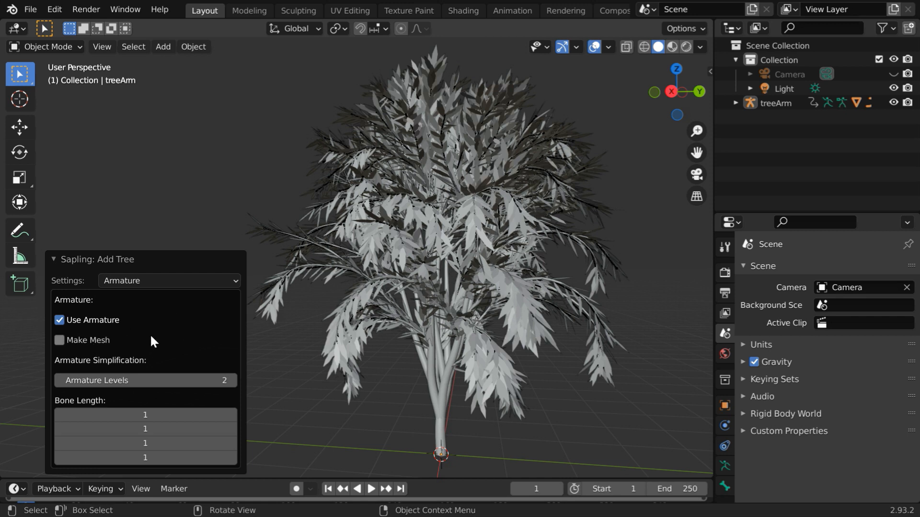
mouse_move(167, 351)
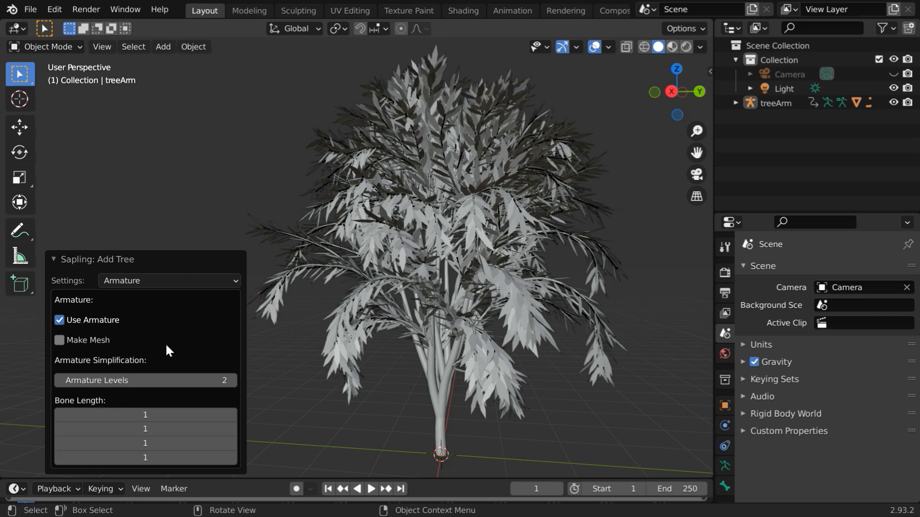
mouse_move(151, 345)
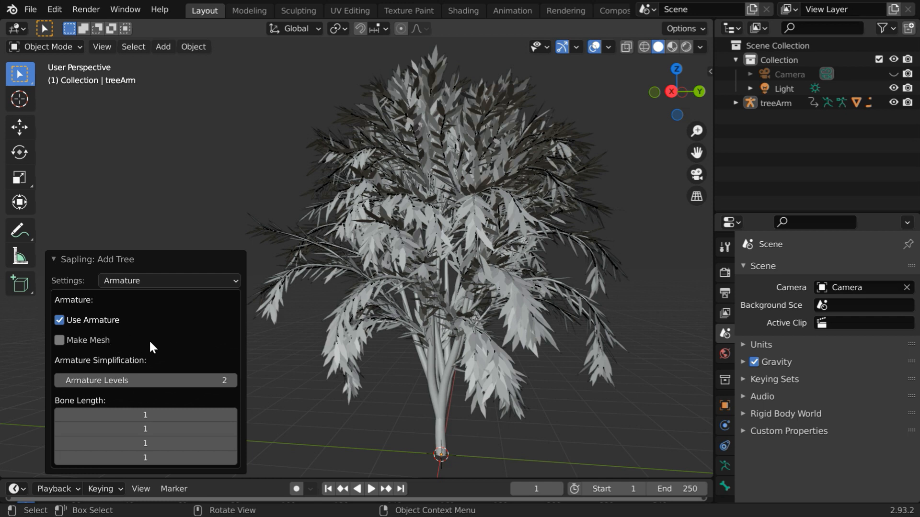
mouse_move(453, 304)
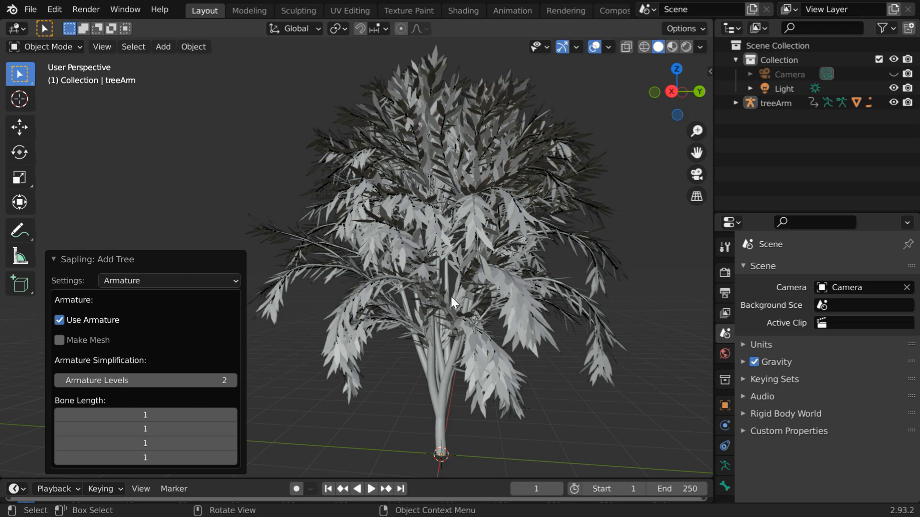
mouse_move(437, 317)
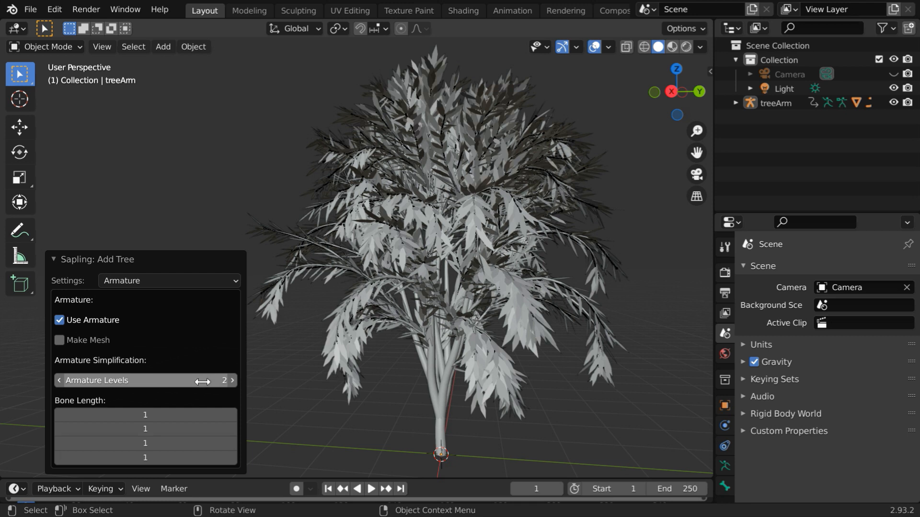
mouse_move(232, 380)
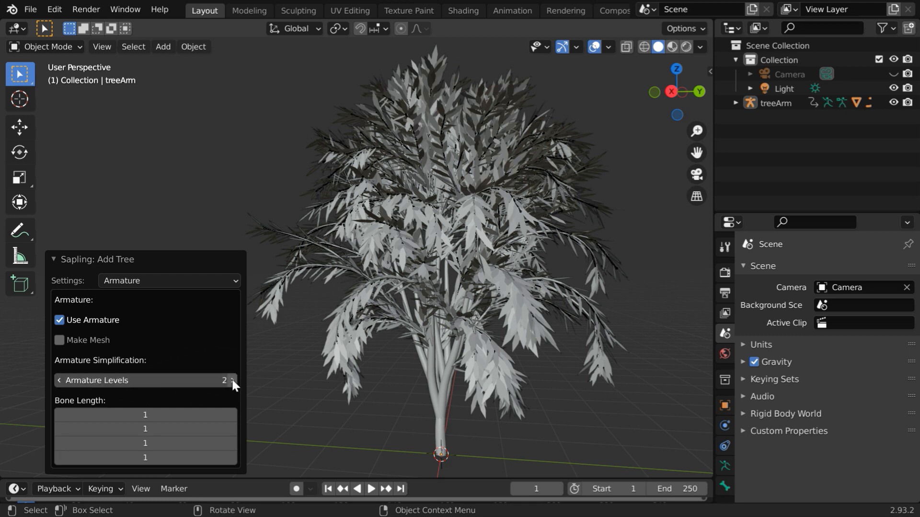
click(231, 381)
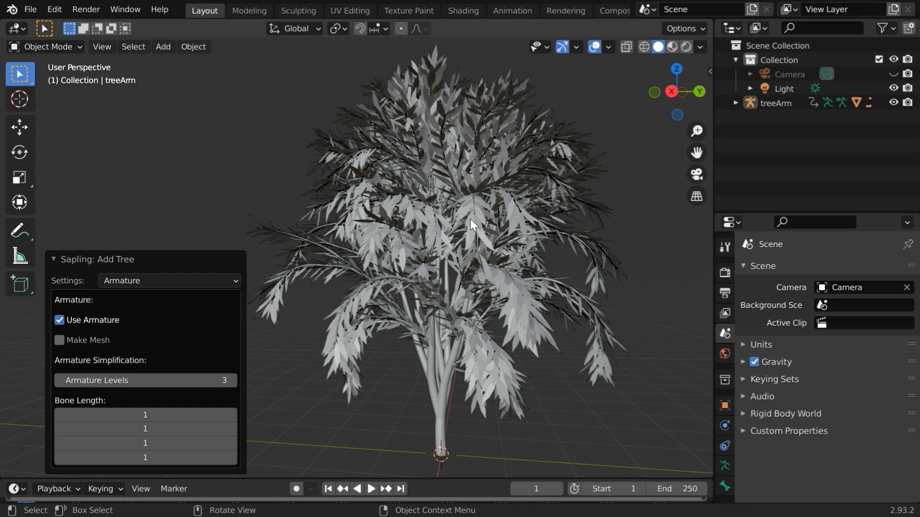
mouse_move(437, 339)
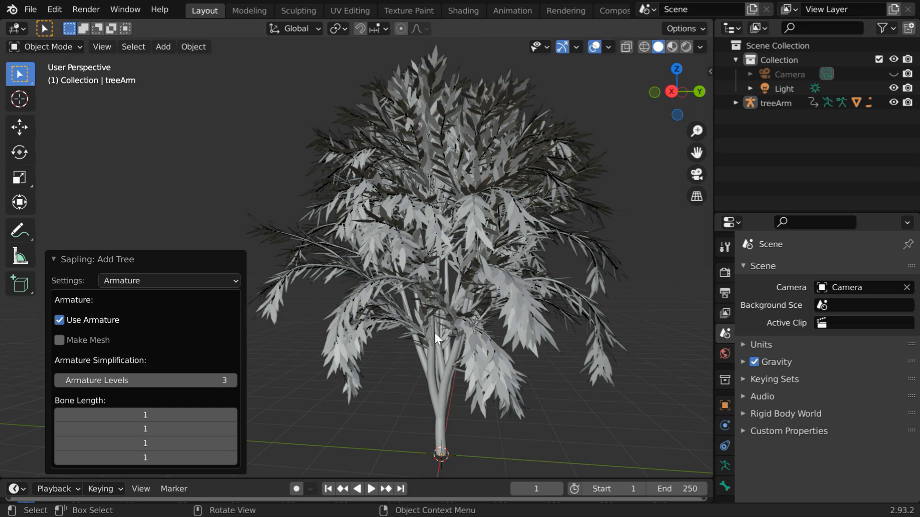
Step: In the Animation settings, enable Armature Animation, Leaf Animation and Fast Preview
click(169, 281)
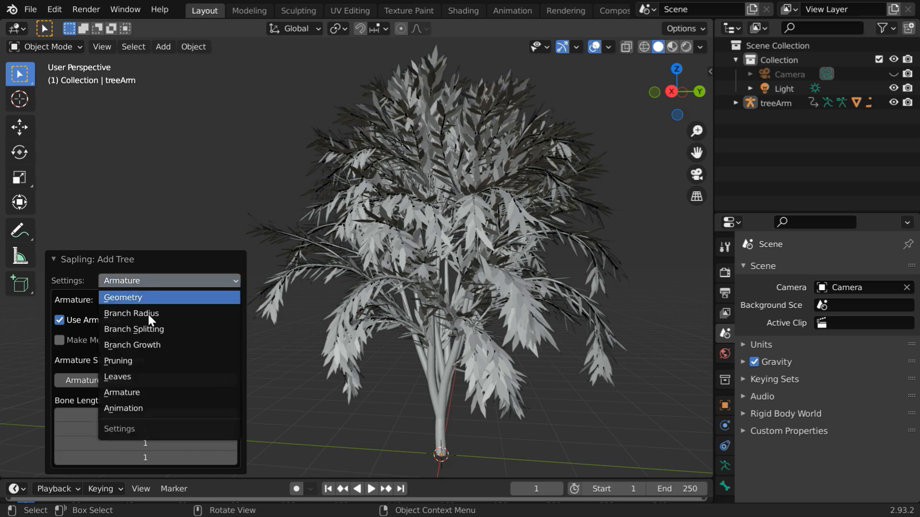
click(123, 408)
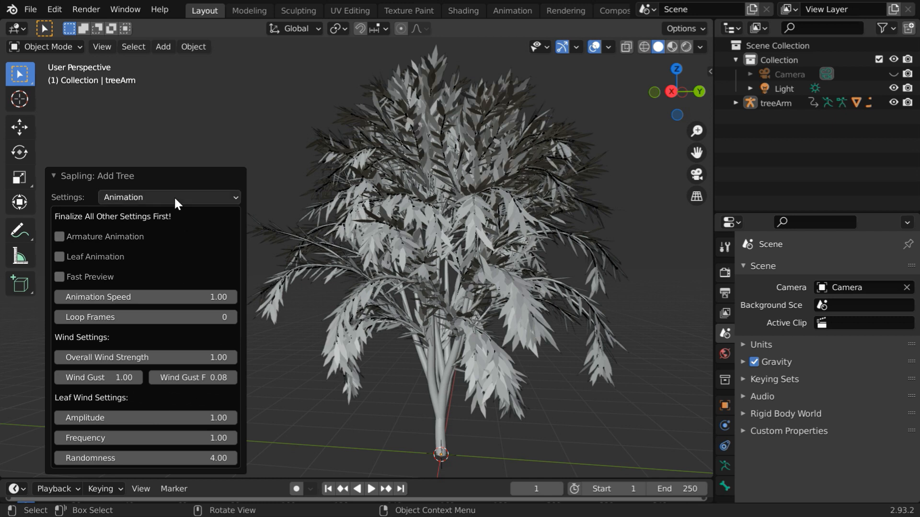
mouse_move(420, 194)
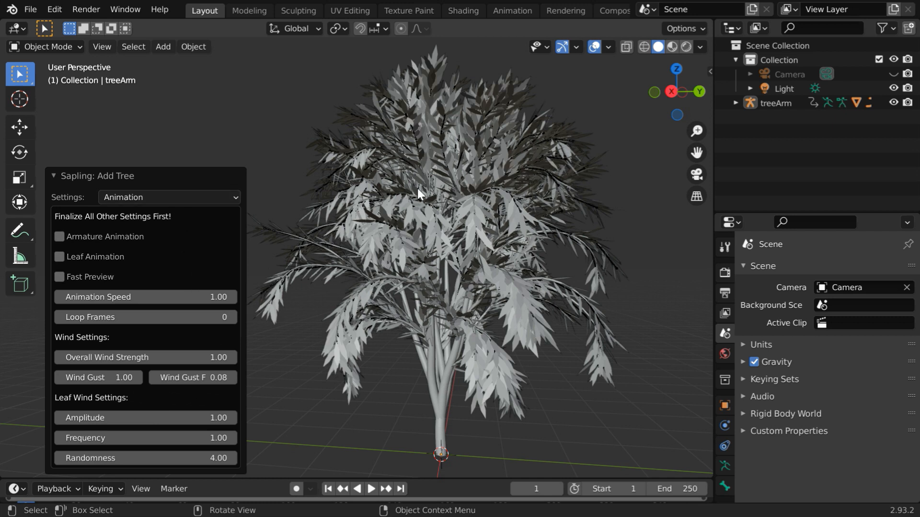
mouse_move(360, 318)
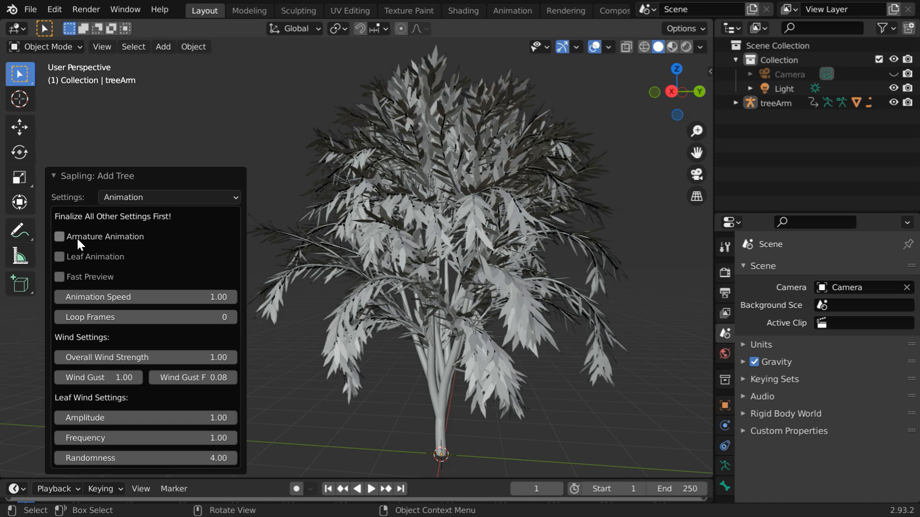
click(58, 237)
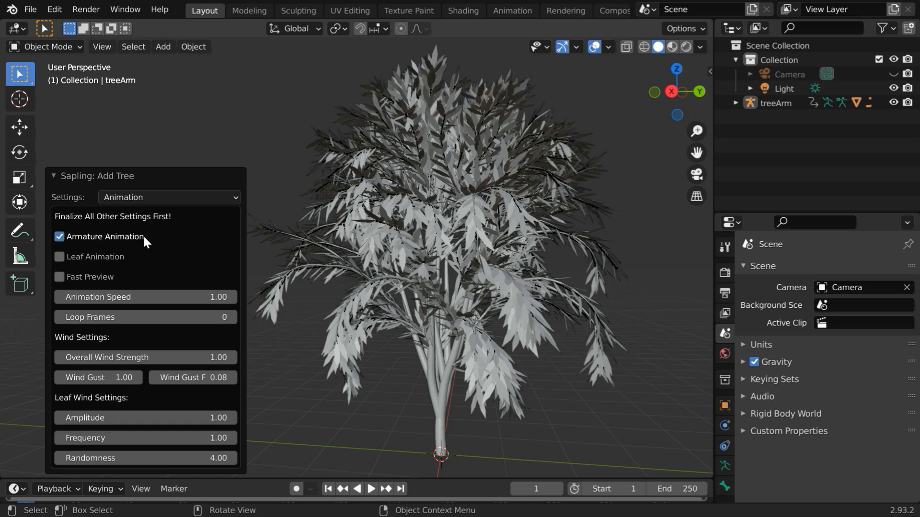
mouse_move(449, 263)
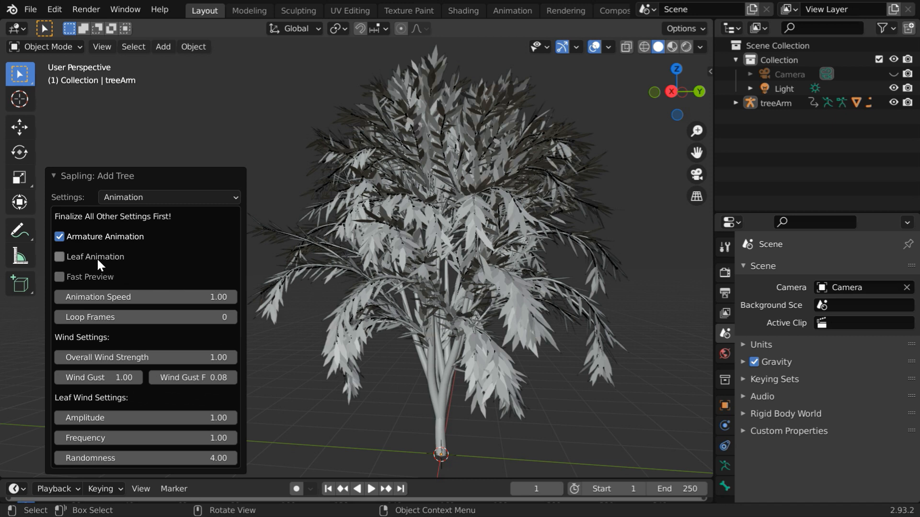
mouse_move(96, 257)
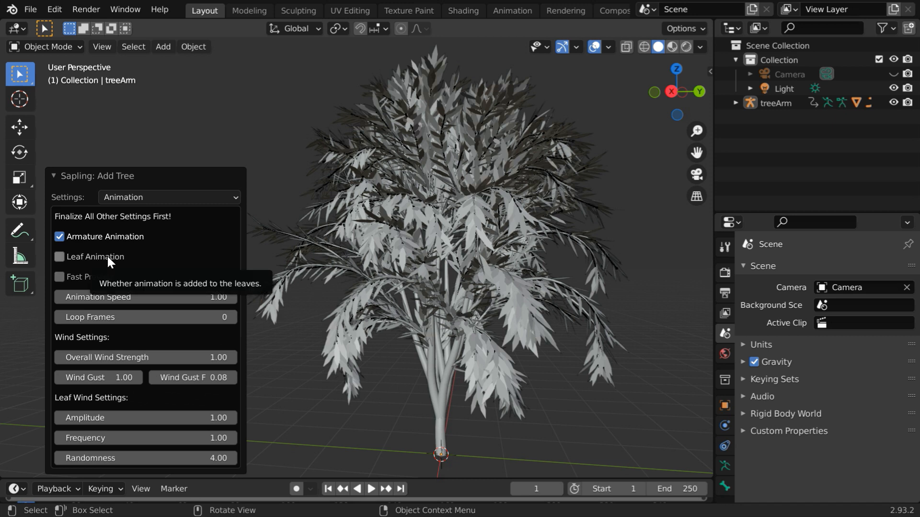
mouse_move(164, 259)
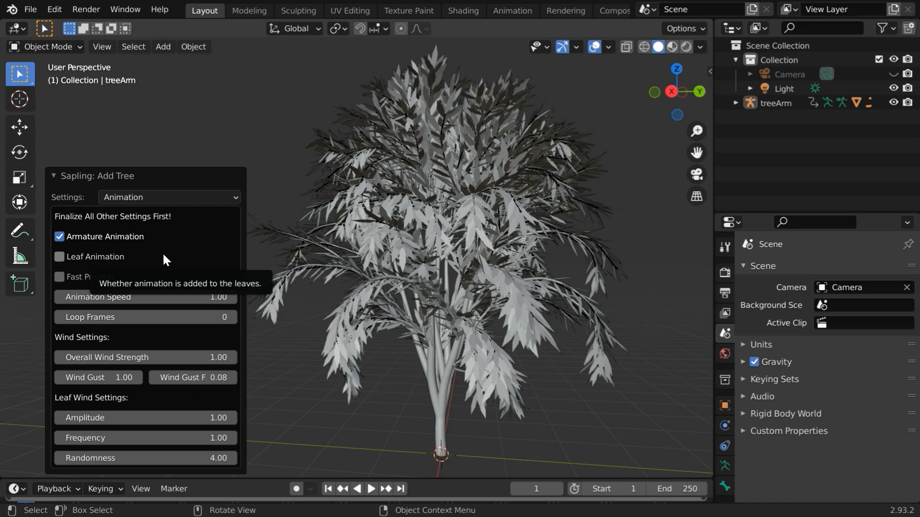
click(59, 257)
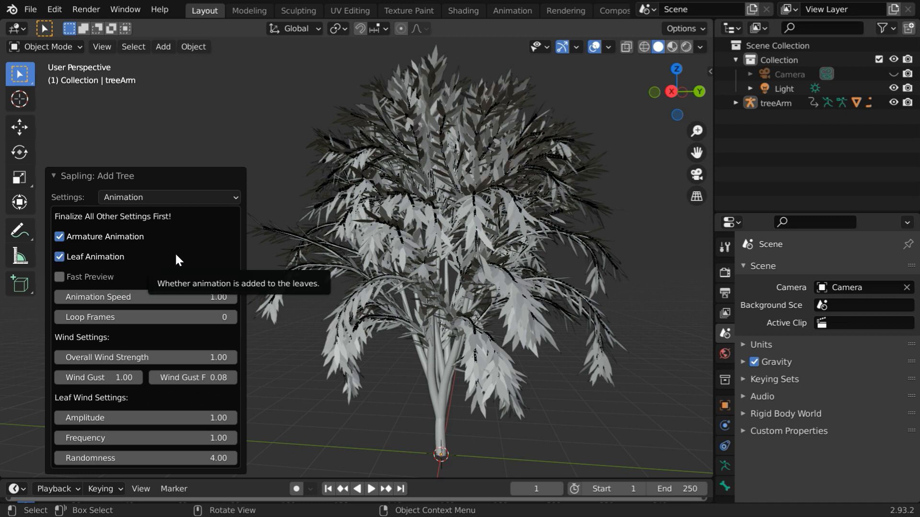
mouse_move(108, 284)
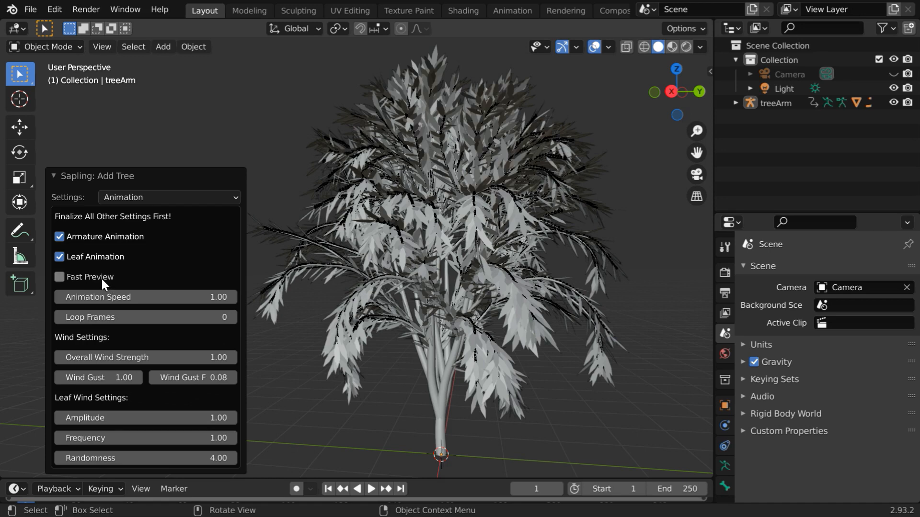
click(59, 277)
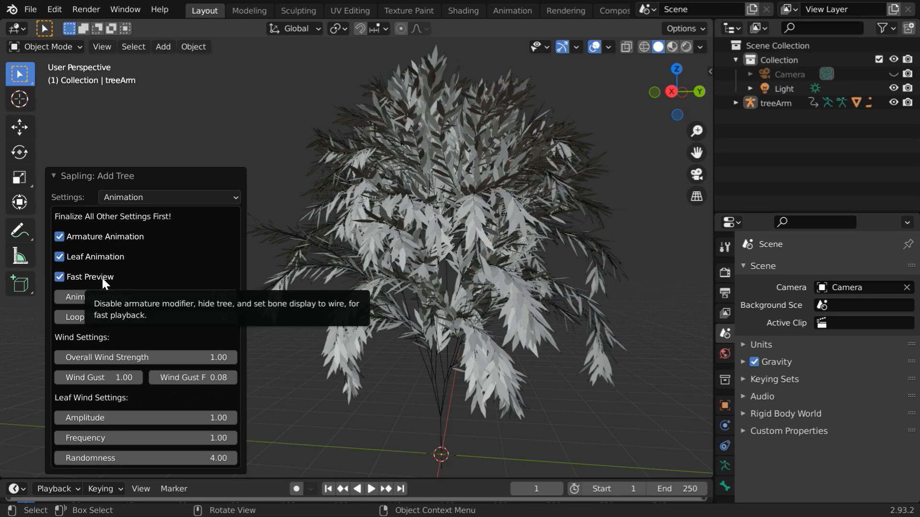
mouse_move(426, 319)
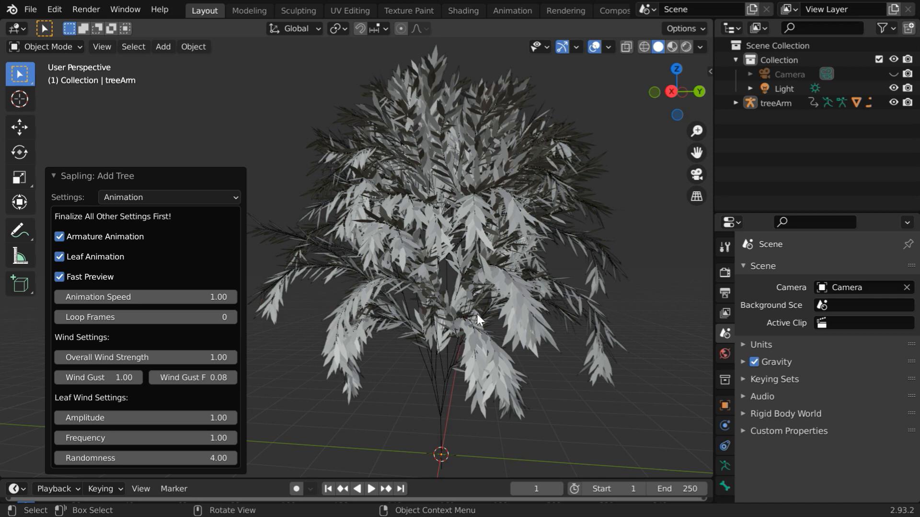
mouse_move(481, 257)
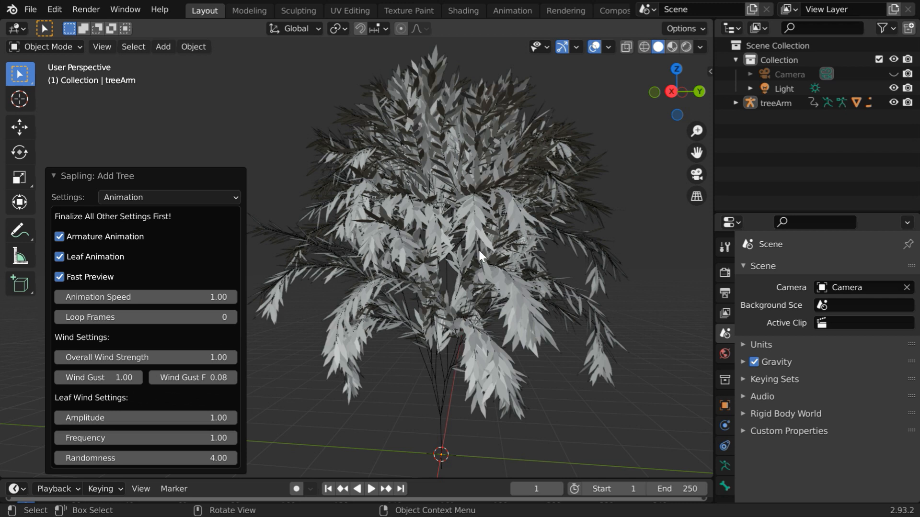
mouse_move(444, 257)
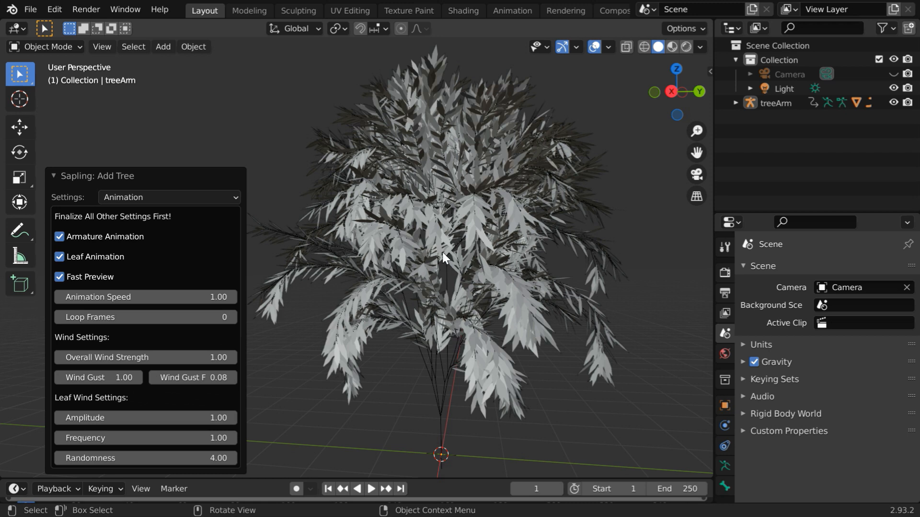
mouse_move(152, 314)
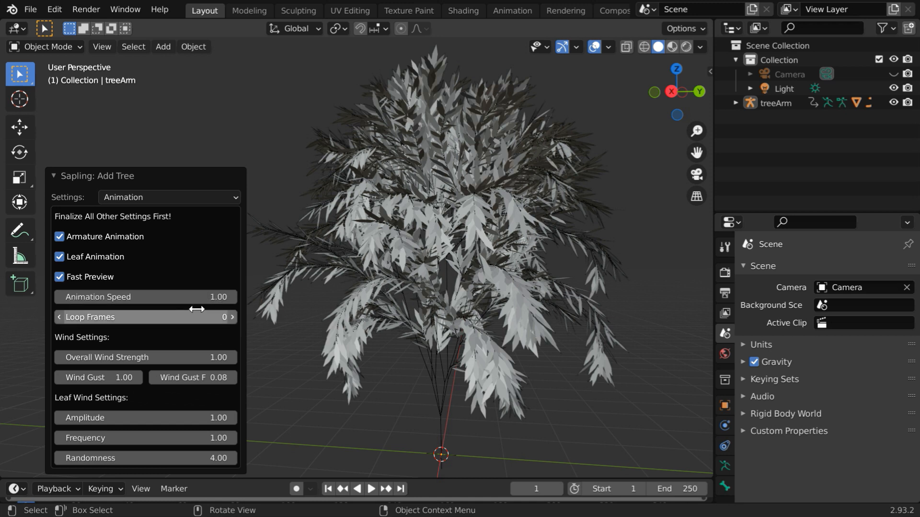
mouse_move(196, 346)
text(1.5)
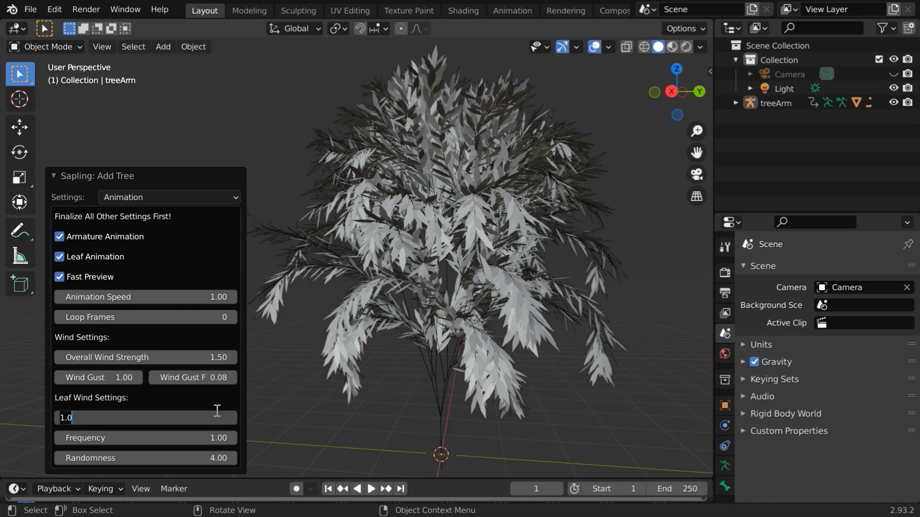
Step: Set the leaf wind Amplitude to 2.00 and confirm it
text(2)
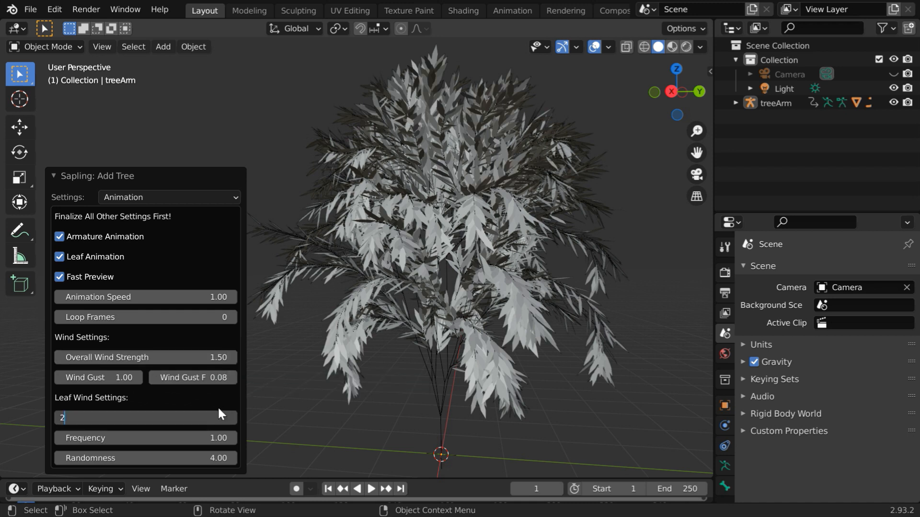
key(Return)
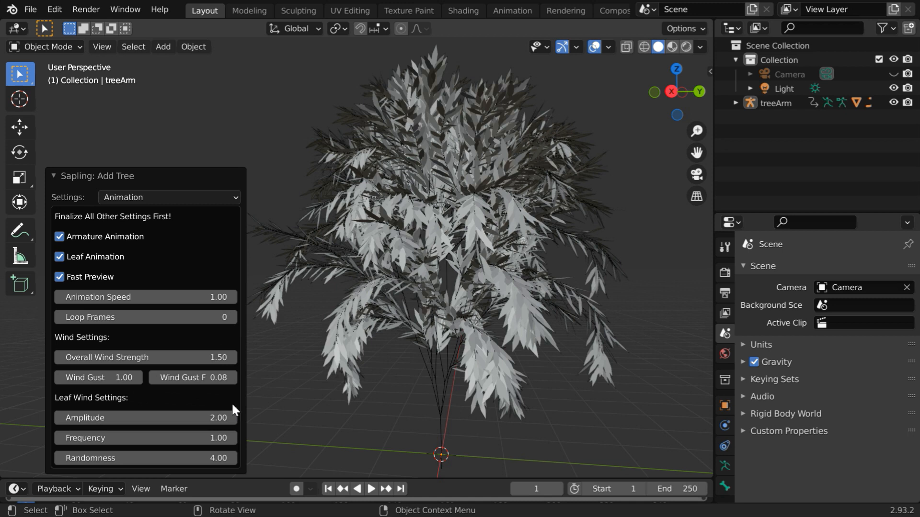
mouse_move(364, 432)
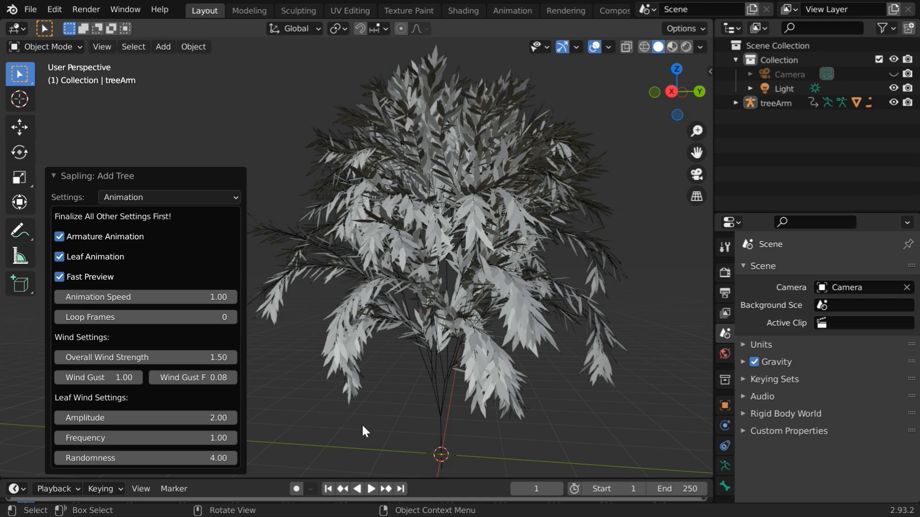
mouse_move(58, 177)
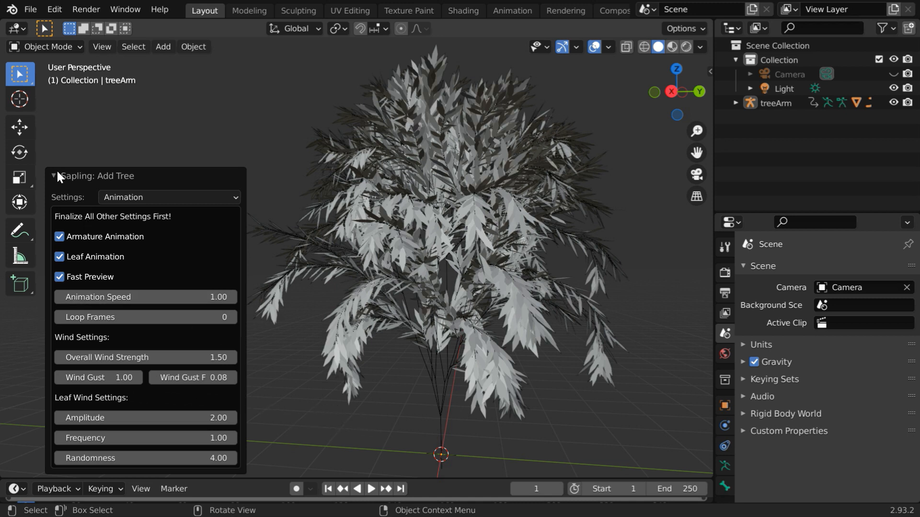
Step: Collapse the Sapling operator panel and play the timeline to watch the tree sway, then stop
click(55, 175)
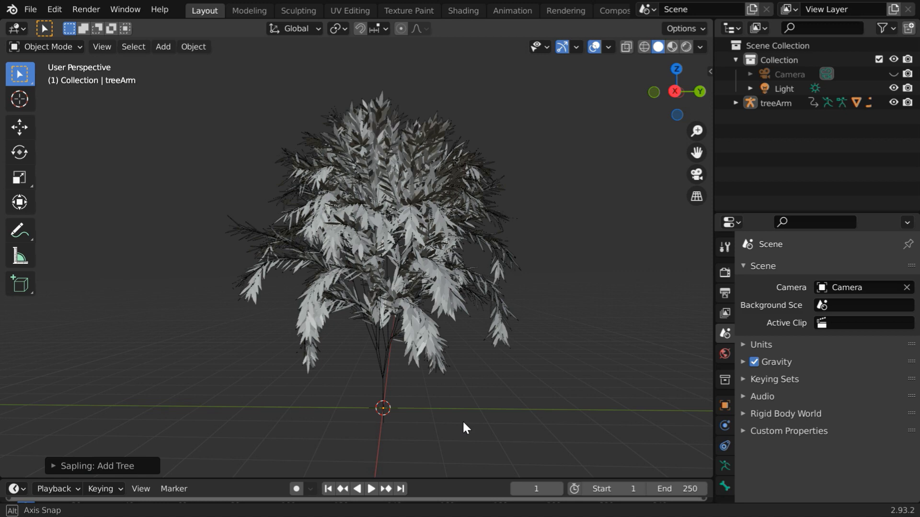
click(370, 489)
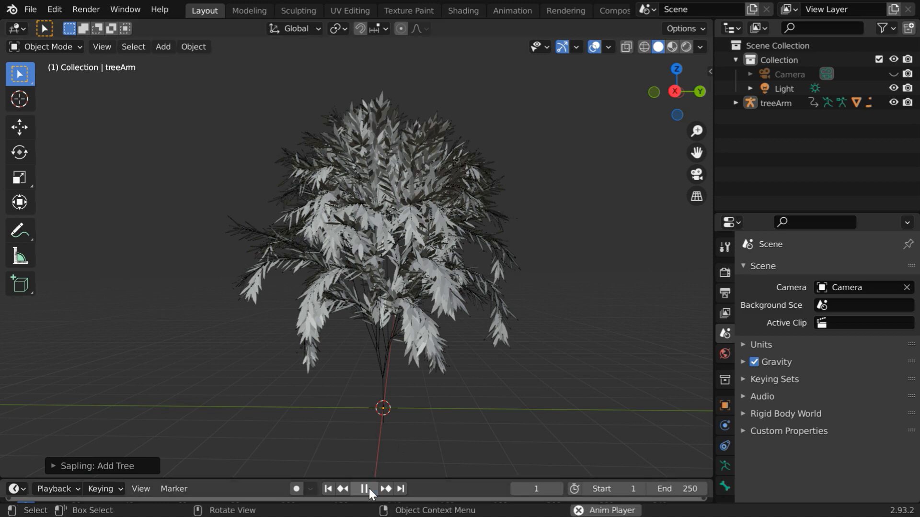
click(362, 489)
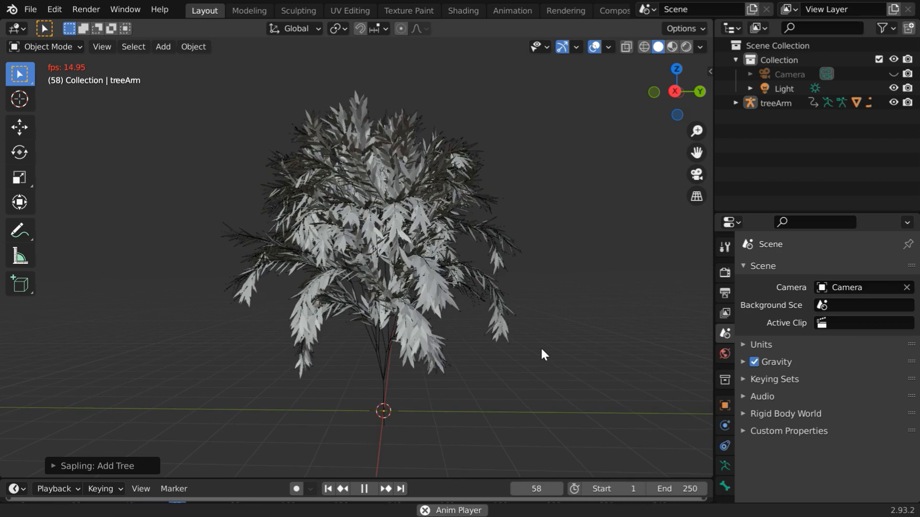
click(362, 488)
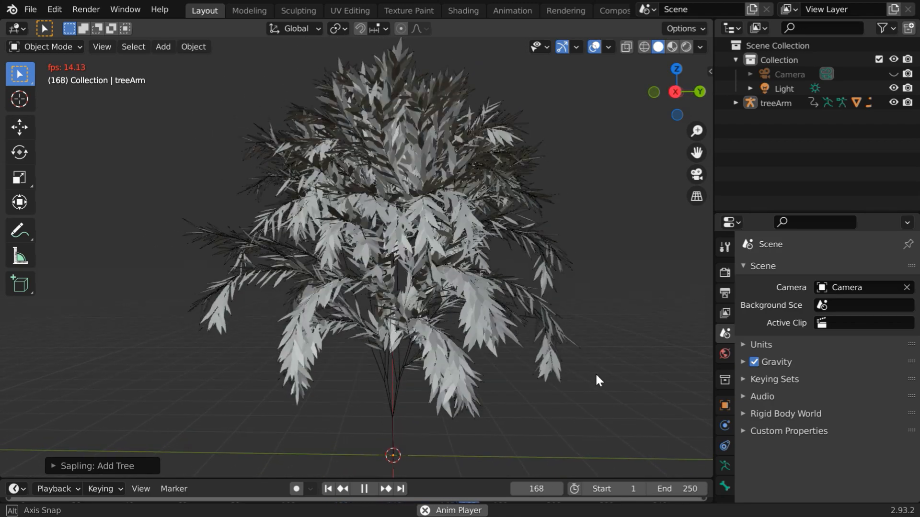
click(362, 488)
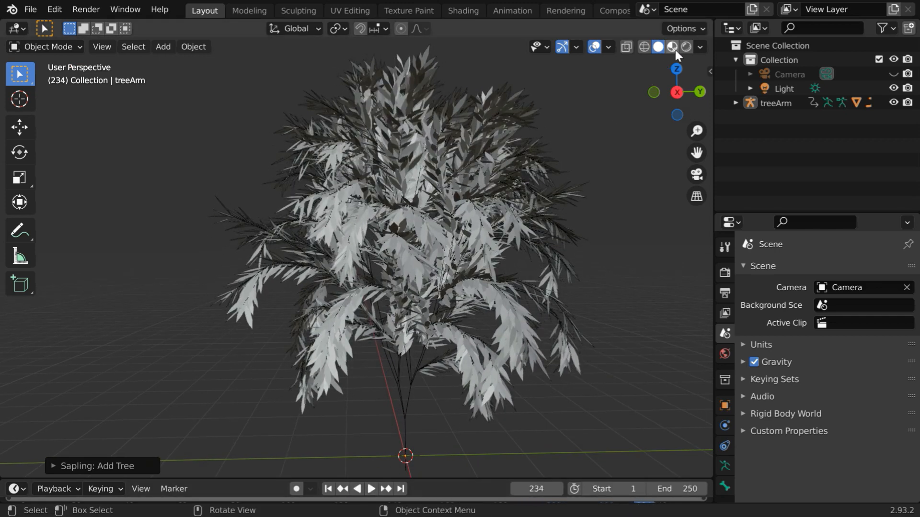
Step: Switch the viewport to rendered/material preview shading and expand the treeArm object
click(686, 46)
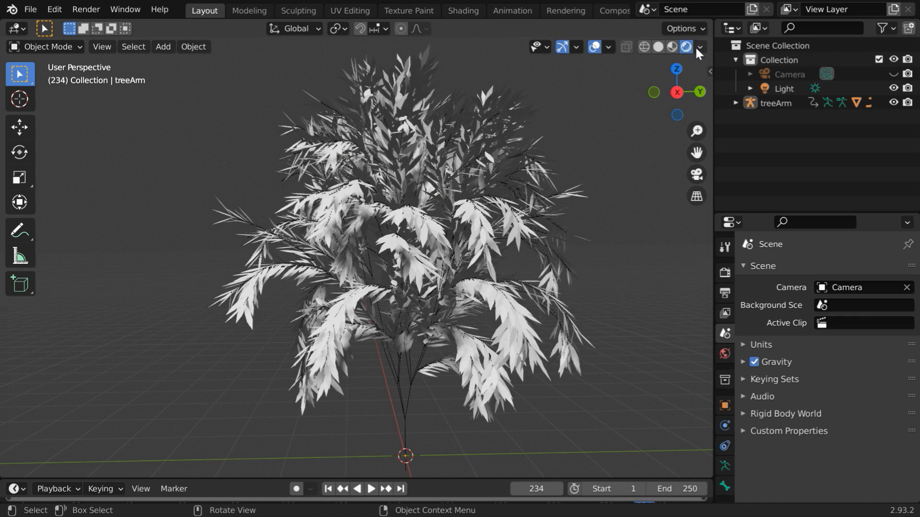
click(698, 46)
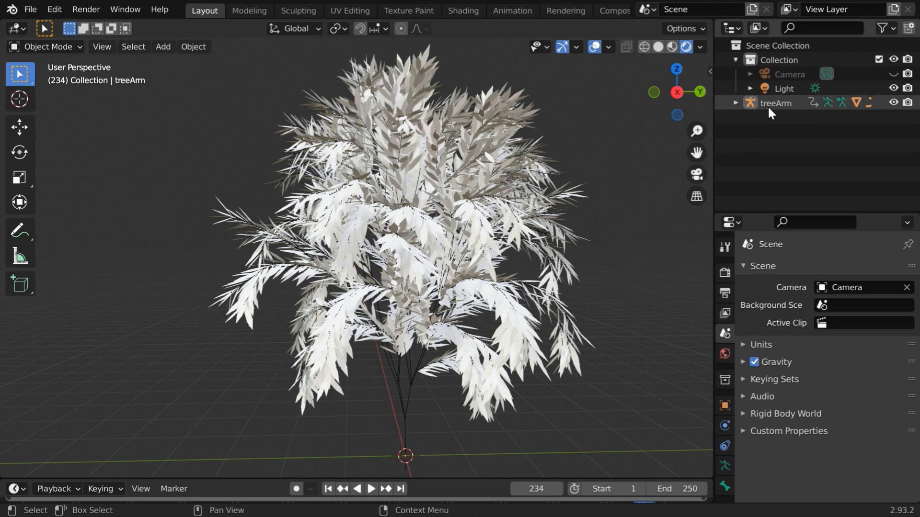
click(735, 103)
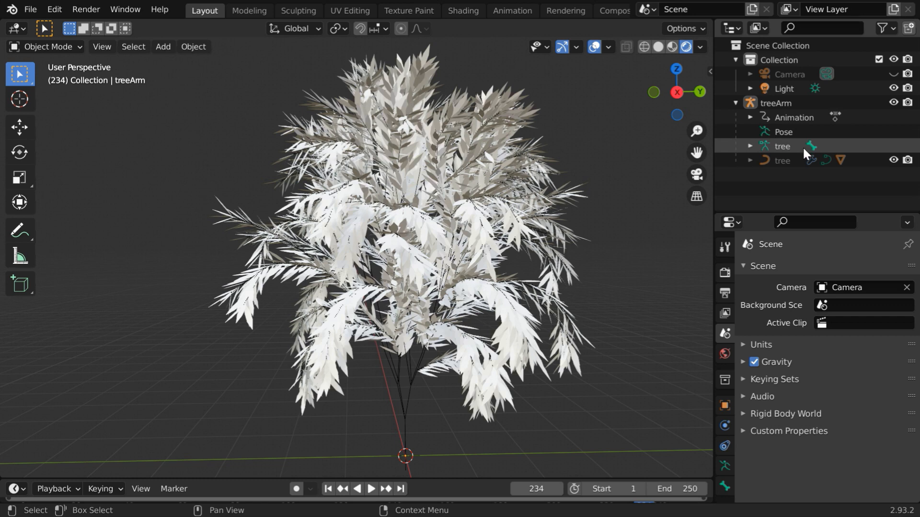
Step: Expand the tree hierarchy through armature and trunk curve and select the leaves object
click(782, 145)
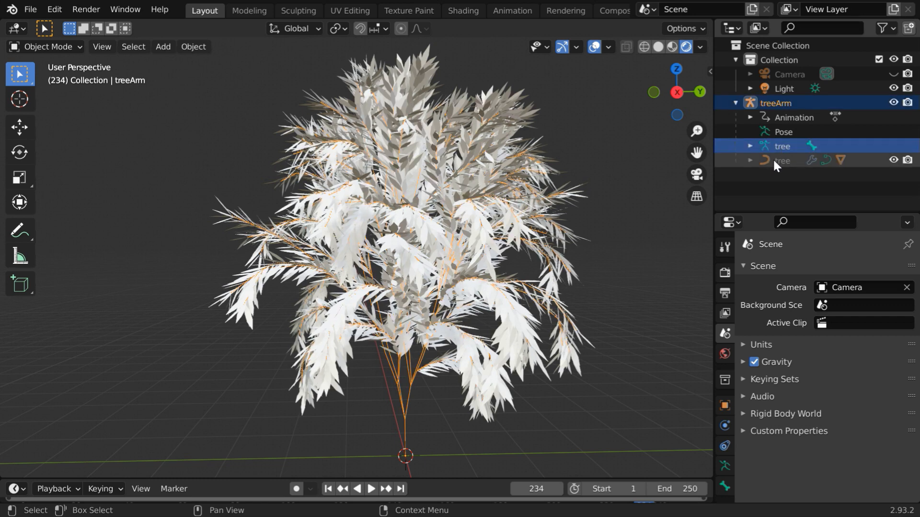
click(782, 160)
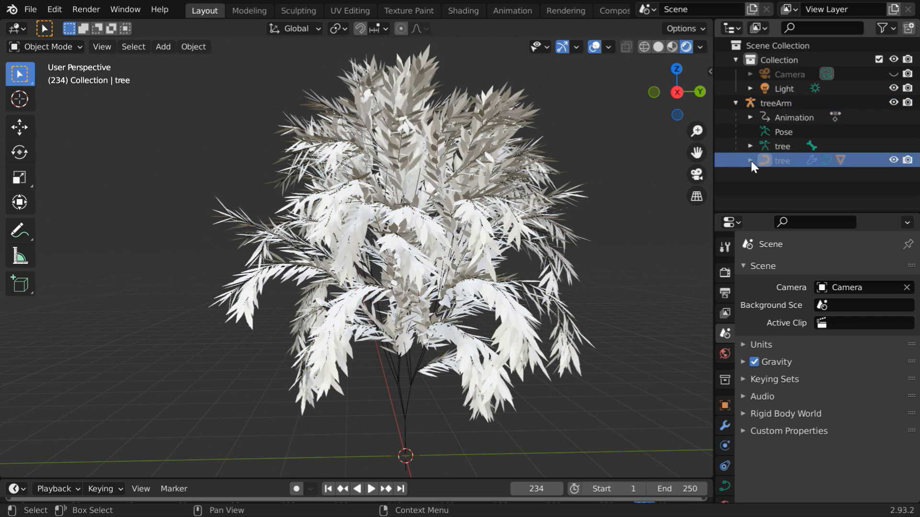
click(750, 160)
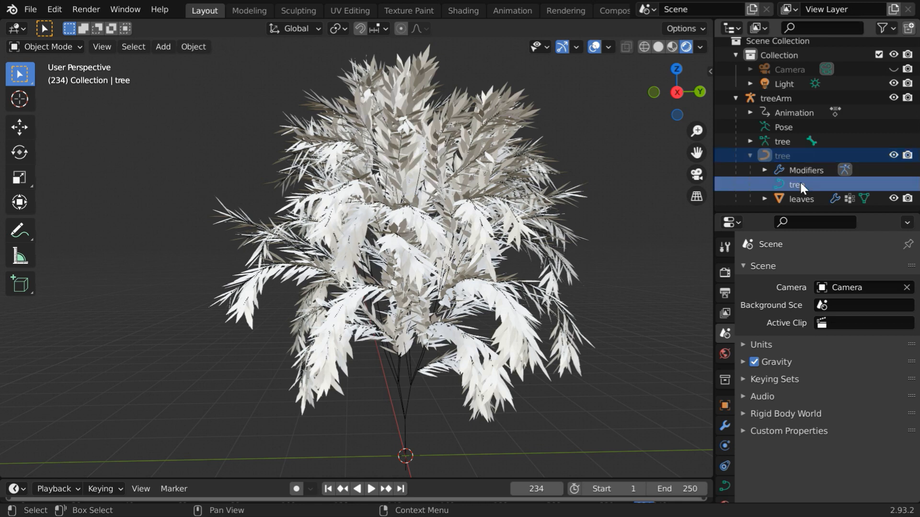
click(801, 198)
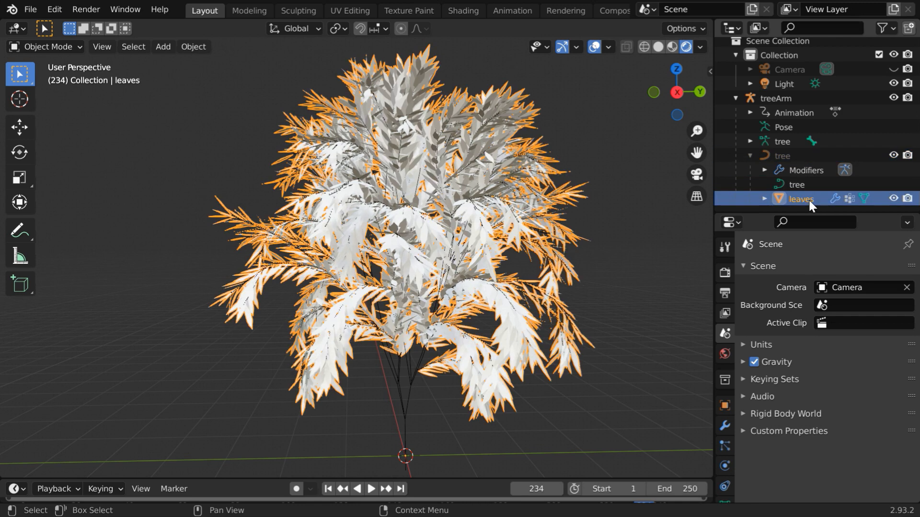
mouse_move(685, 205)
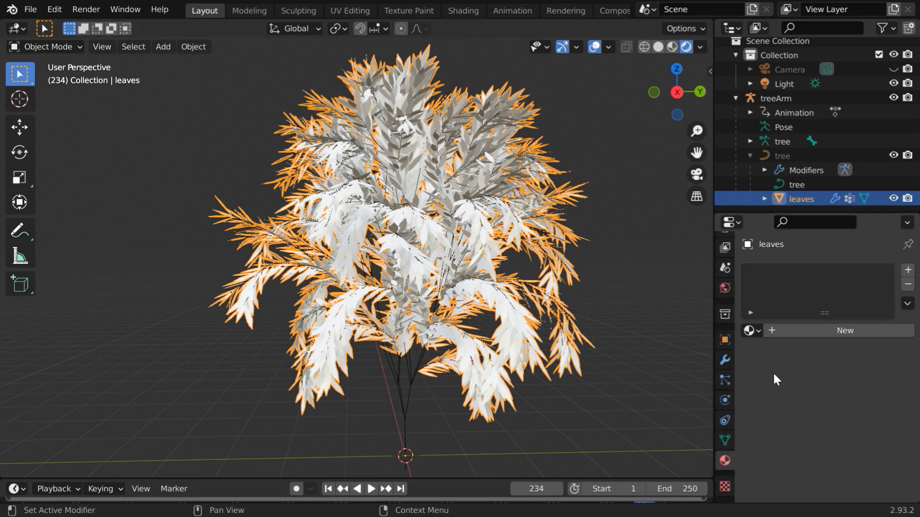
Step: Create new material Material.001 on the leaves with a green base colour
click(845, 331)
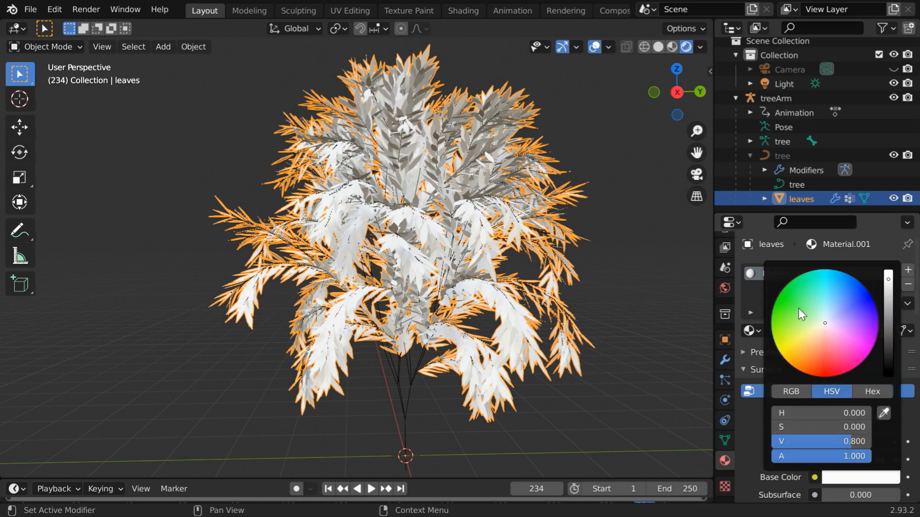
click(795, 307)
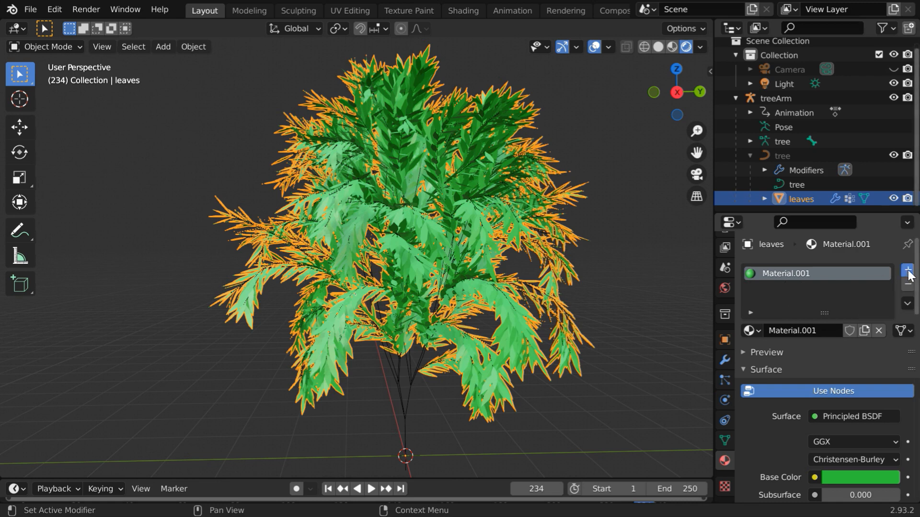
Step: Add a second material slot with new Material.002 whose base colour uses an Image Texture
click(906, 269)
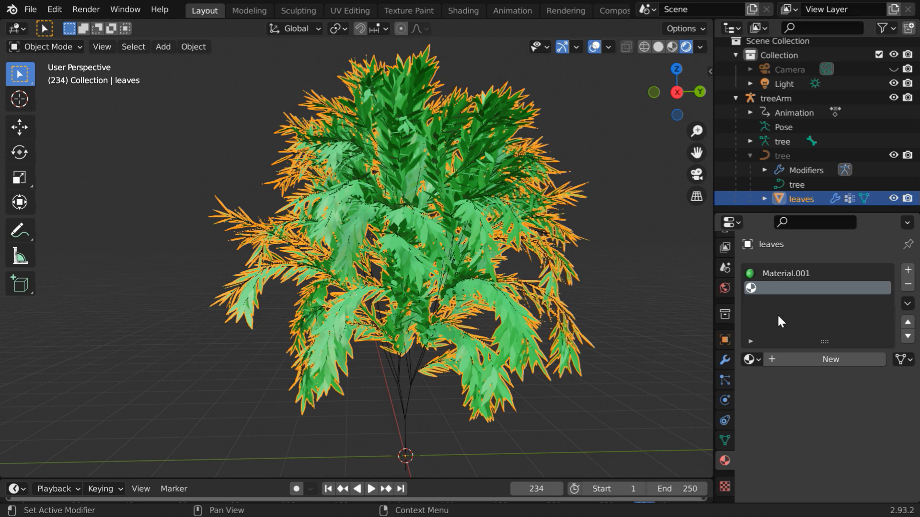
mouse_move(808, 327)
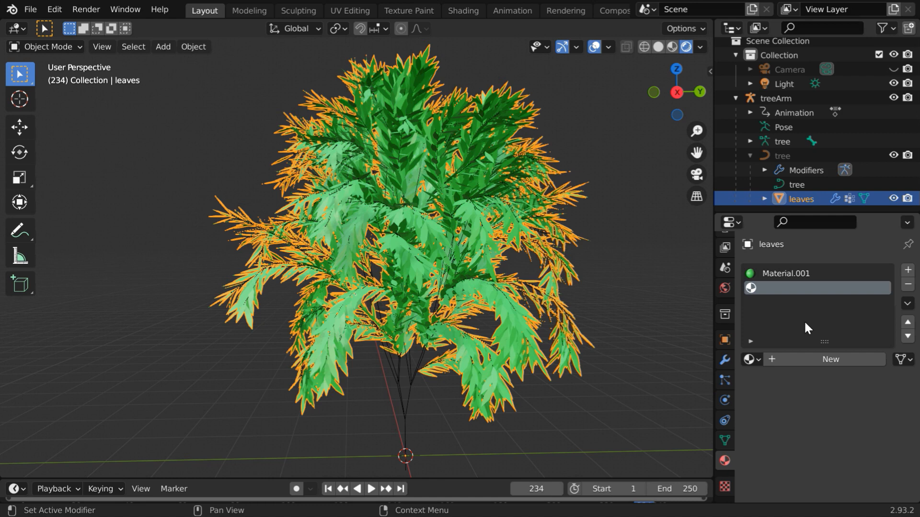
click(830, 360)
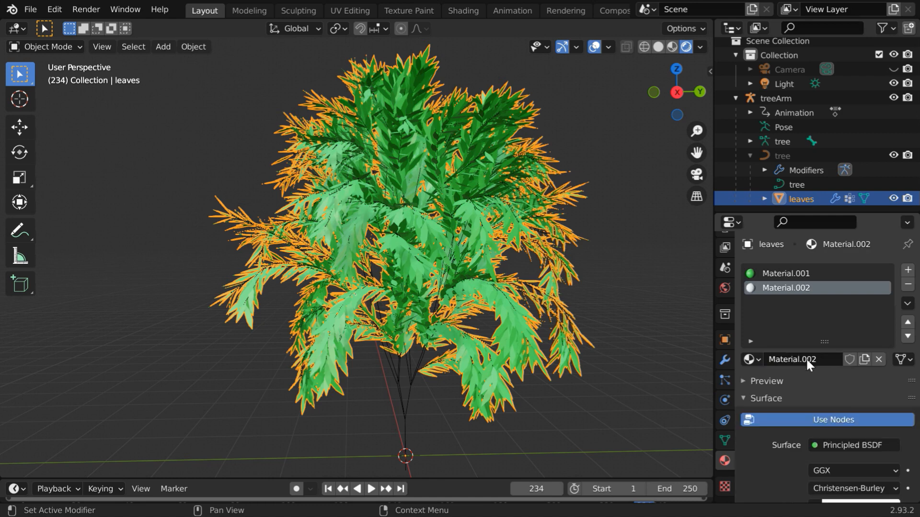
scroll(down, 3)
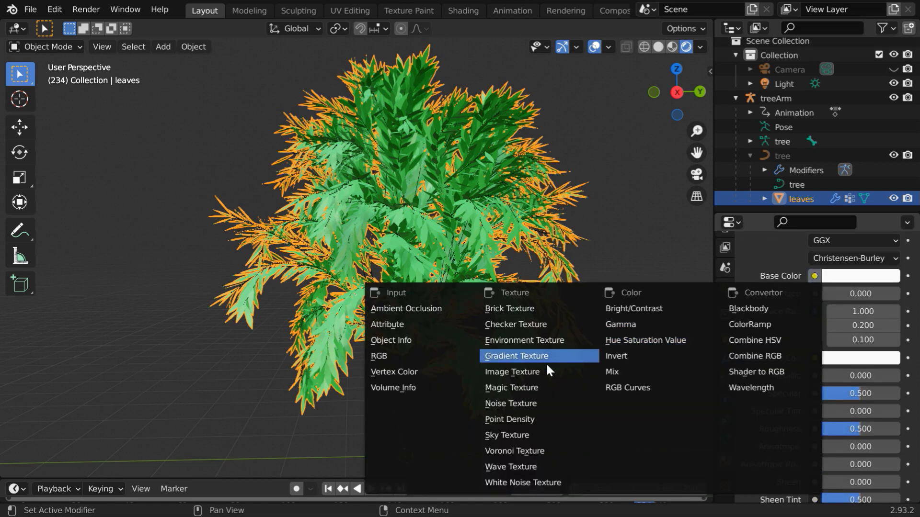
click(510, 372)
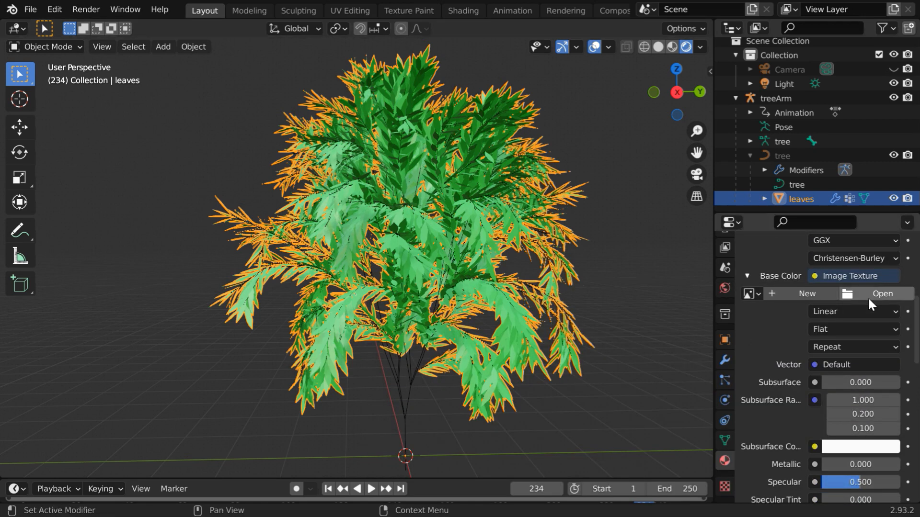
Step: Load Trunk.png from the file browser into the image texture
click(882, 293)
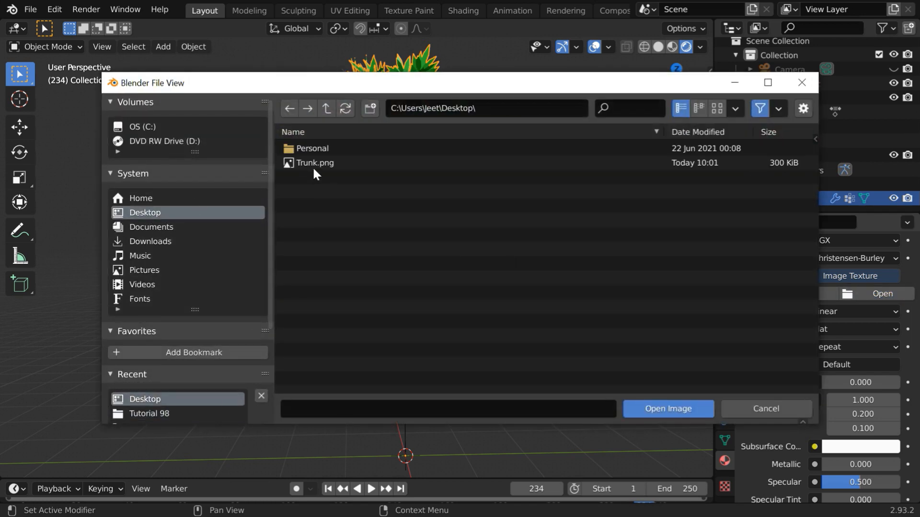
click(315, 163)
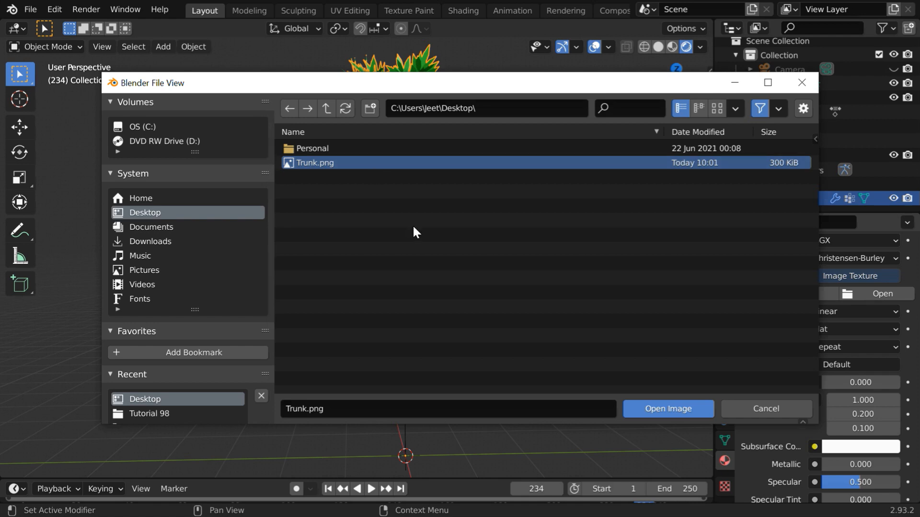
click(667, 409)
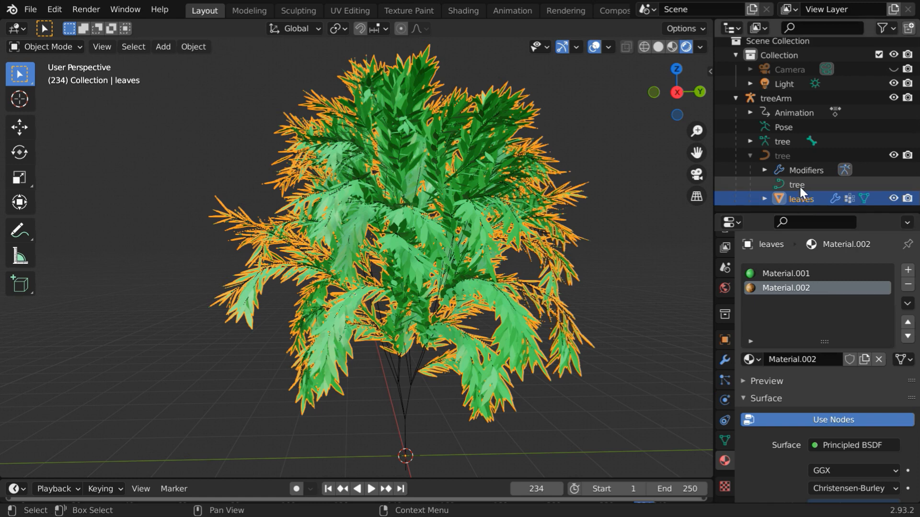
Step: Select the tree trunk curve and assign it the Trunk.png-textured Material.002
click(796, 184)
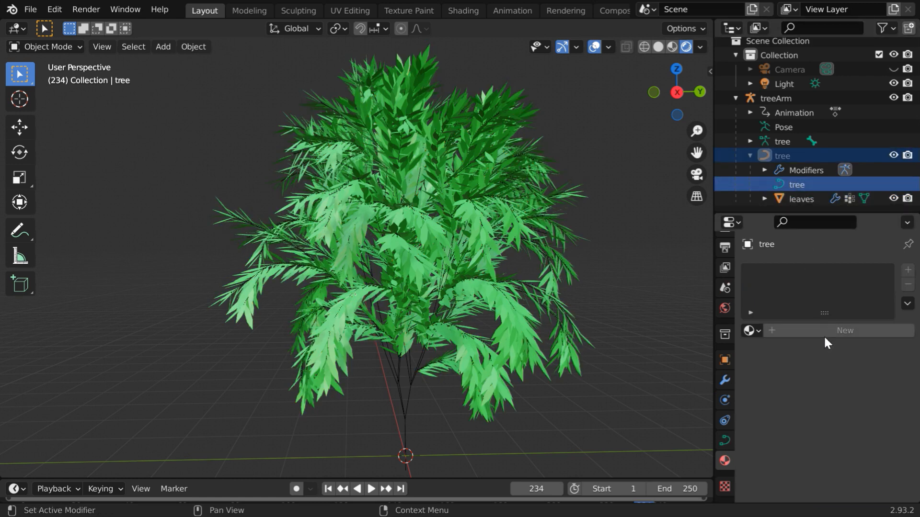
mouse_move(867, 347)
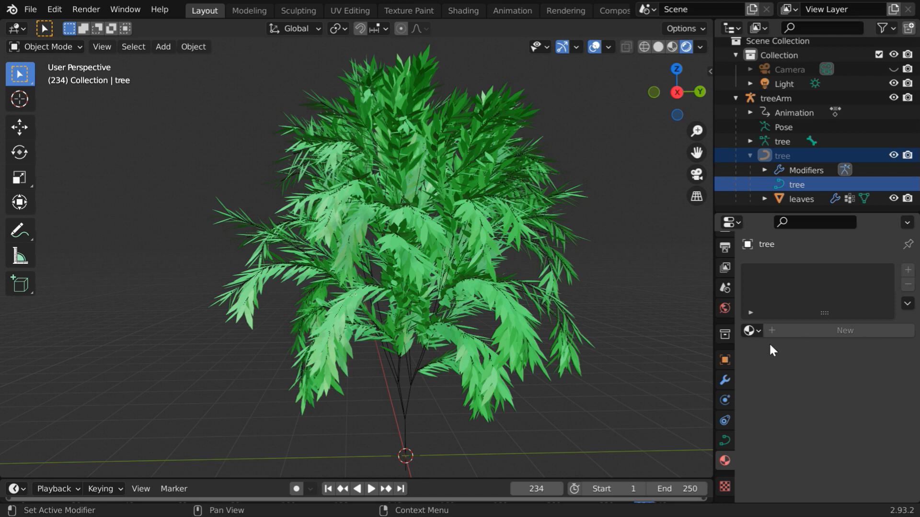
click(751, 330)
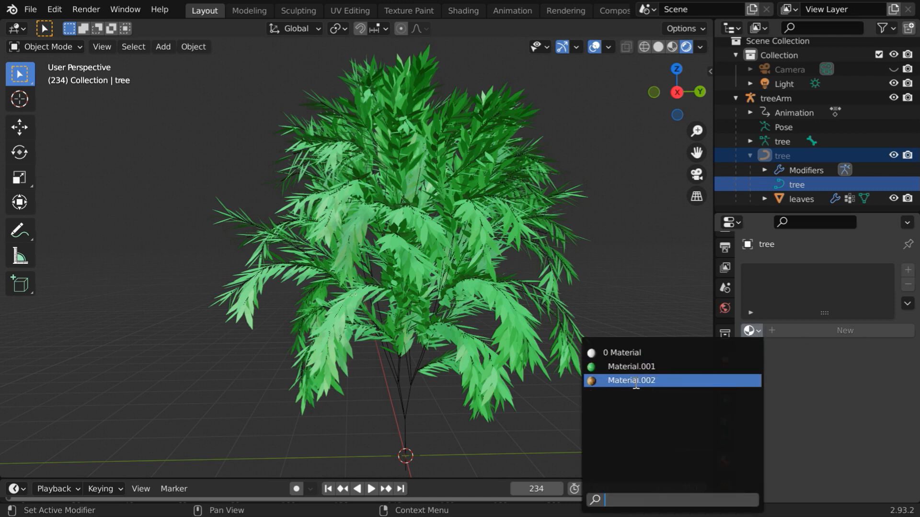
click(630, 381)
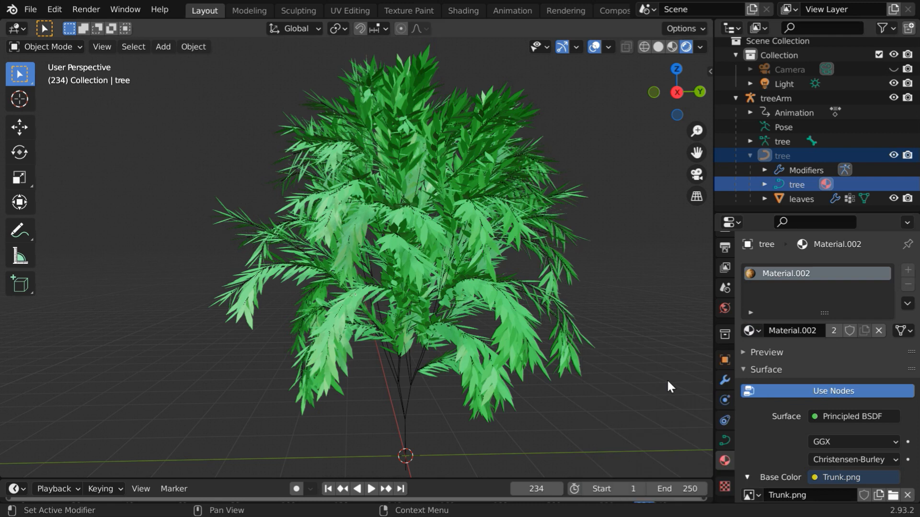
mouse_move(393, 359)
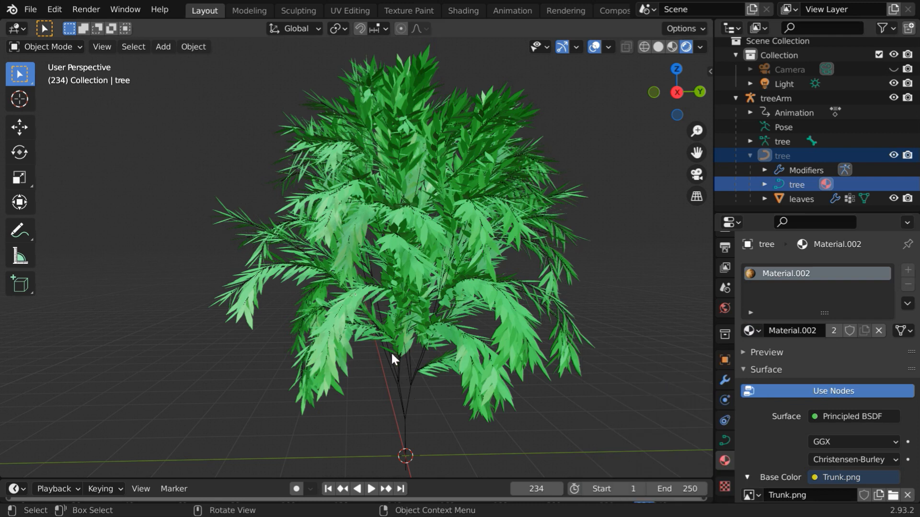
mouse_move(437, 409)
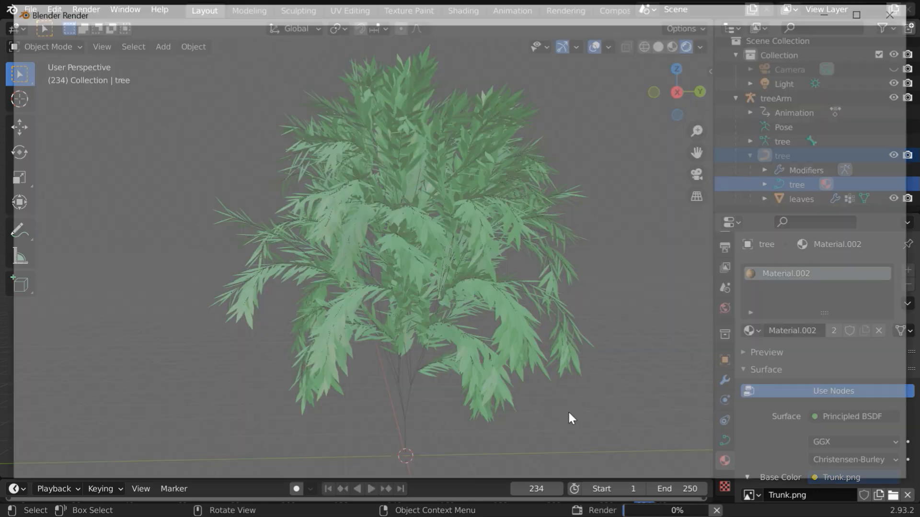
Step: Render frame 234 (F12) to check the textured trunk and green leaves
key(F12)
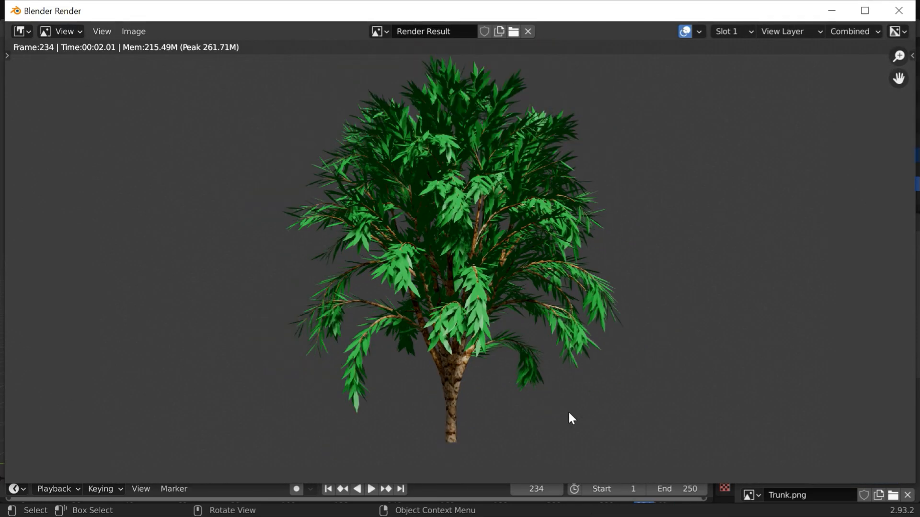
mouse_move(464, 422)
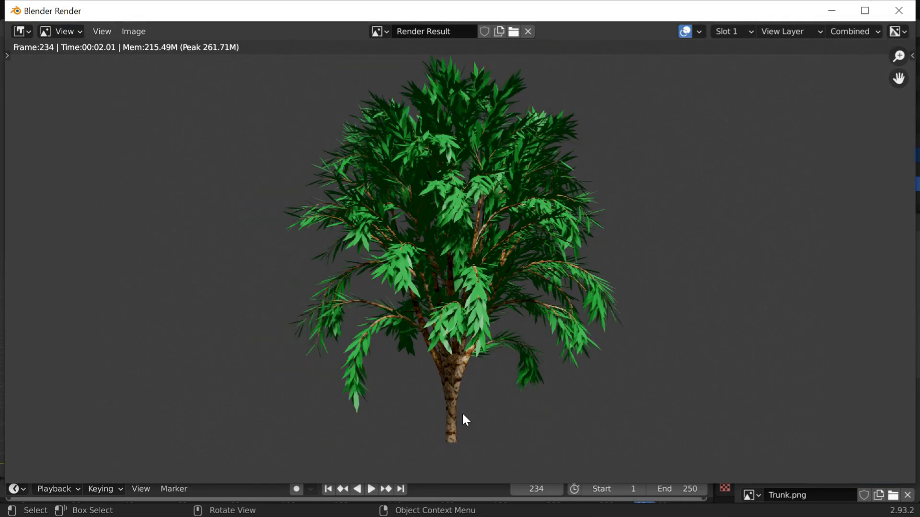
mouse_move(818, 77)
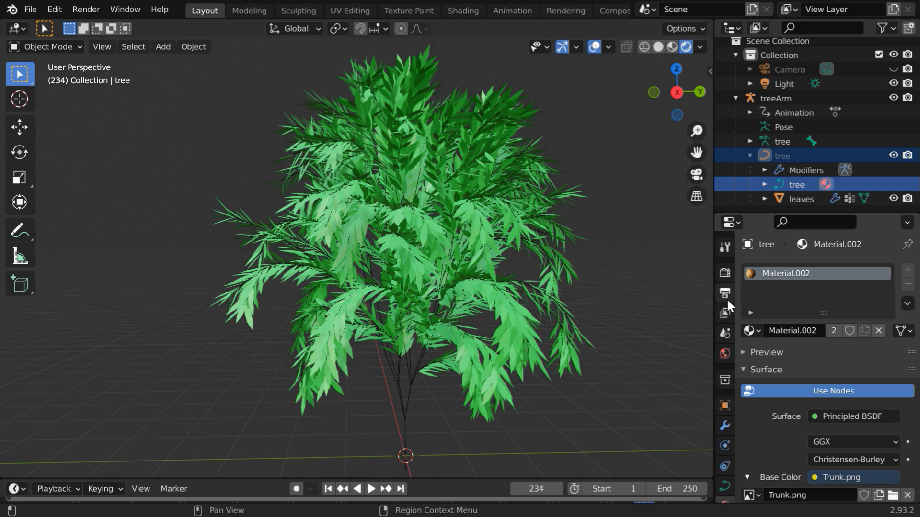
Step: Switch the render output file format from PNG to FFmpeg Video in Output Properties
click(725, 293)
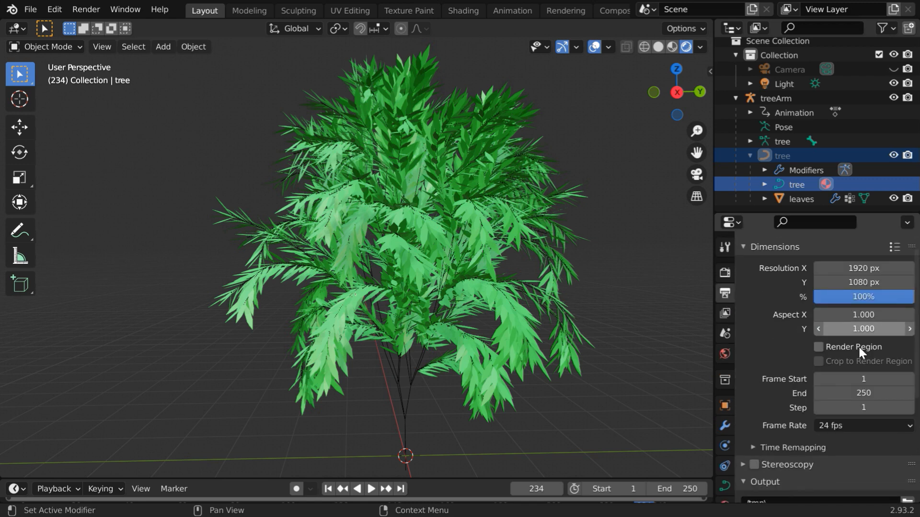
scroll(down, 3)
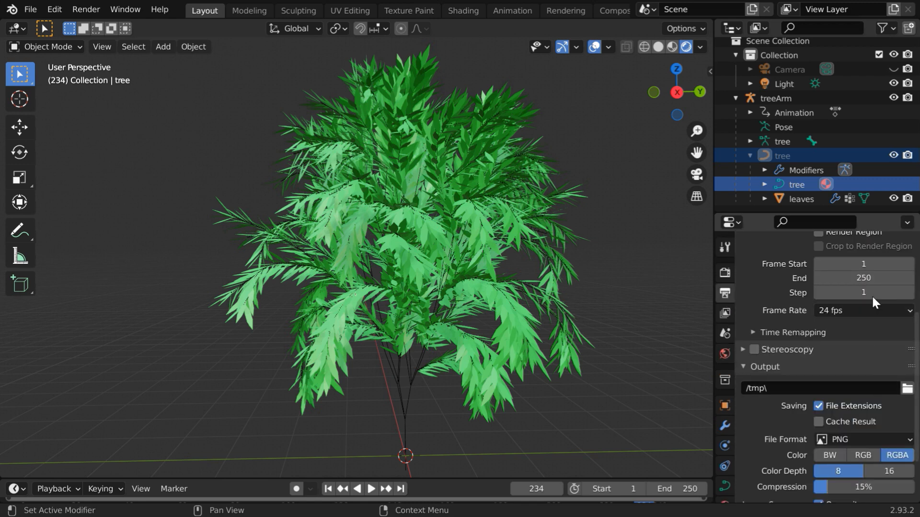
scroll(down, 3)
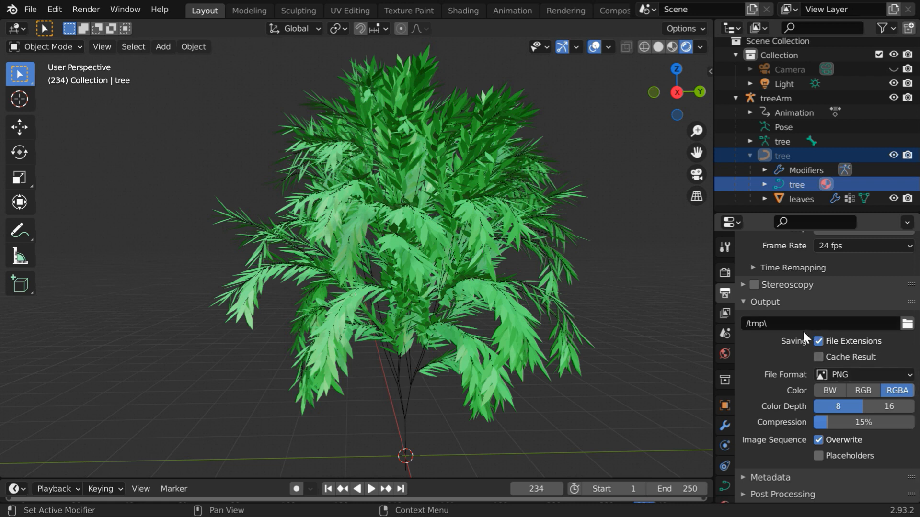
mouse_move(847, 335)
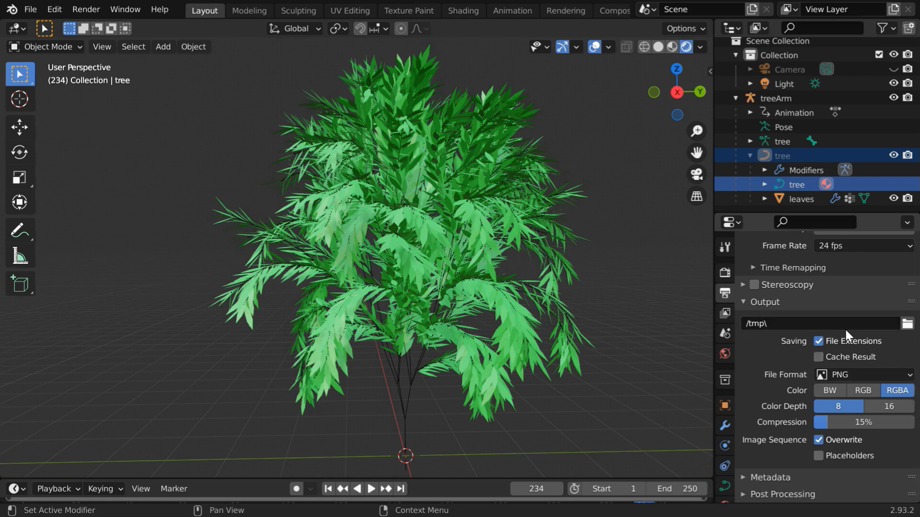
mouse_move(857, 379)
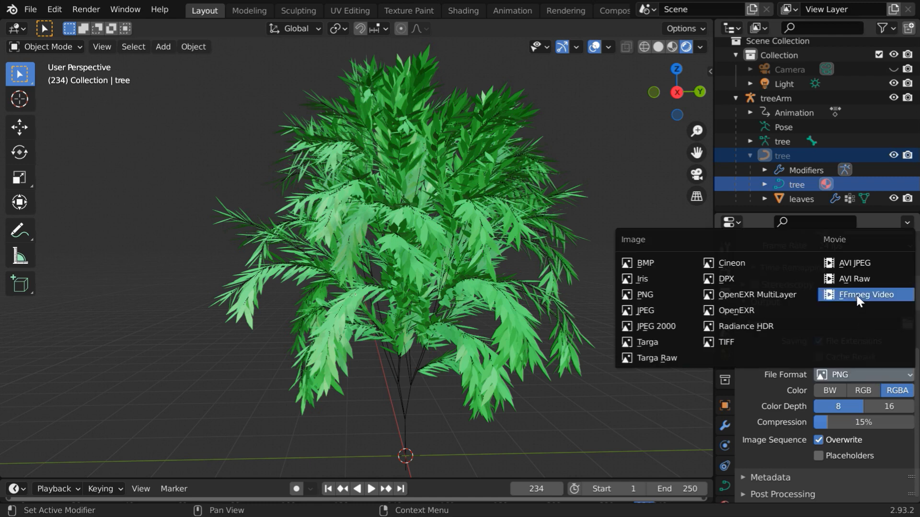
click(864, 294)
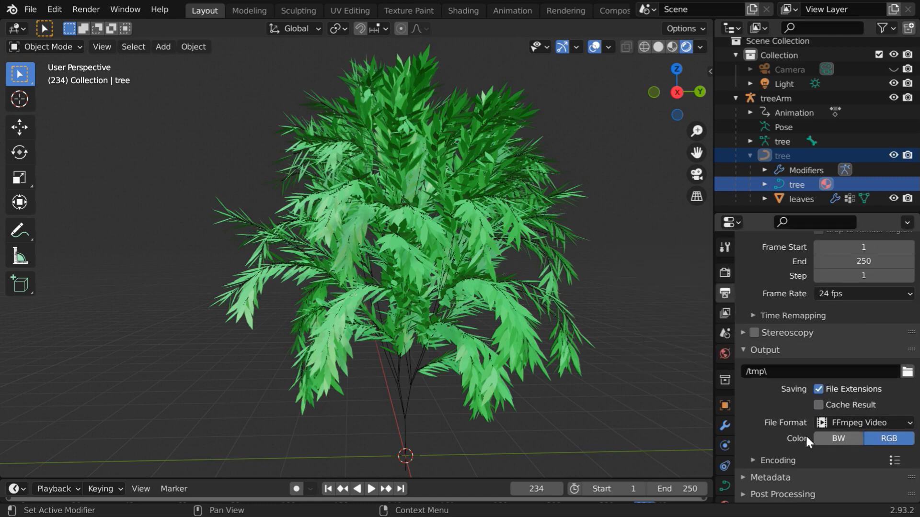